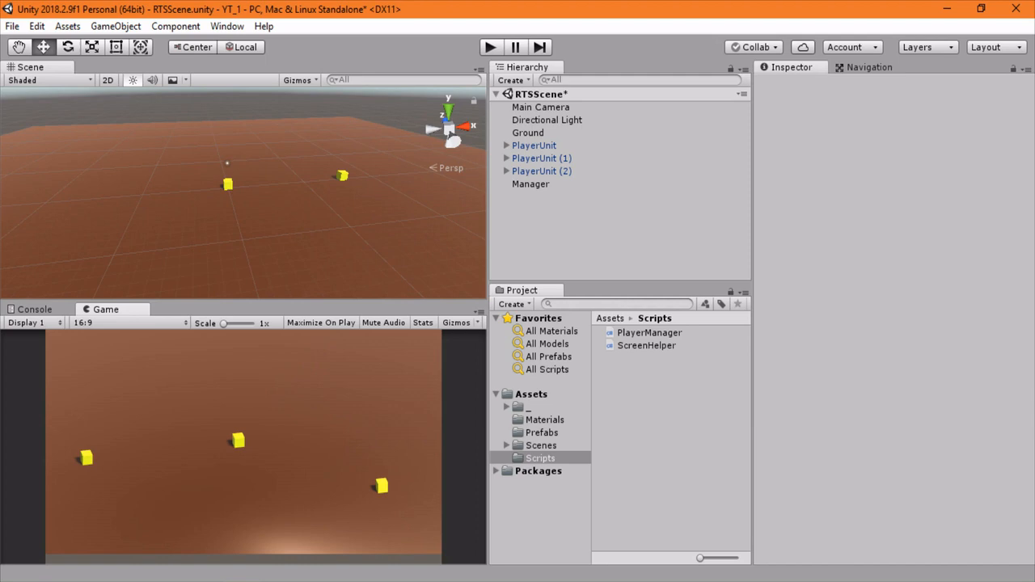
Step: Preview the ScreenHelper script's source code in the Unity Inspector
left_click(646, 345)
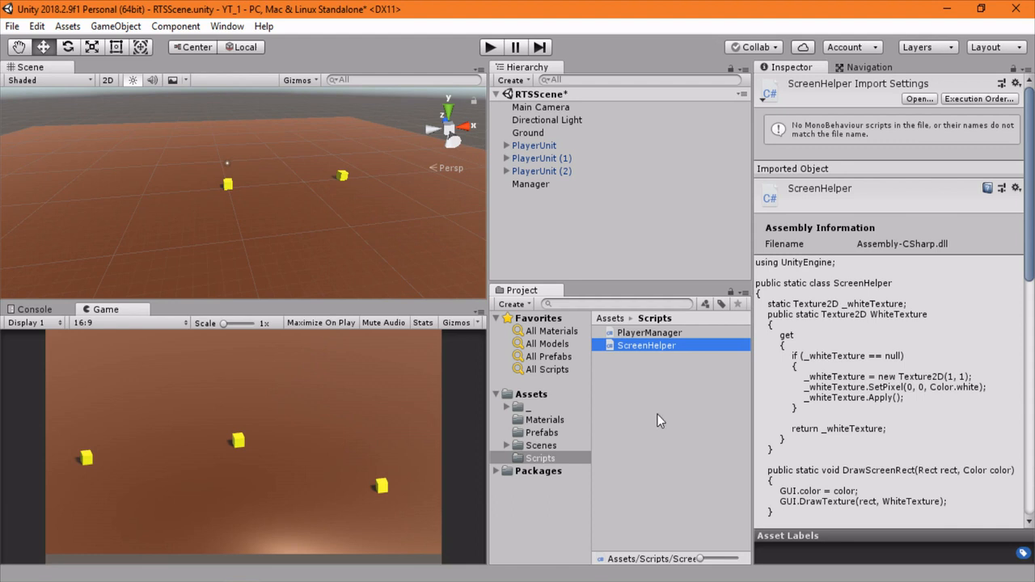
mouse_move(682, 399)
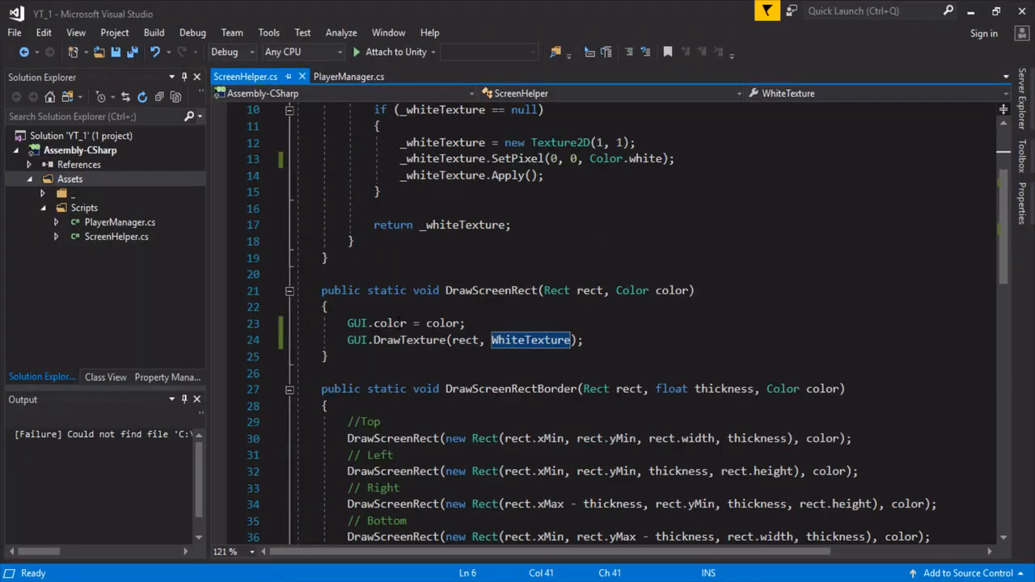
scroll("down", 3)
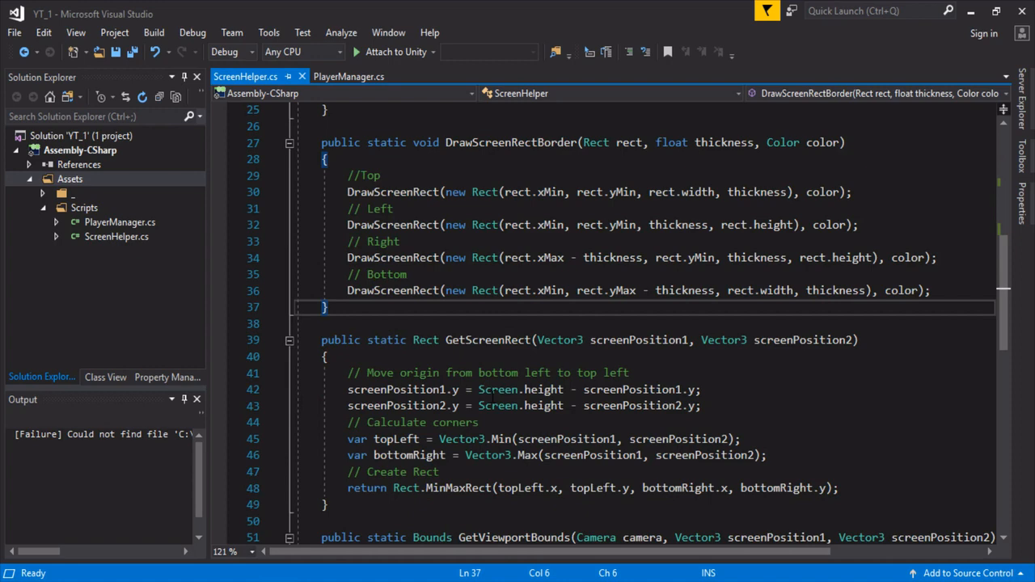
scroll("up", 3)
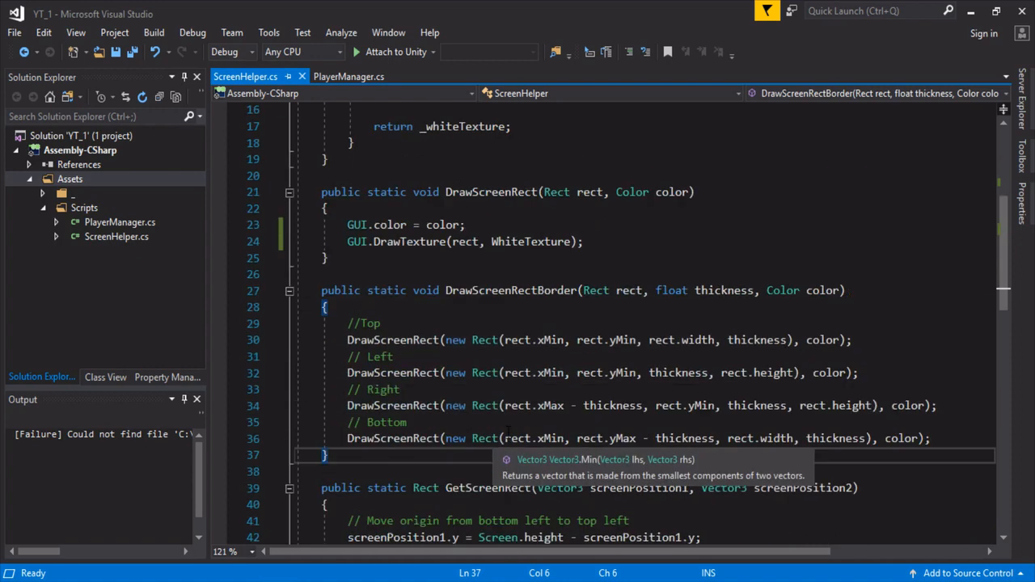
scroll("up", 3)
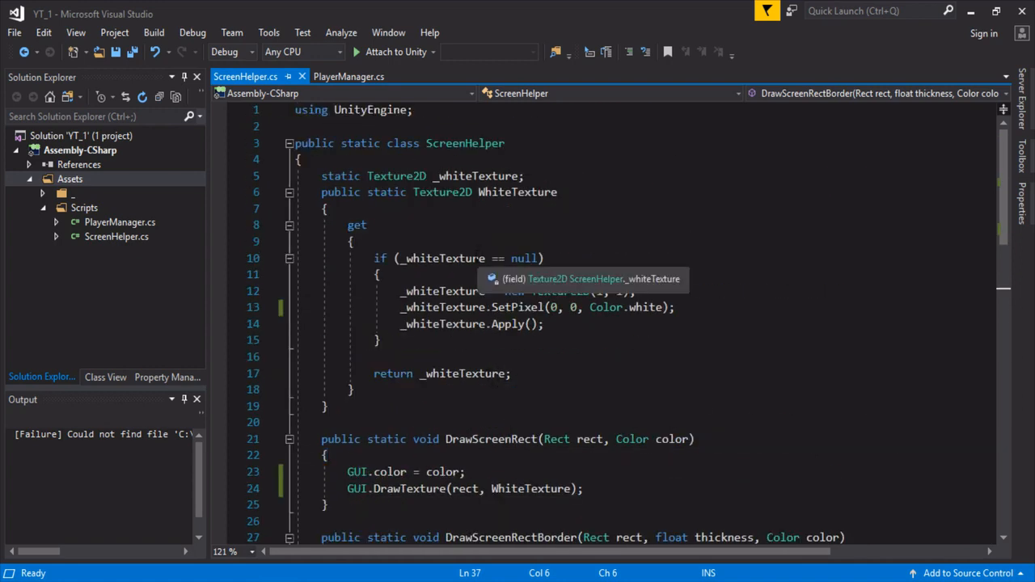
Step: Bring up PlayerManager.cs and locate the mouse-down block in Update
left_click(348, 76)
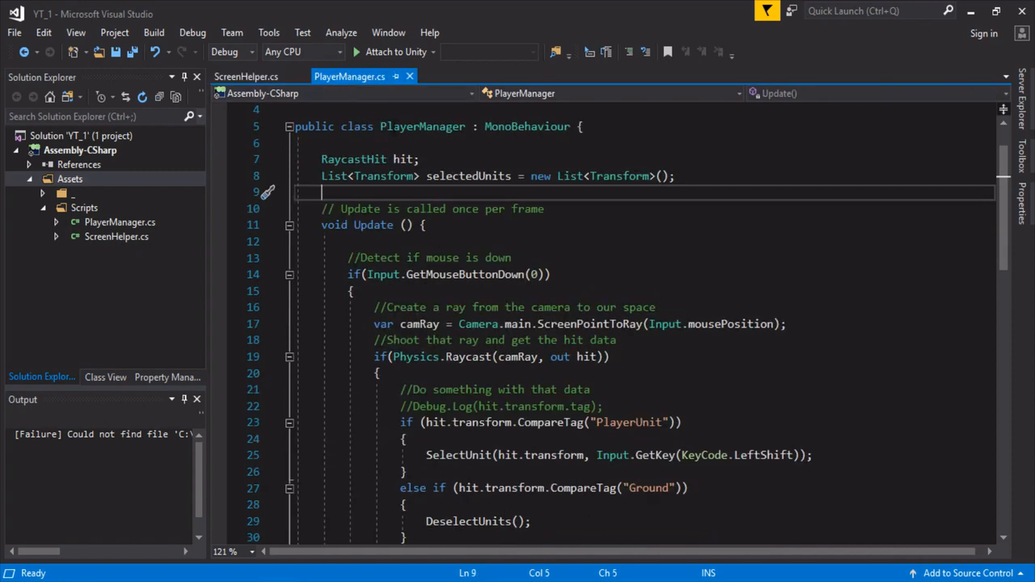
scroll("down", 3)
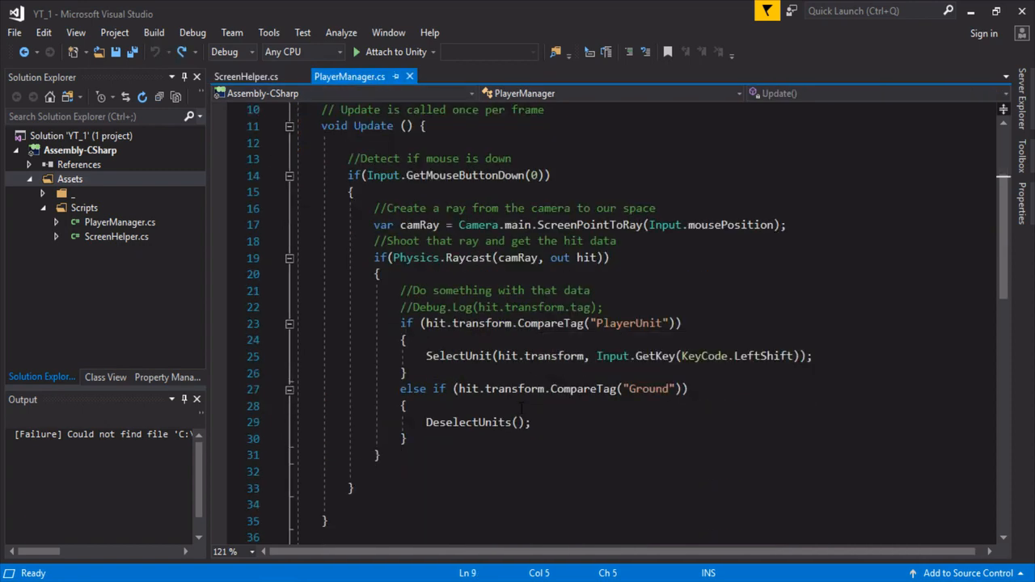
scroll("up", 3)
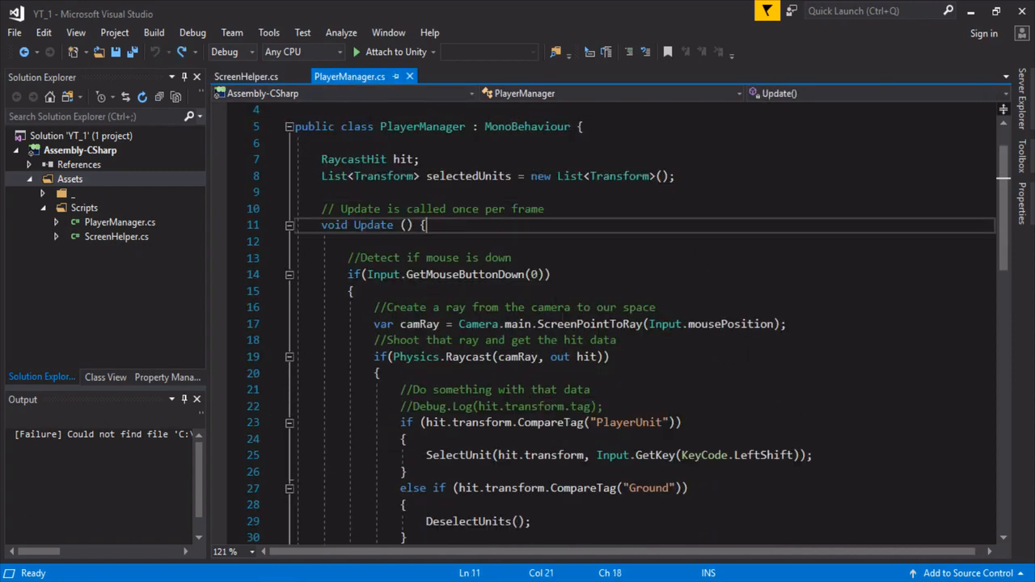
scroll("down", 3)
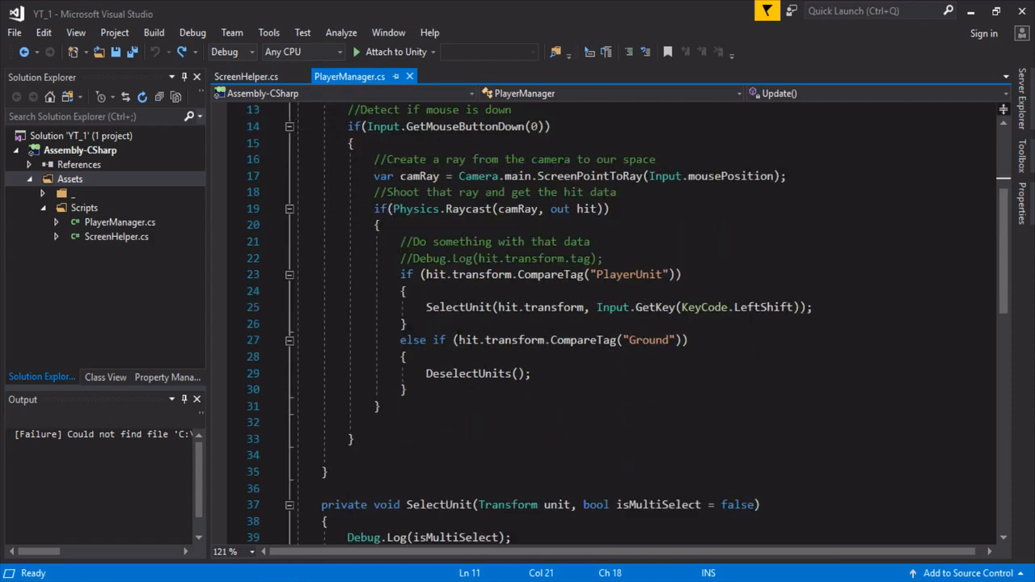
left_click(350, 143)
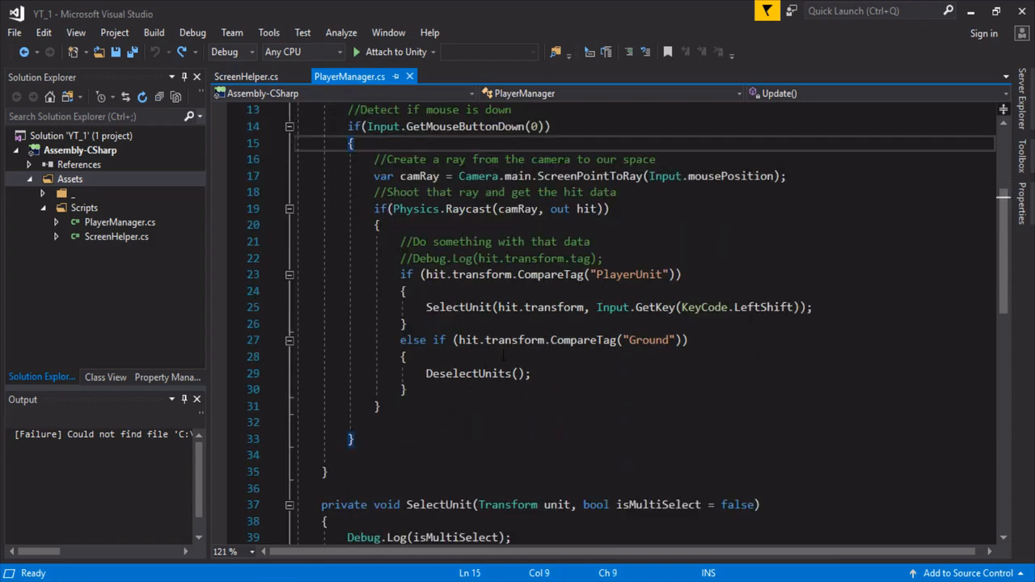
scroll("down", 3)
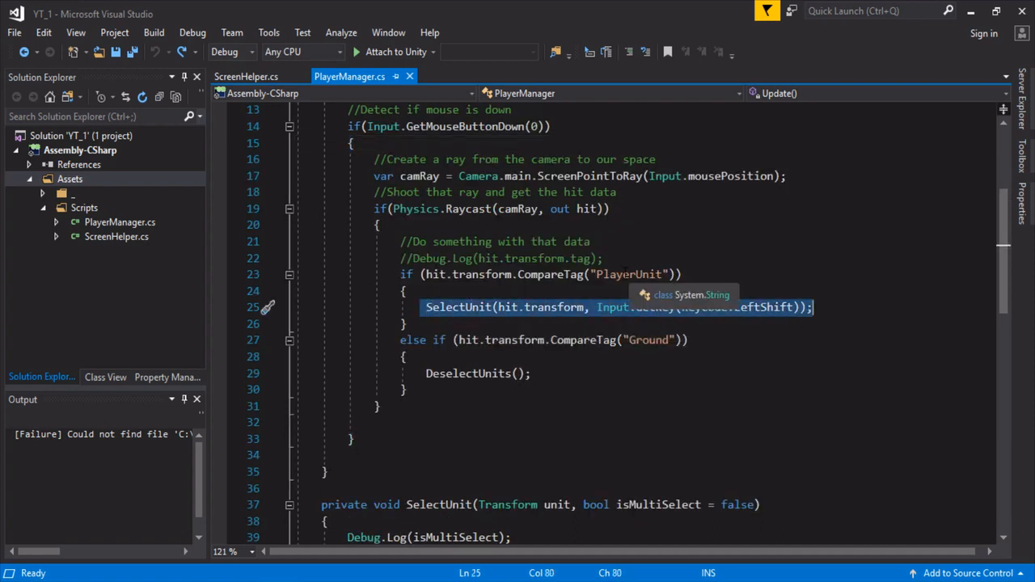
Step: Select the CompareTag("Ground") condition so only a plain else branch remains
left_click(467, 340)
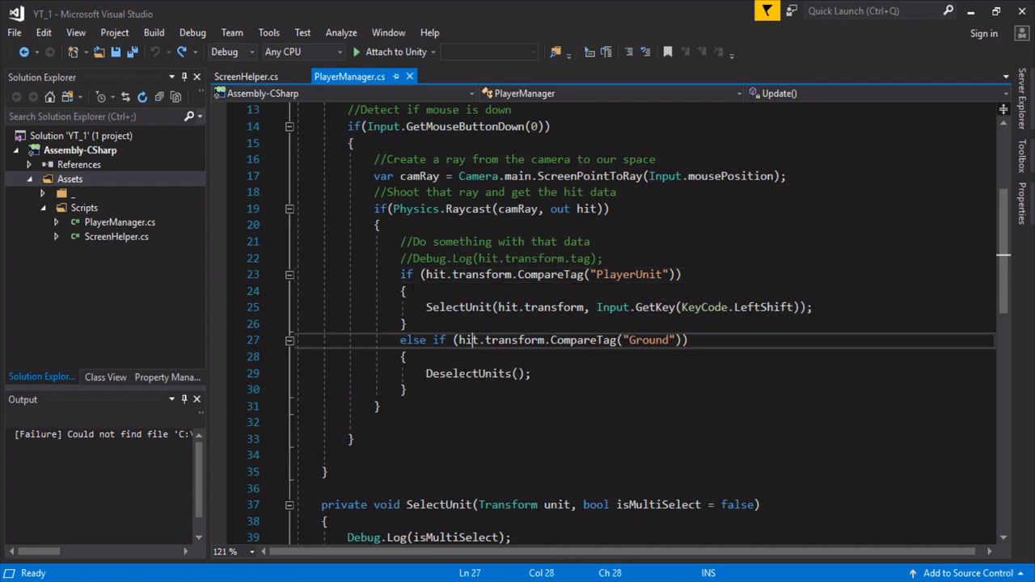
double_click(468, 340)
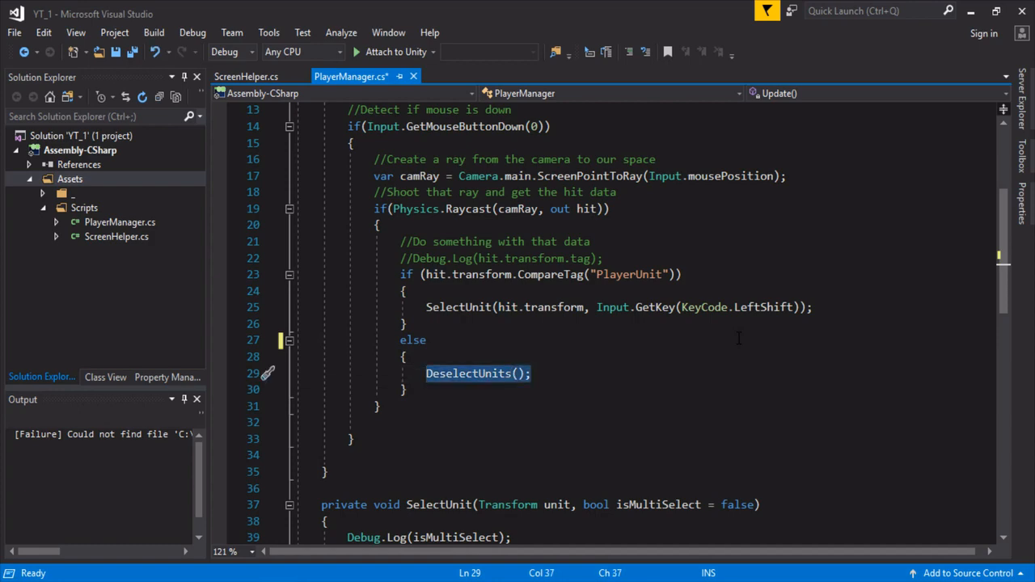
Step: Make the else branch set isDragging = true, declare bool isDragging, and save
type("is")
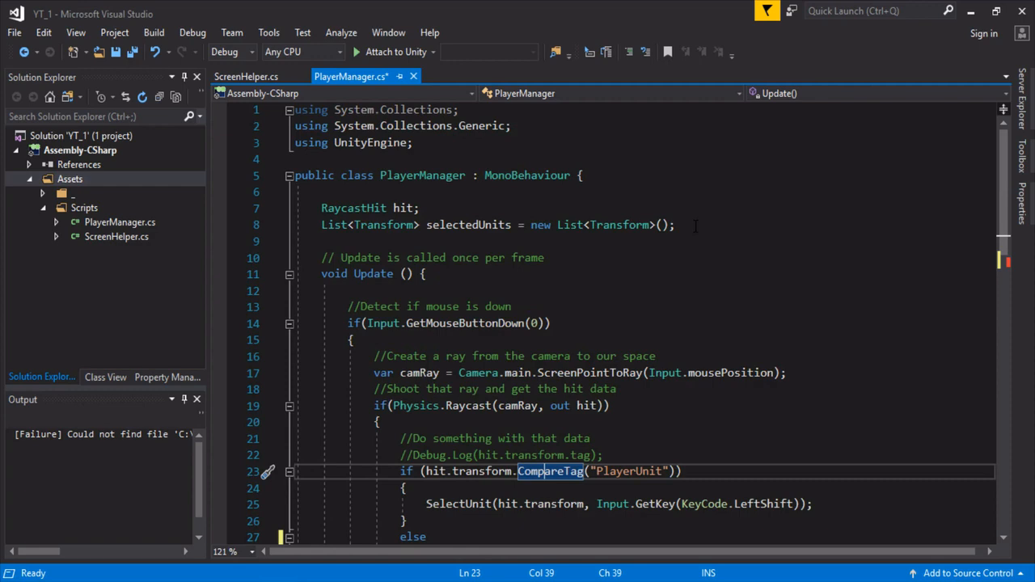
type("bool isD")
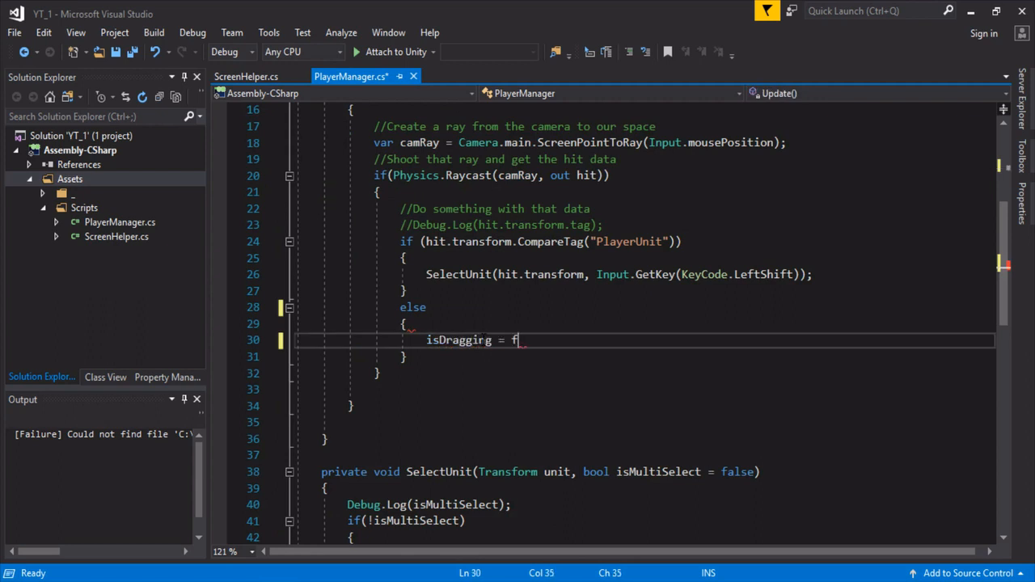
type("rue;")
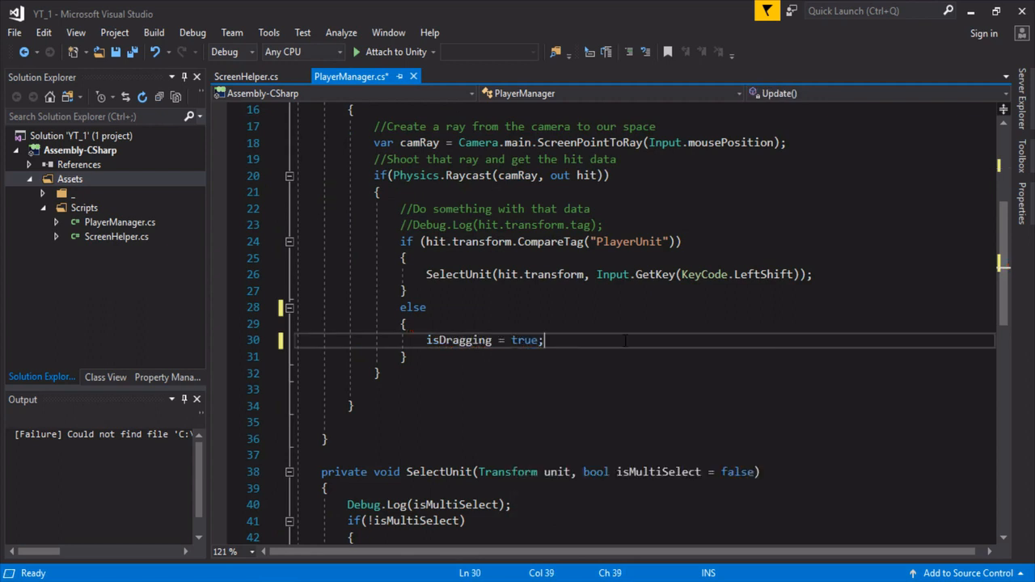
key("ctrl+s")
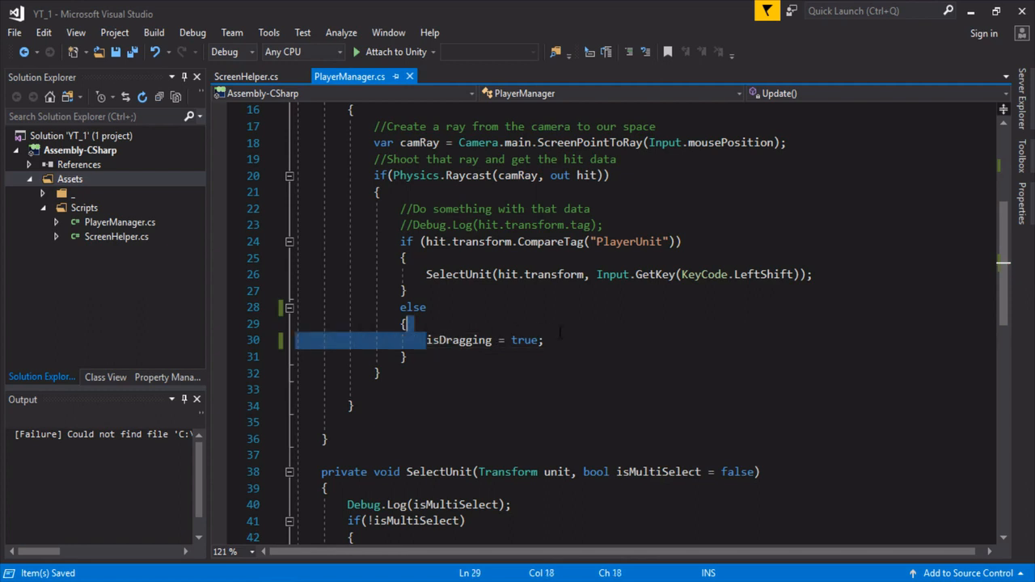
Step: Highlight the PlayerUnit tag name and move back up toward the field declarations
double_click(628, 241)
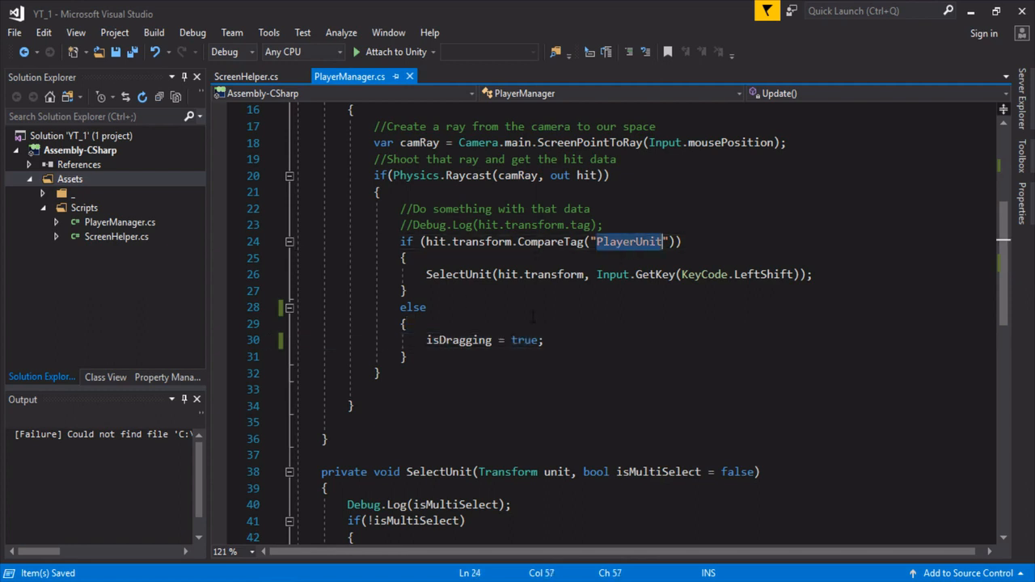
left_click(405, 290)
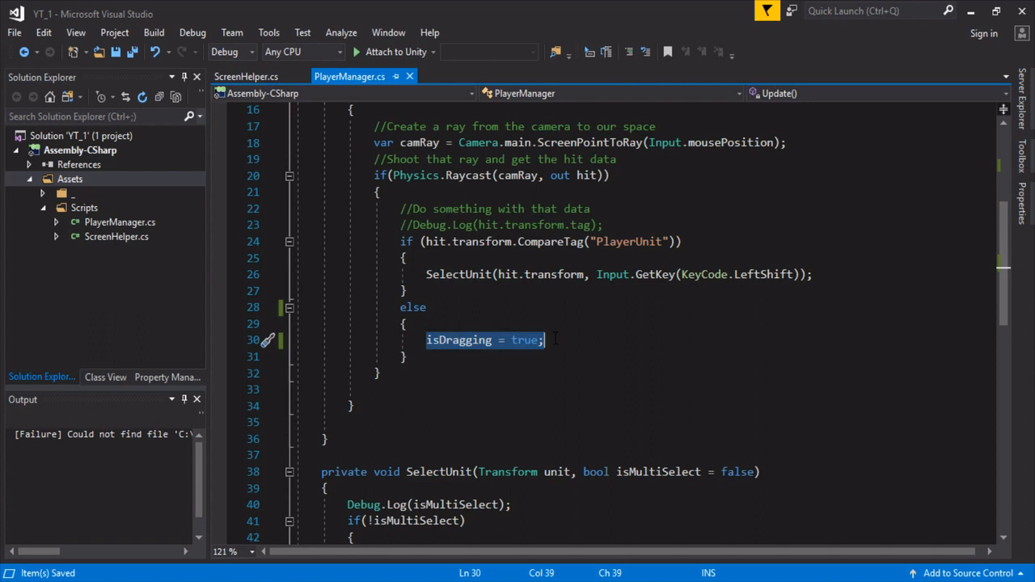
mouse_move(432, 342)
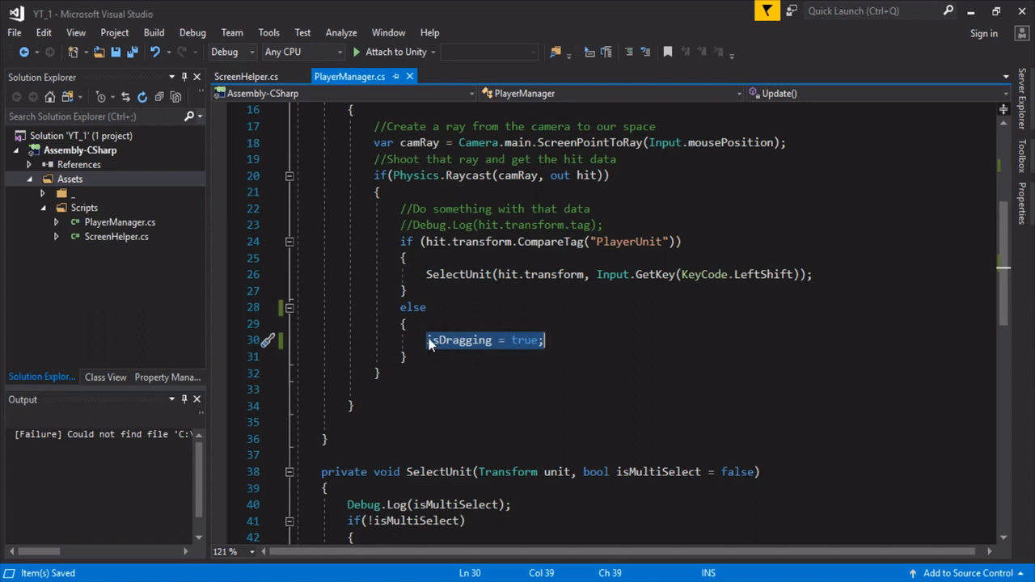
scroll("up", 3)
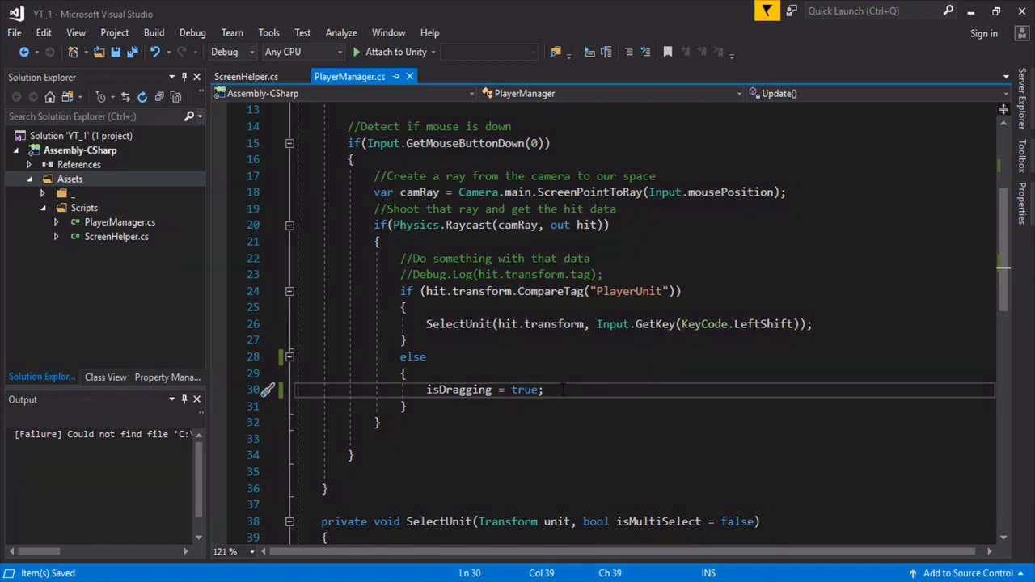
scroll("up", 3)
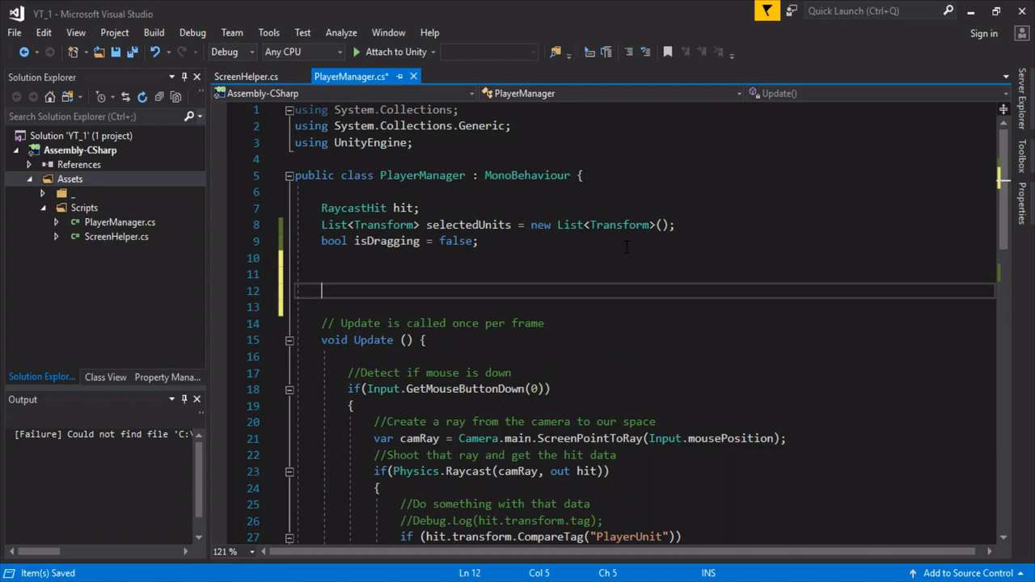
Step: Add a private void OnGUI() method starting with var rect = ScreenHelper.GetScreenRect(
type("void on")
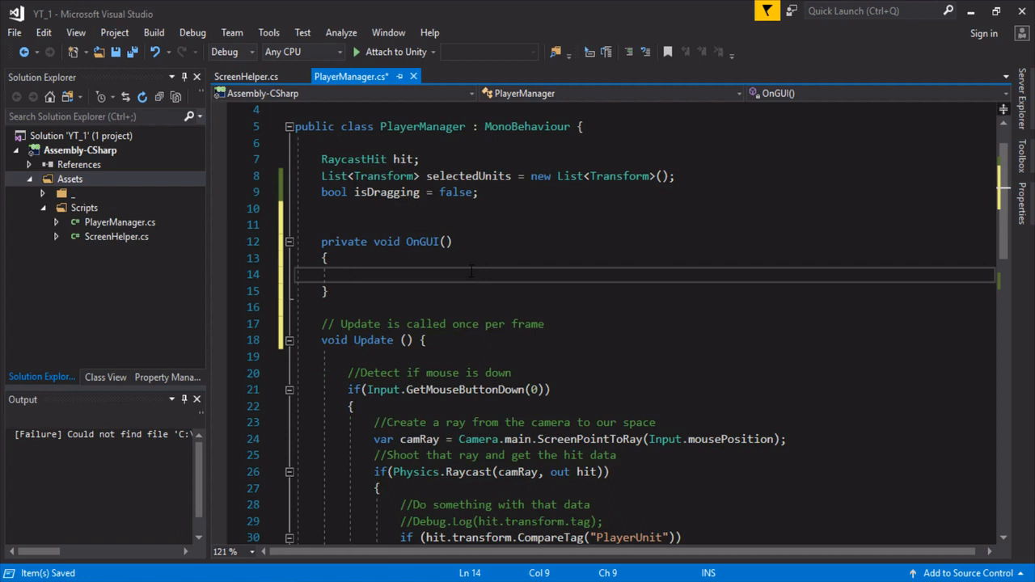
type("var te")
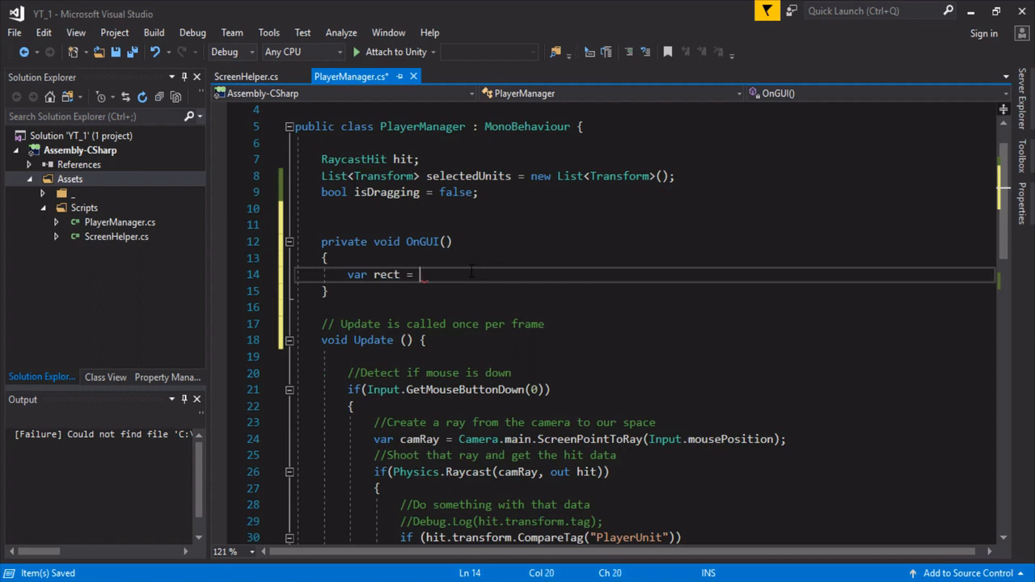
type("ScreenHelper.GetScreenRect")
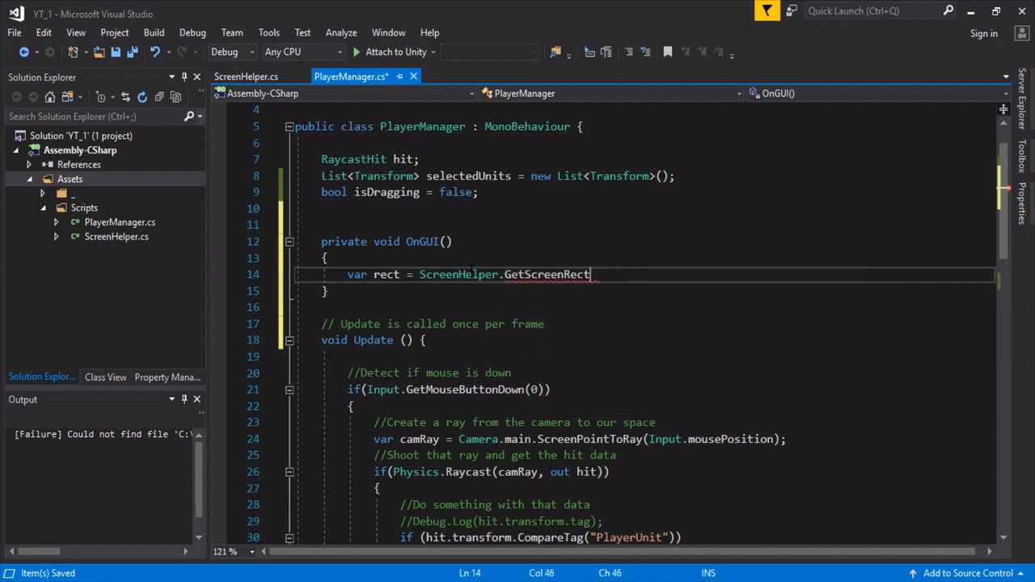
type("(")
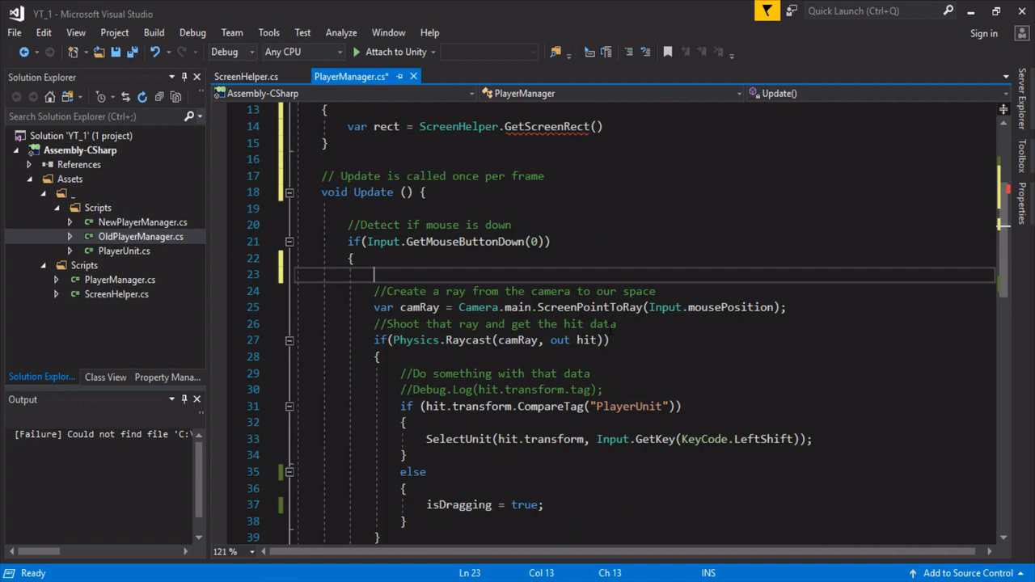
Step: Declare a Vector3 mousePositon field and assign it Input.mousePosition on mouse press
scroll("up", 3)
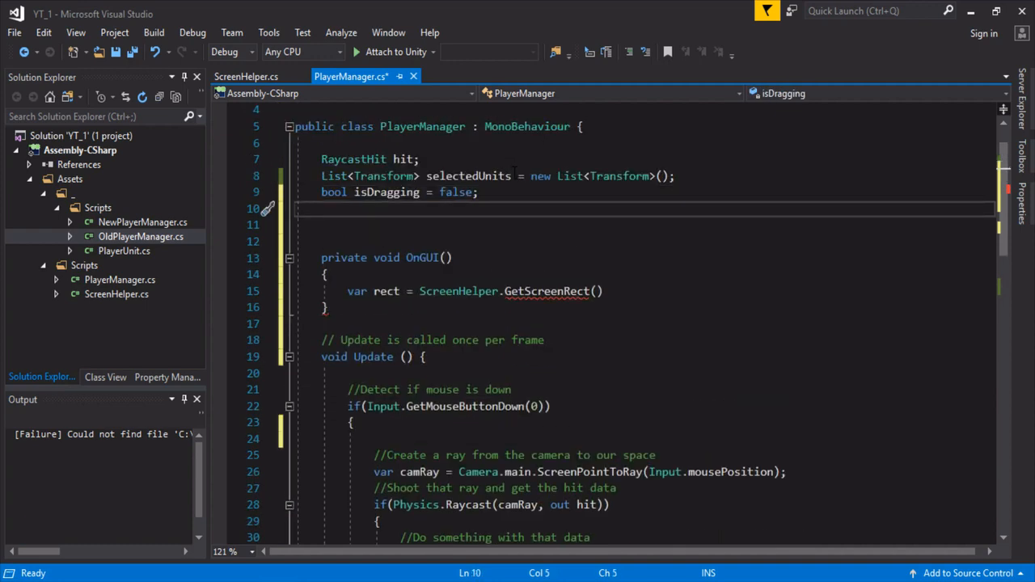
type("Vector3 mousePositon;")
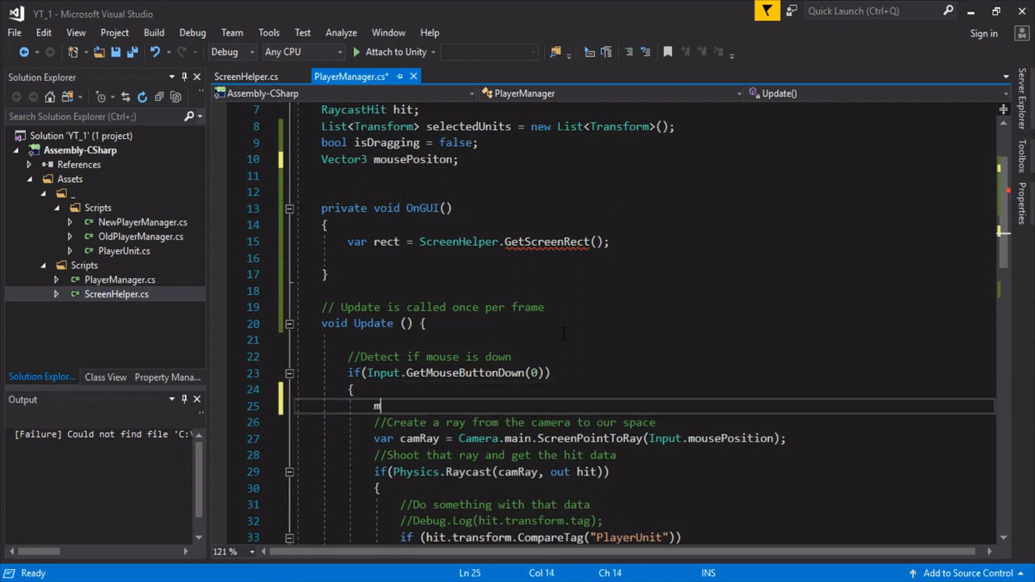
type("ousePositon")
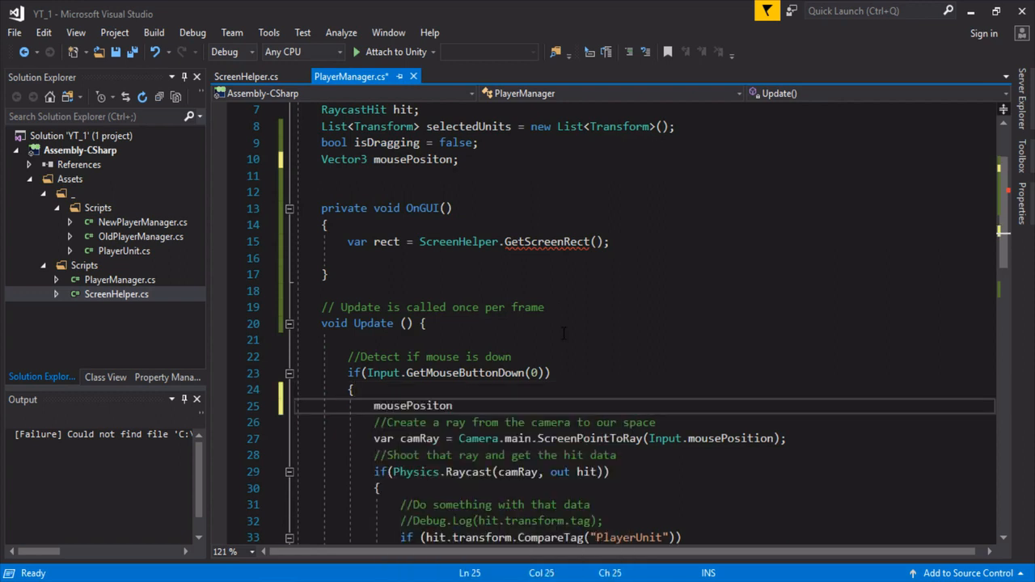
type("=")
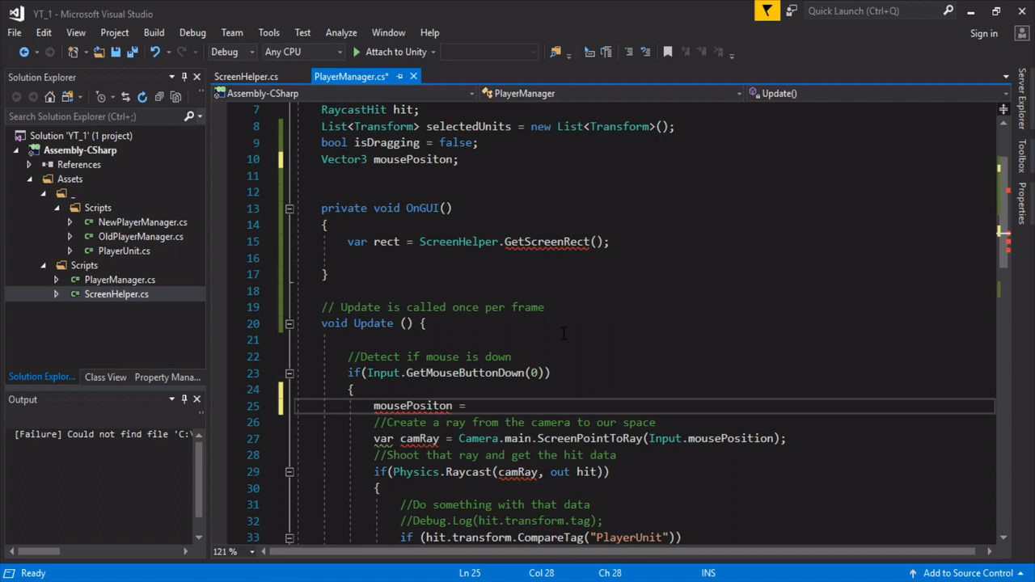
type("Input.mousePosition;")
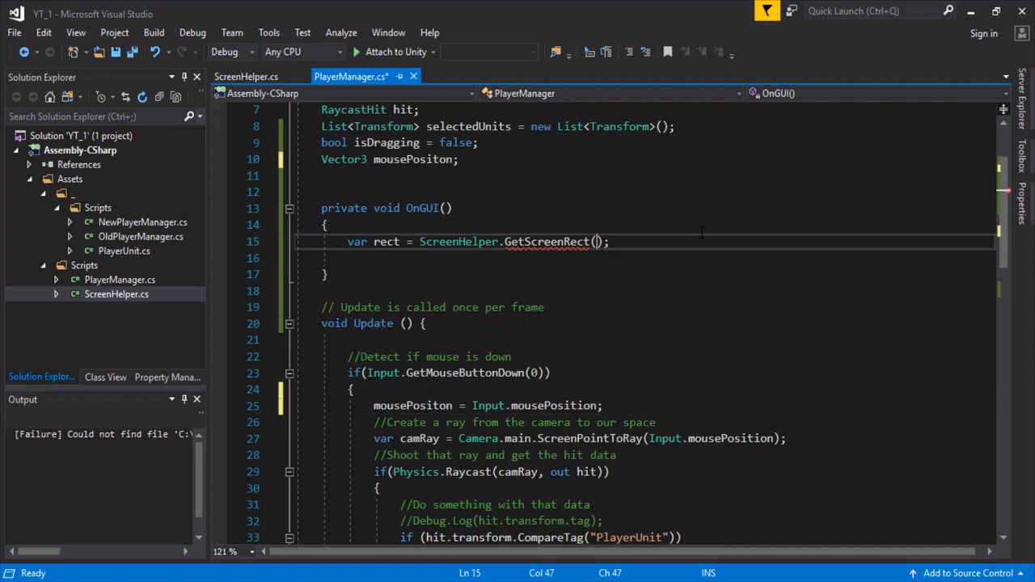
Step: Pass mousePositon and Input.mousePosition as GetScreenRect's two arguments
scroll("up", 3)
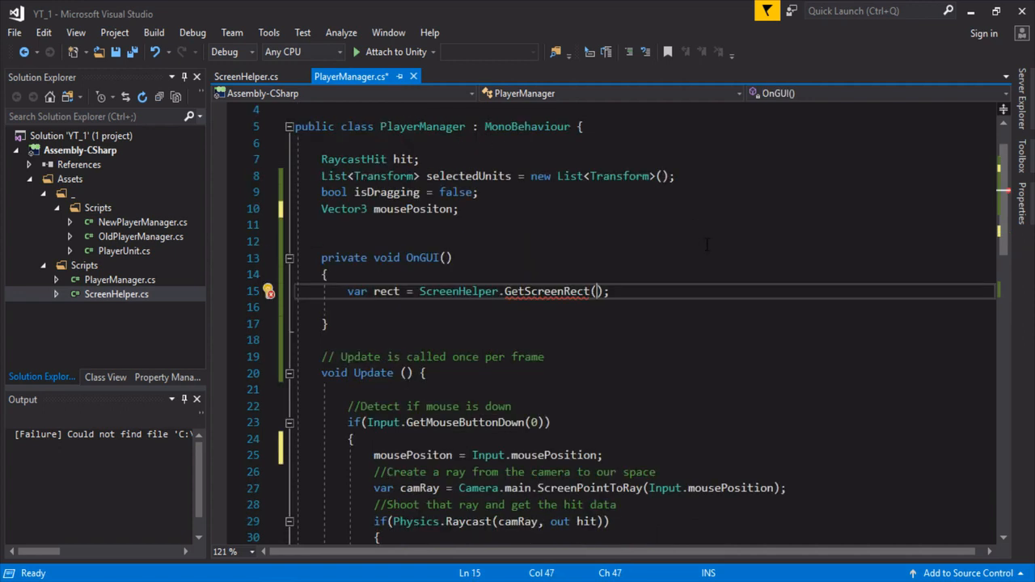
type("mousePositon, Input.mousePosition")
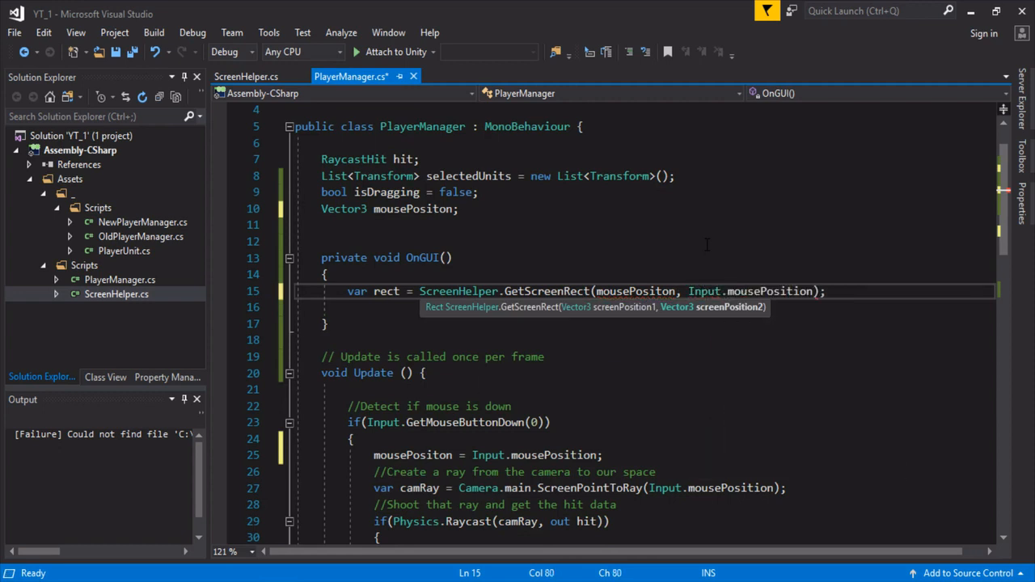
left_click(635, 291)
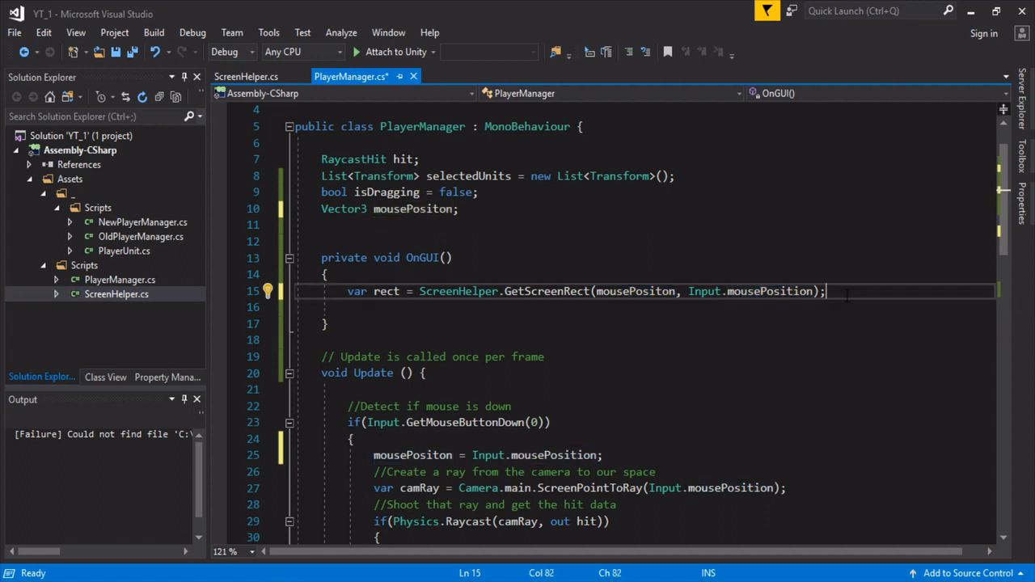
scroll("down", 3)
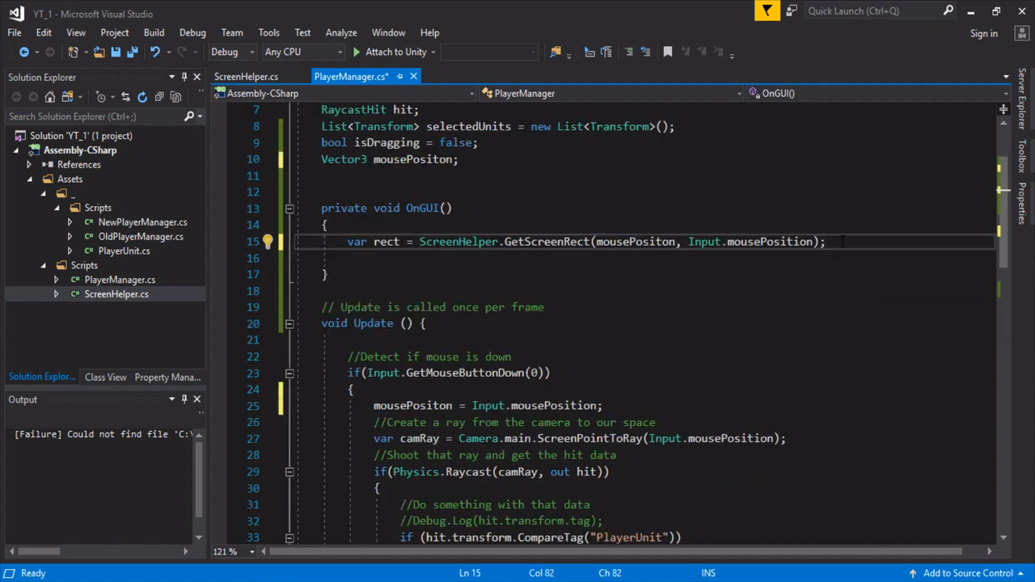
Step: Add ScreenHelper.DrawScreenRect(rect, Color.red); to OnGUI and save
type("ScreenH")
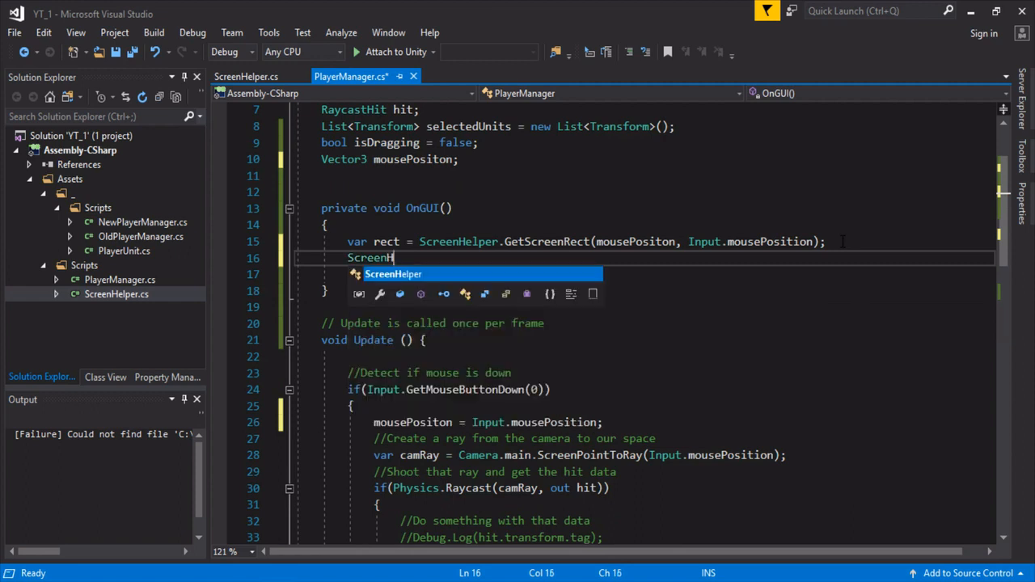
type(".DrawScreenRect(")
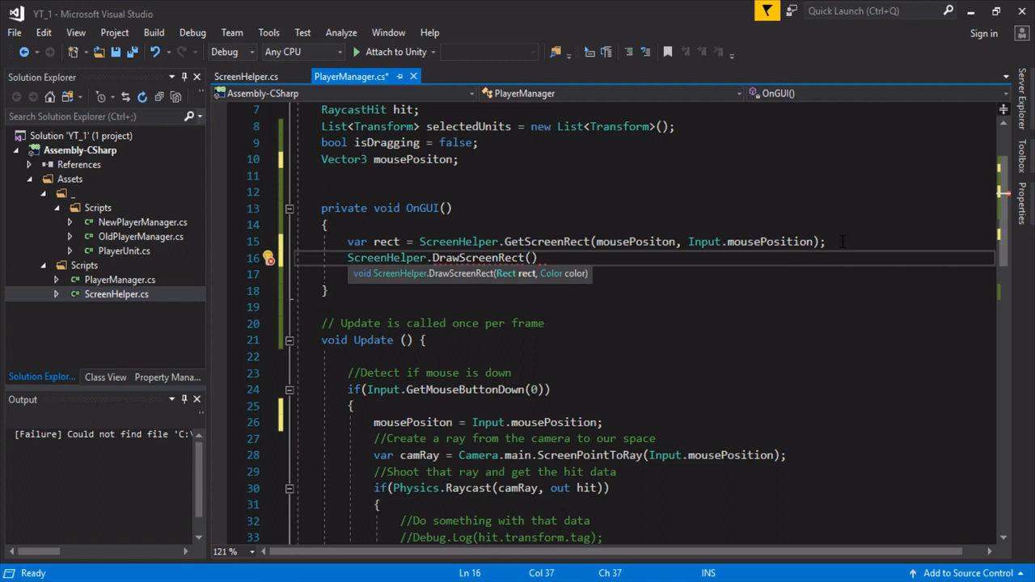
type("rect, Color.")
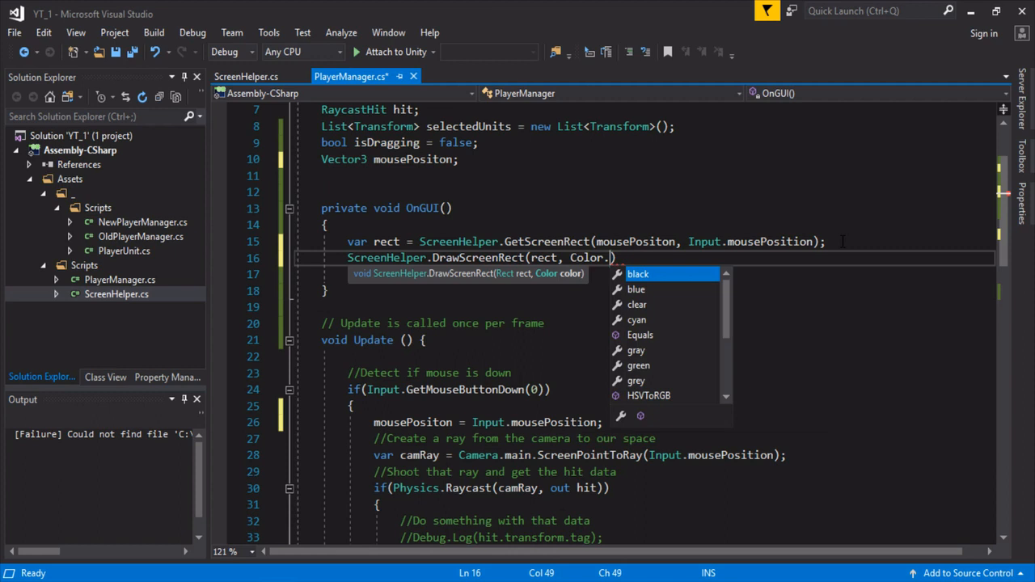
type("ed")
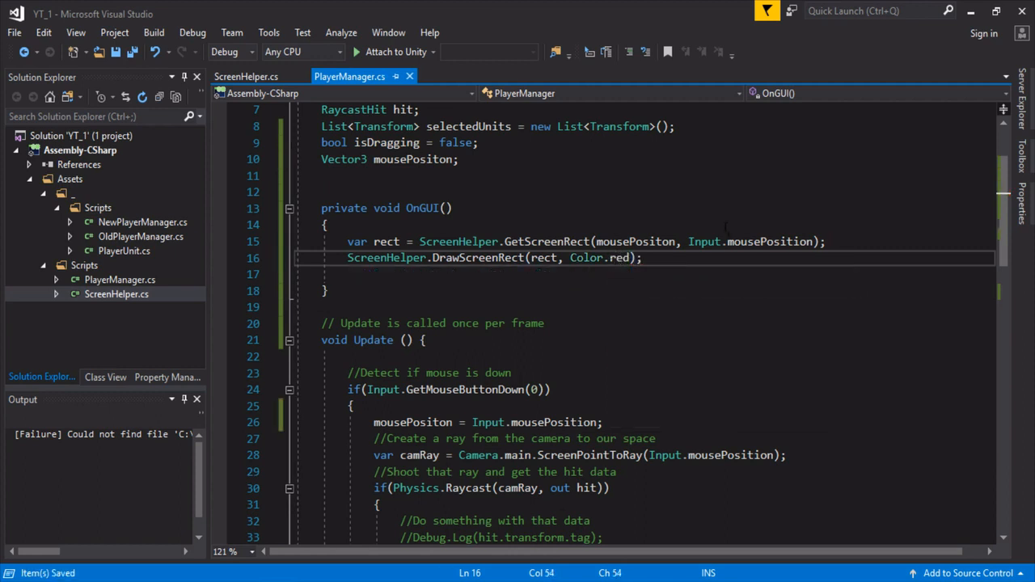
scroll("down", 3)
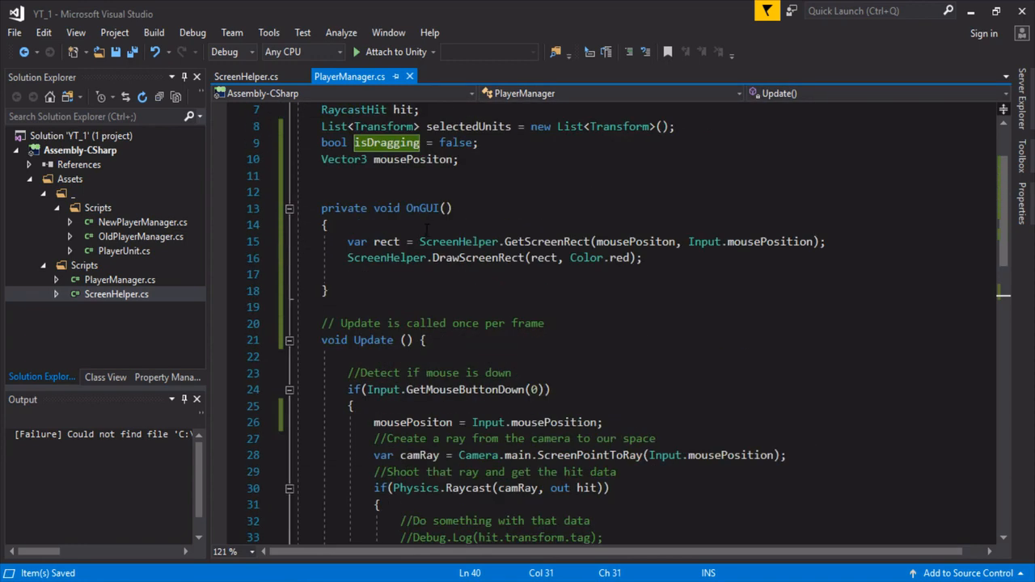
Step: Wrap the two rect lines in an if (isDragging) block and save
type("if(")
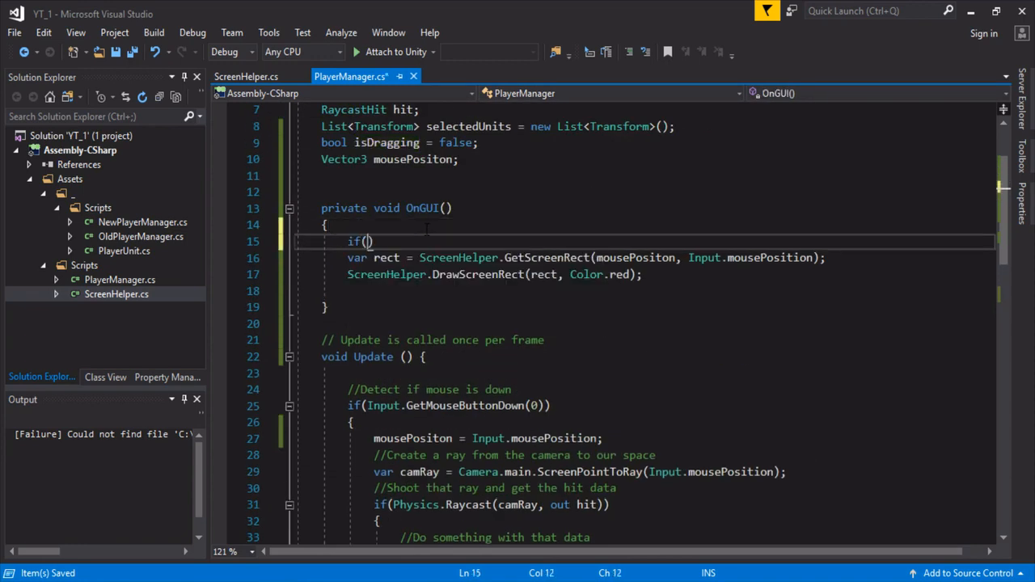
type("isDragging")
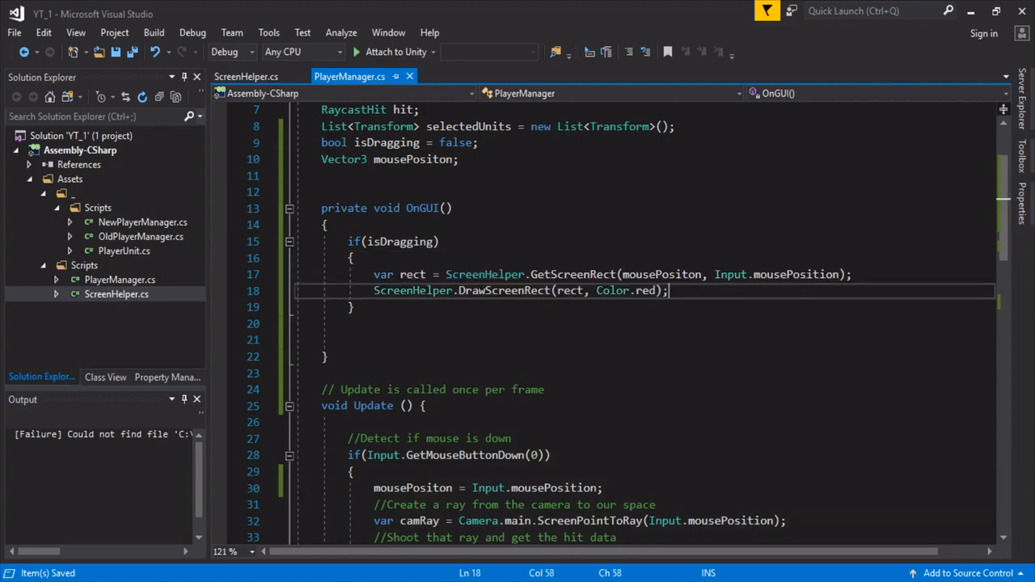
Step: Run the scene in Unity Play mode and try drag-clicking in the Game view
left_click(490, 46)
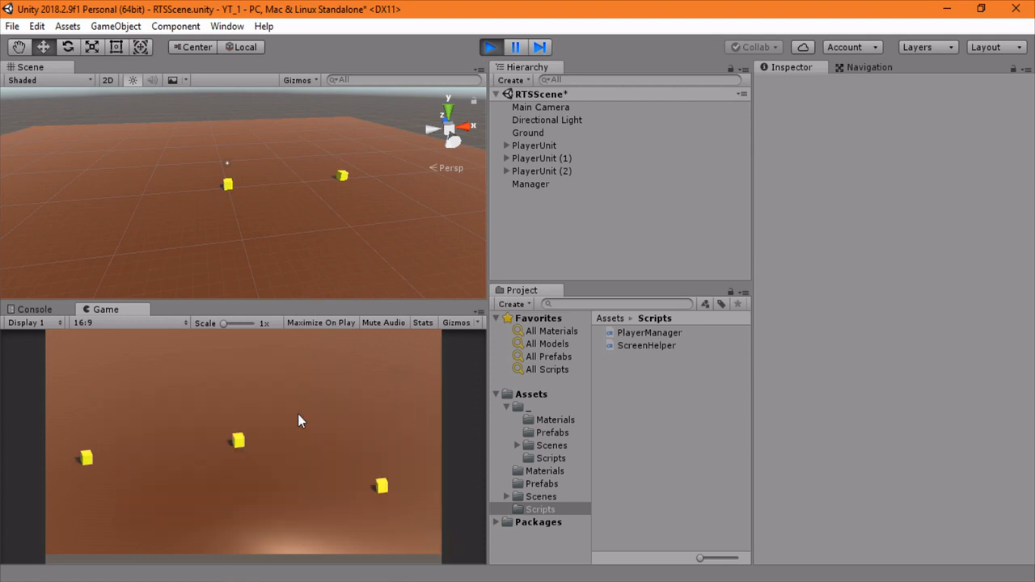
left_click(646, 345)
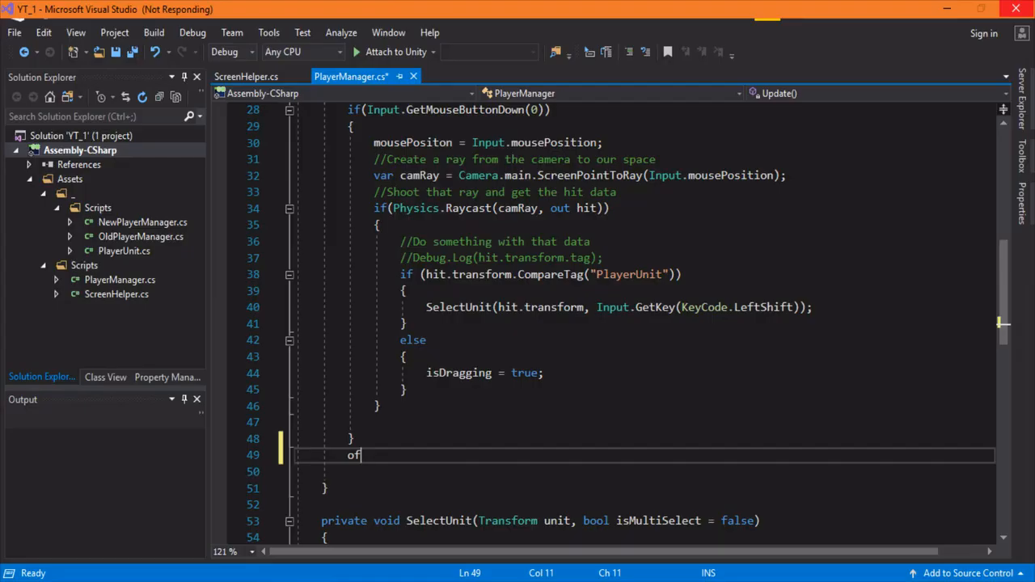
mouse_move(475, 396)
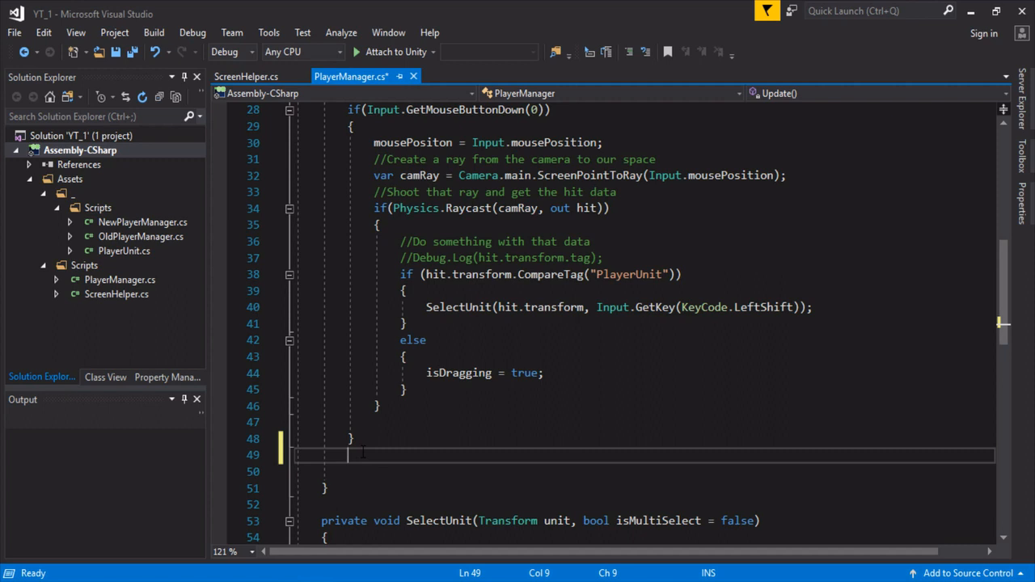
Step: Add if (Input.GetMouseButtonUp(0)) { isDragging = false; } in Update and save
type("if(I")
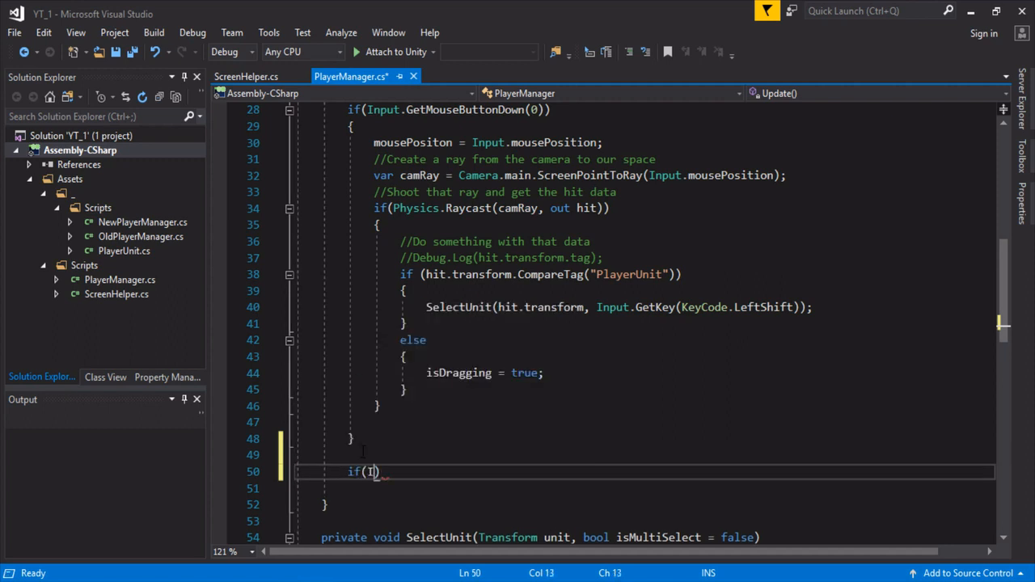
type("nput.getButtonUp(0")
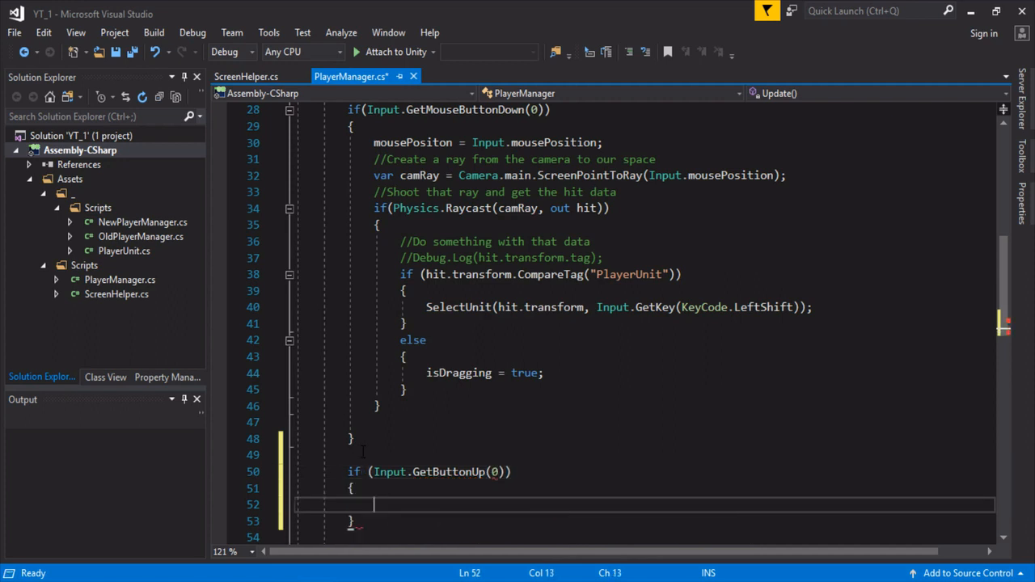
scroll("down", 3)
type("Mouse")
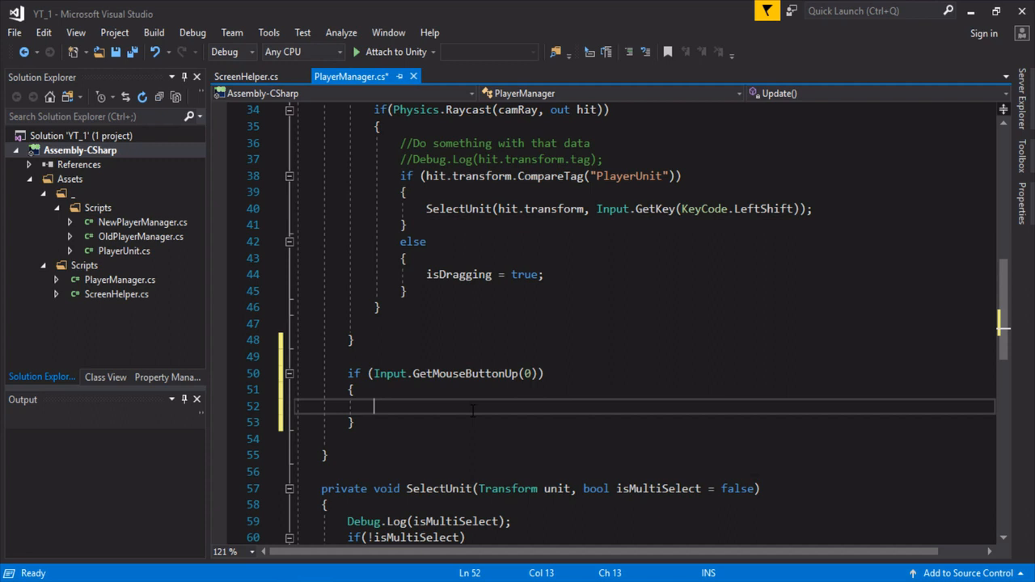
type("isDragging = false;")
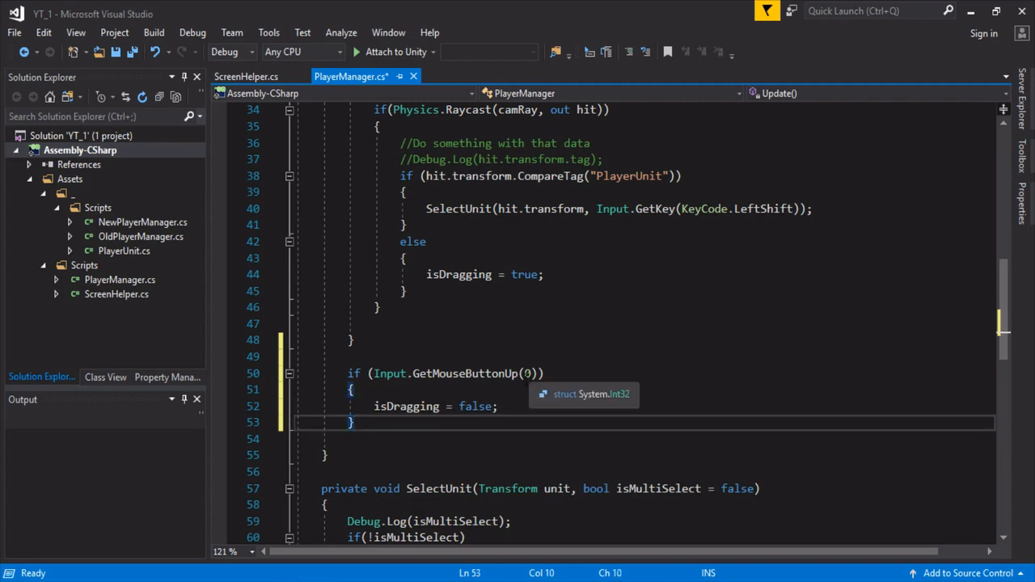
key("ctrl+s")
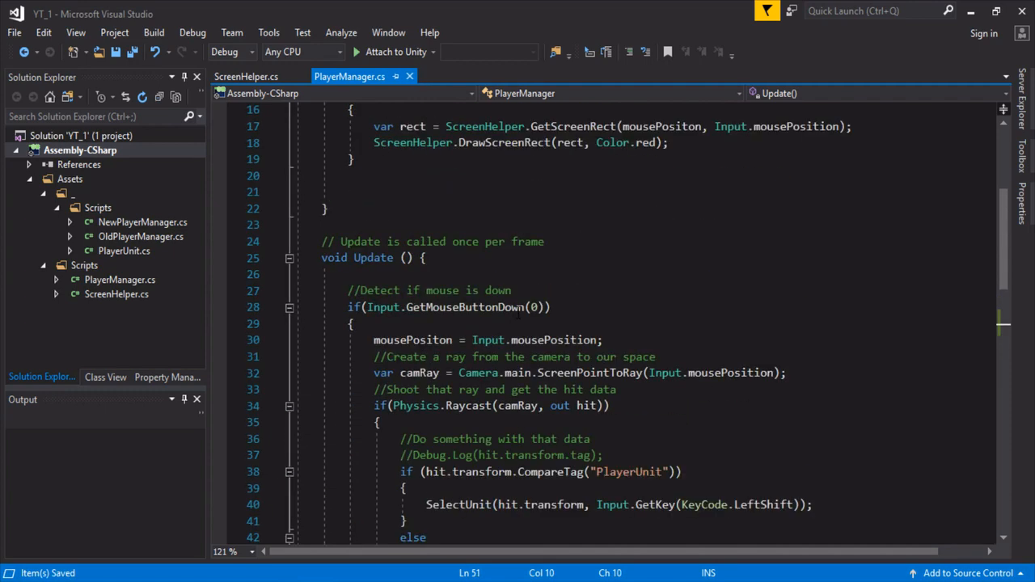
Step: Add ScreenHelper.DrawScreenRectBorder(rect, 1, Color.green) below the rect fill and save PlayerManager.cs
scroll("up", 3)
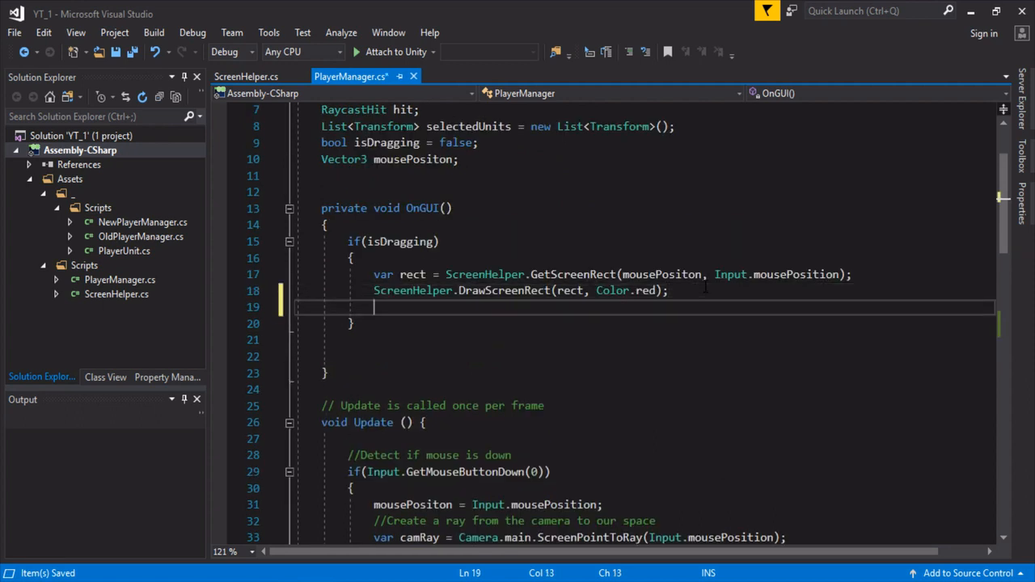
type("ScreenHelper.DrawScreenRectBorder(")
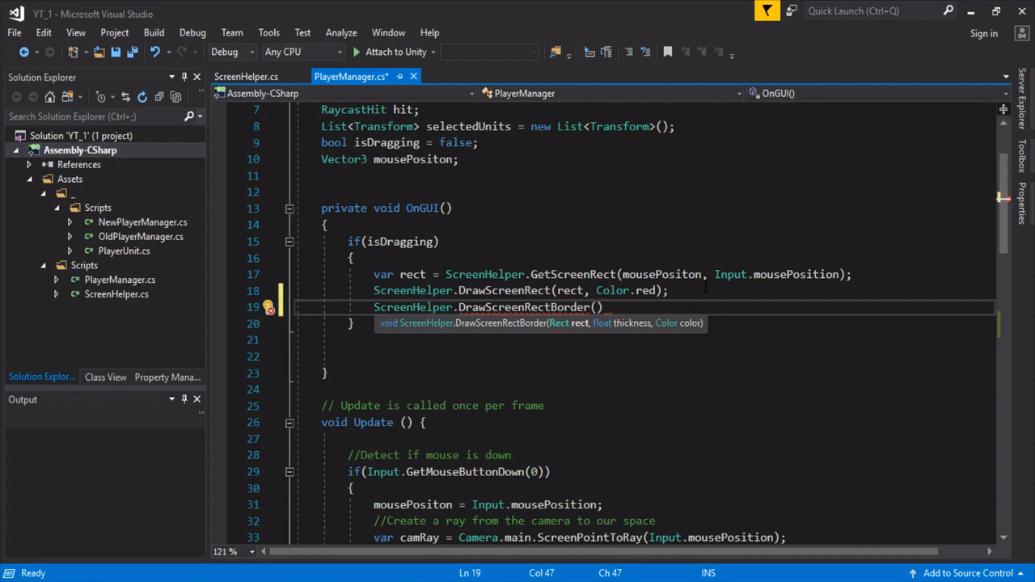
type("rect, 1")
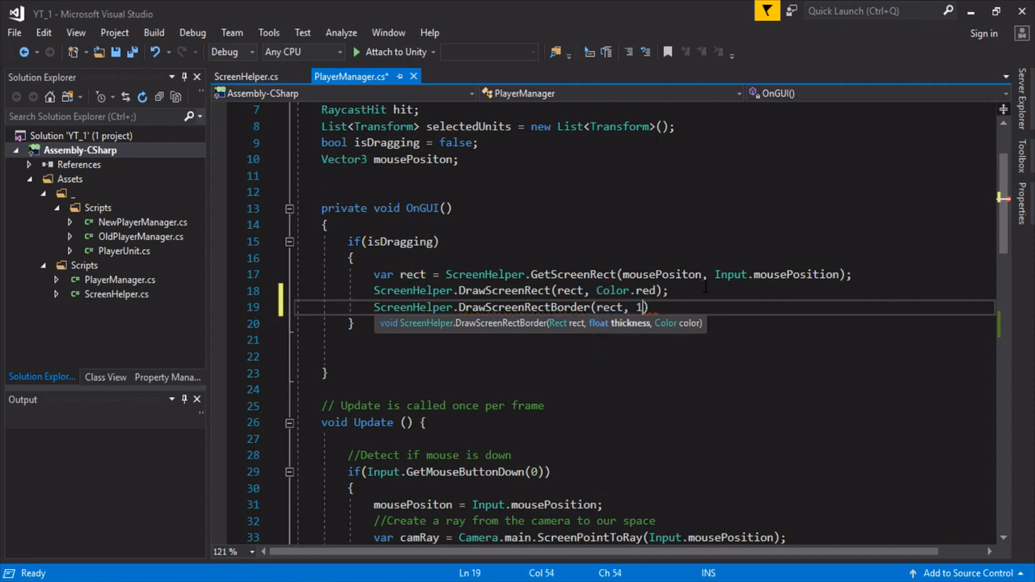
type(", Color.green")
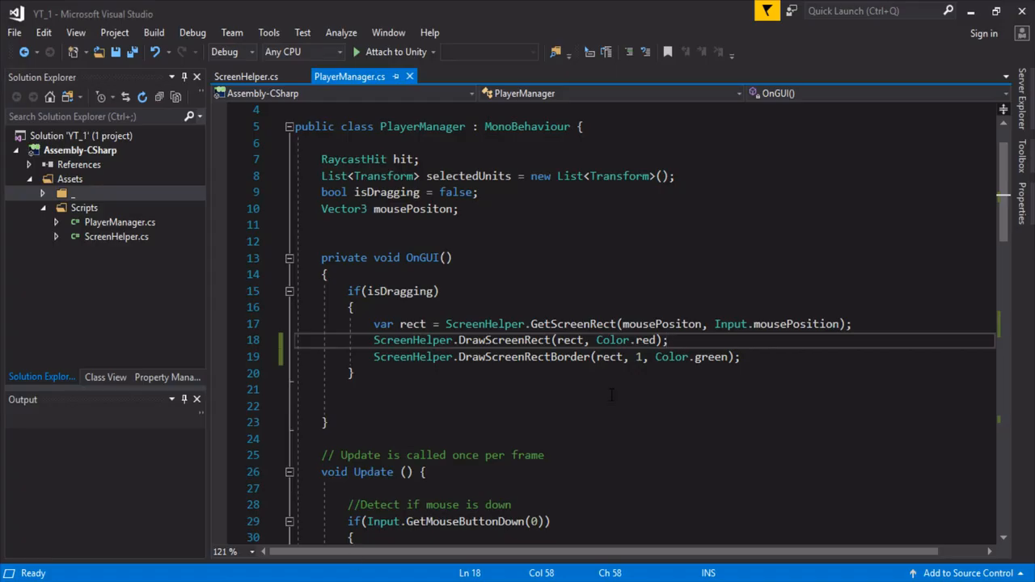
Step: Replace the red fill with new Color(0.8f, 0.8f, 0.95f, 0.1f)
double_click(626, 340)
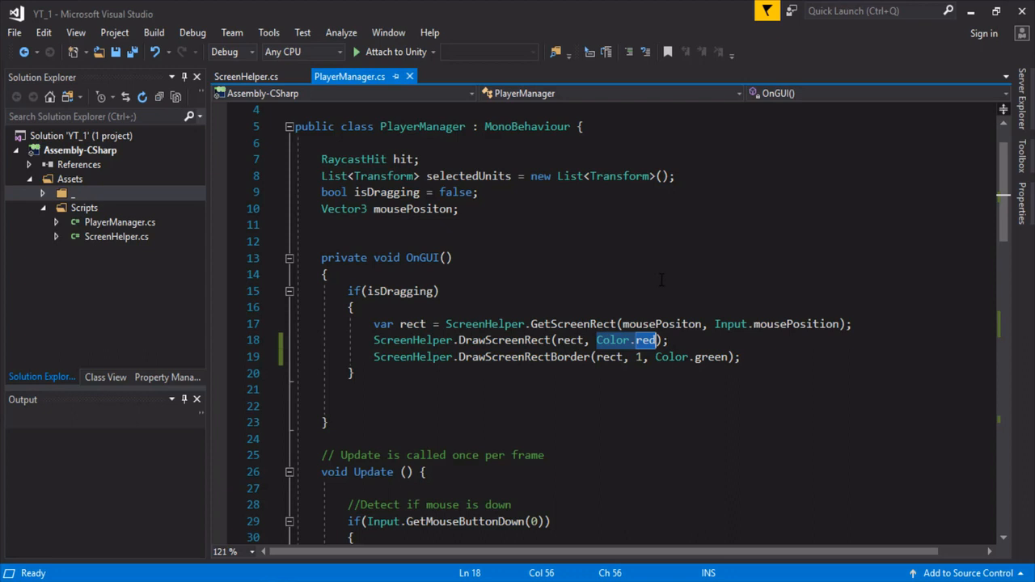
type("new Co")
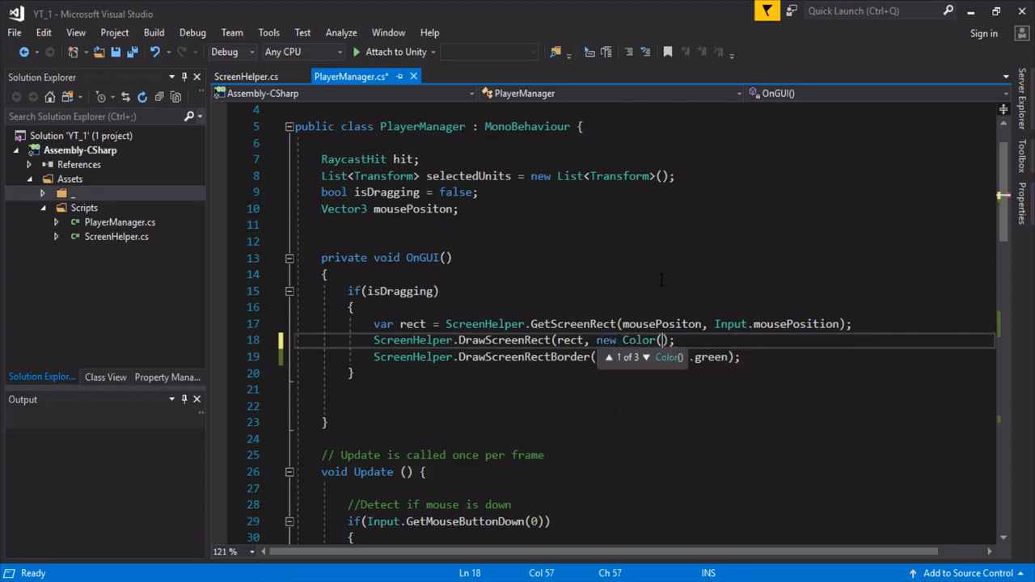
type("0.8f,")
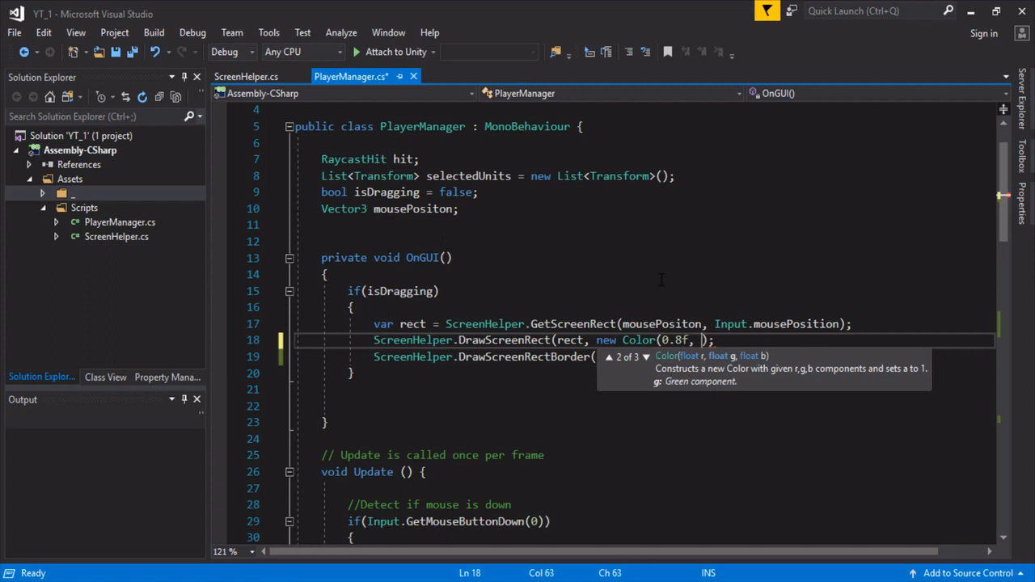
type("0.8f, 0.95f, 0.1f)")
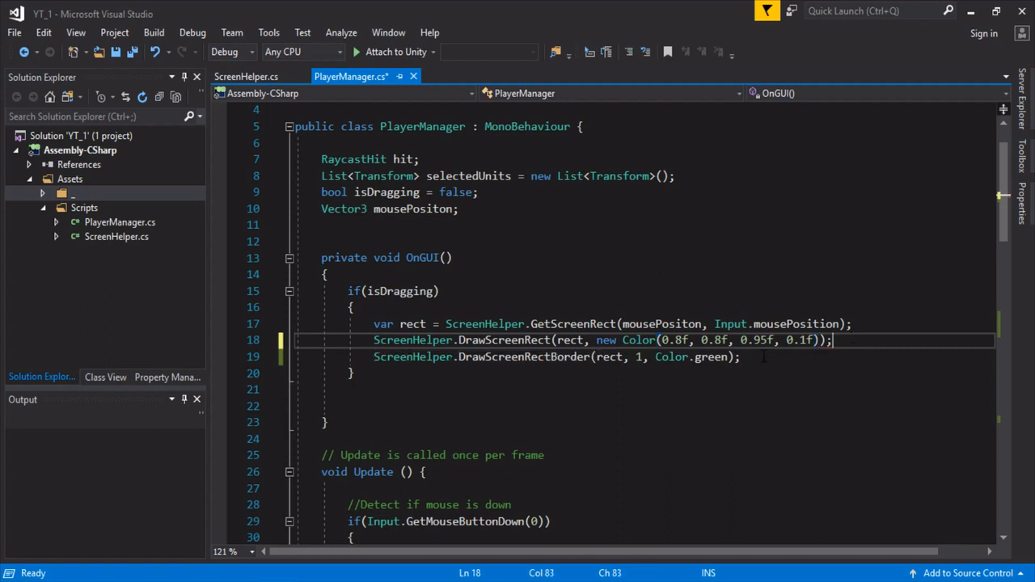
Step: Change the border colour from green to white and save the file
type("white")
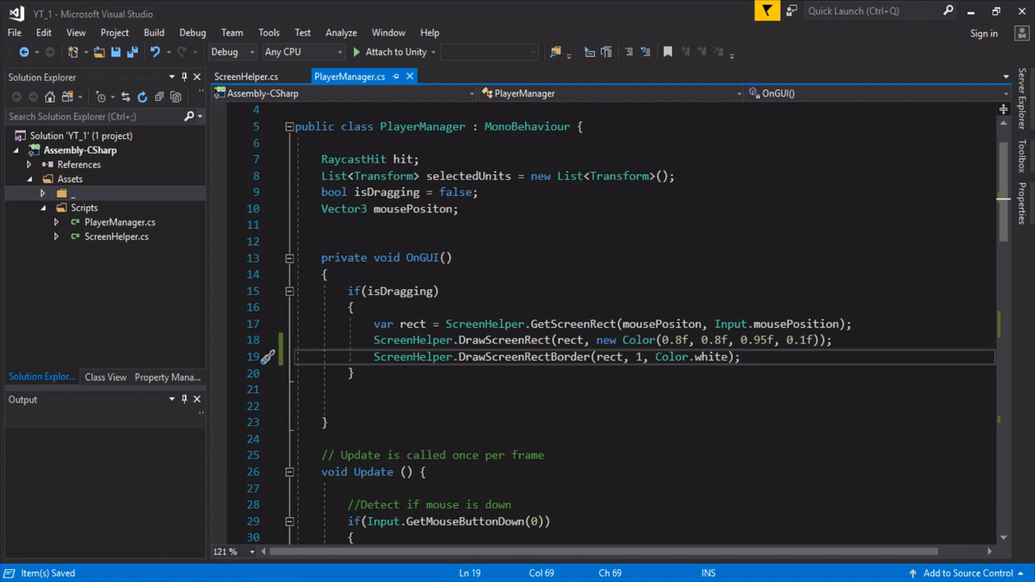
type("blue")
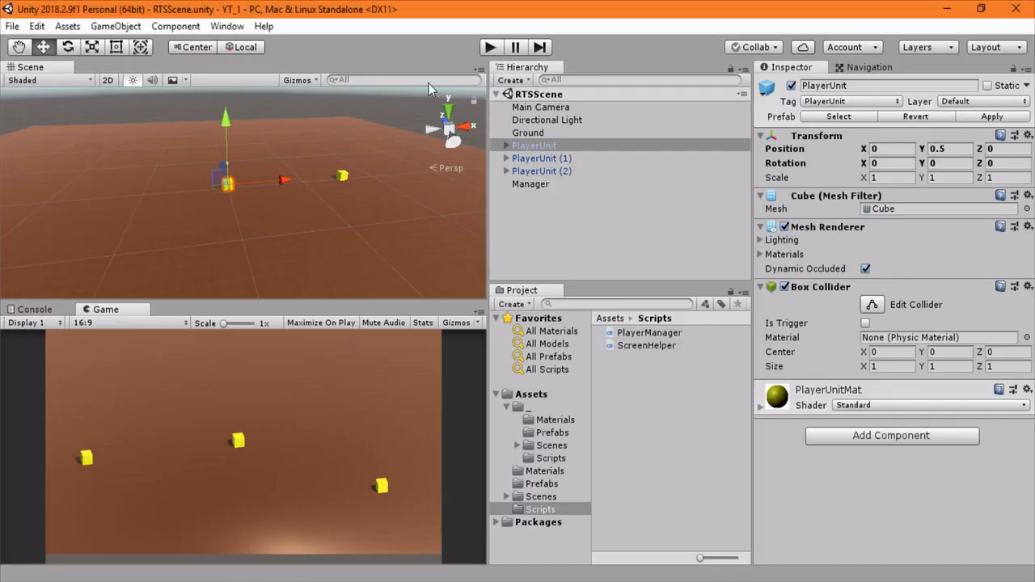
mouse_move(490, 47)
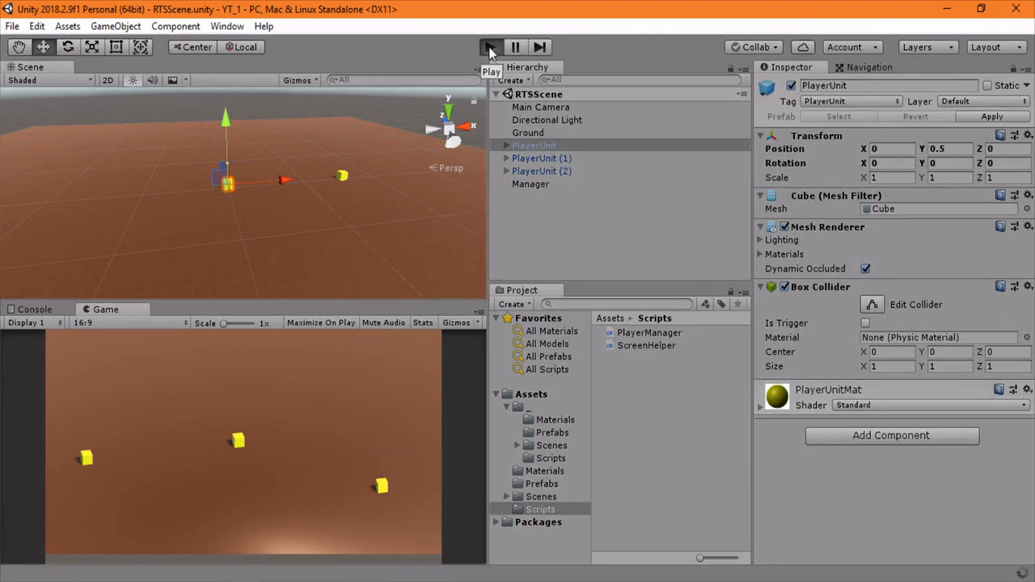
Step: Enter Play mode in Unity to test the blue selection rectangle over the units
left_click(489, 47)
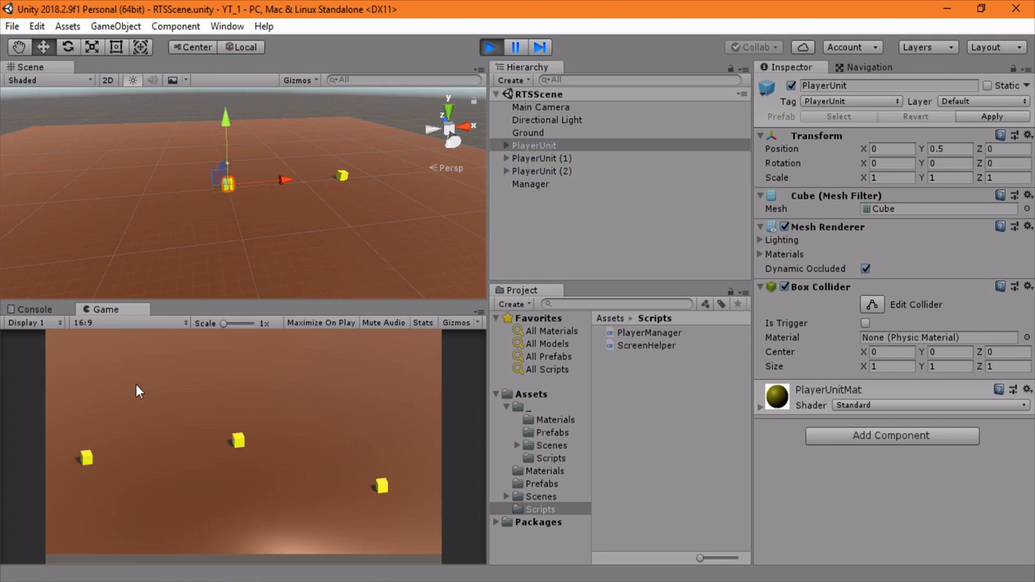
mouse_move(117, 442)
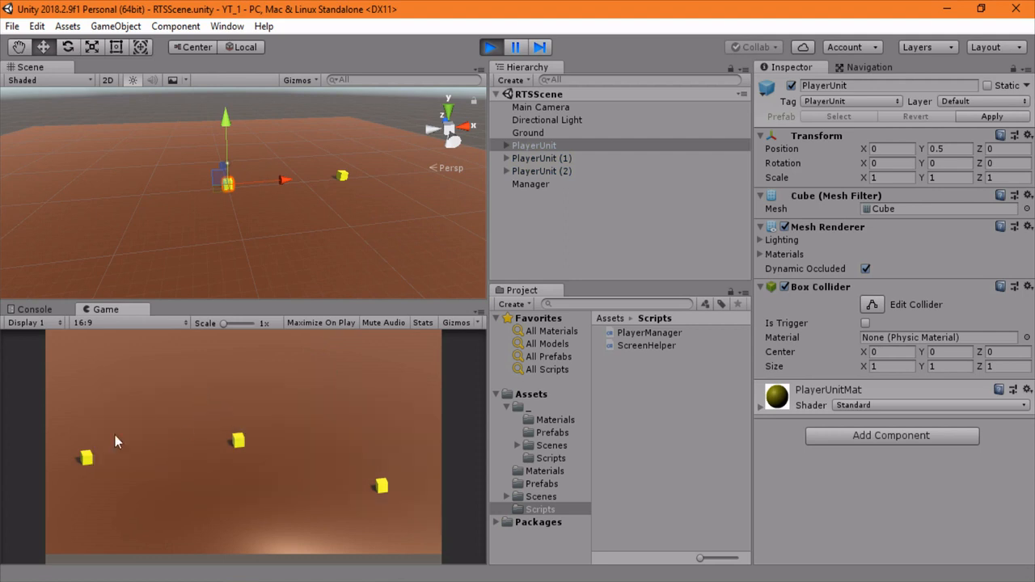
mouse_move(279, 564)
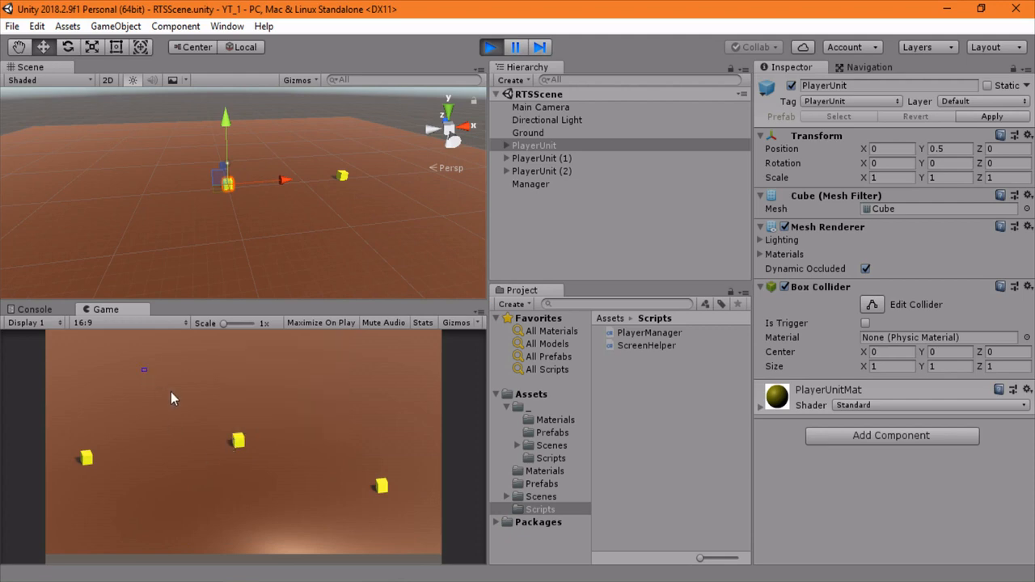
mouse_move(407, 512)
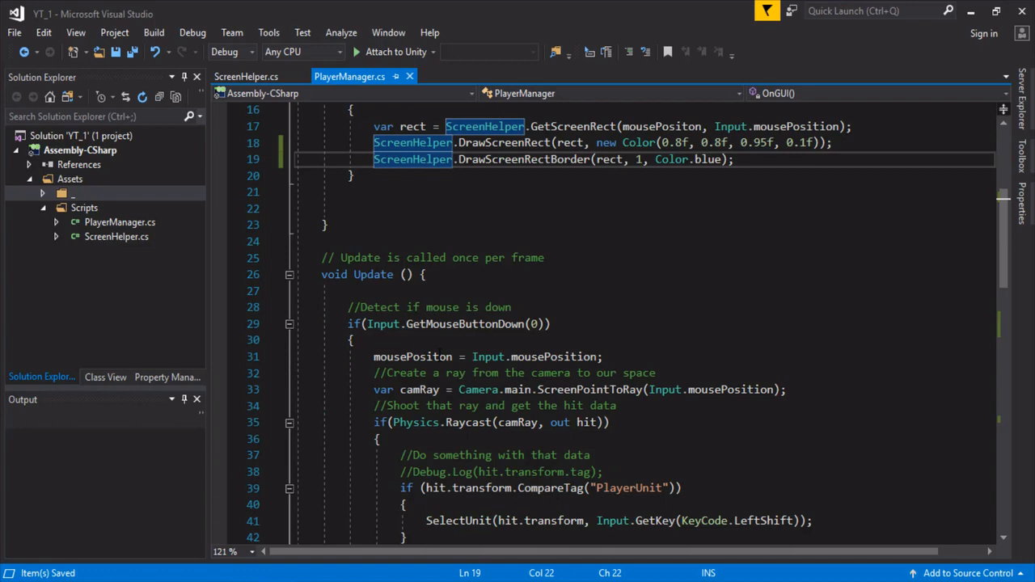
Step: Declare an empty private void IsWithinSelectionBounds(Transform transform) method after DeselectUnits
scroll("down", 3)
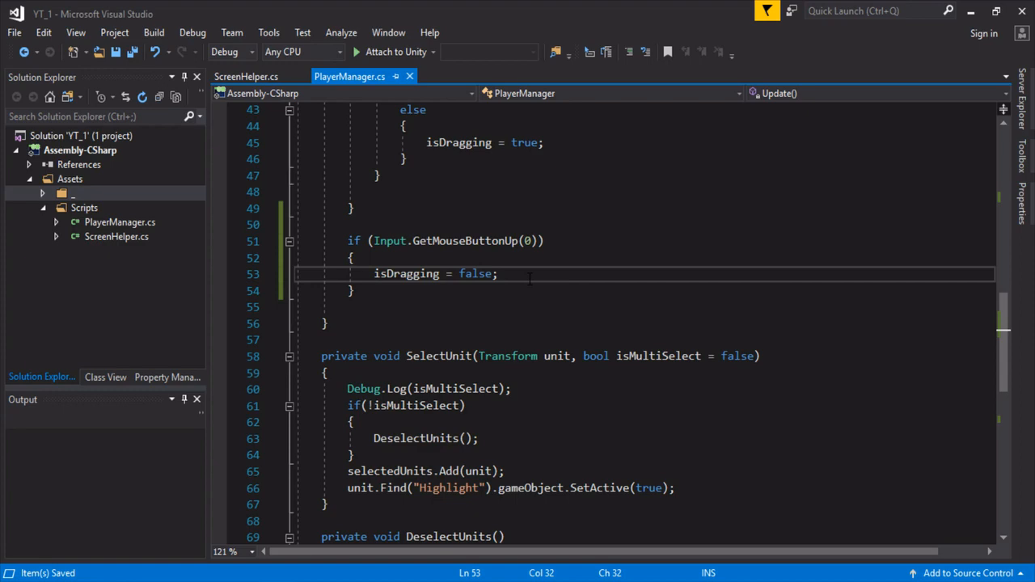
scroll("down", 3)
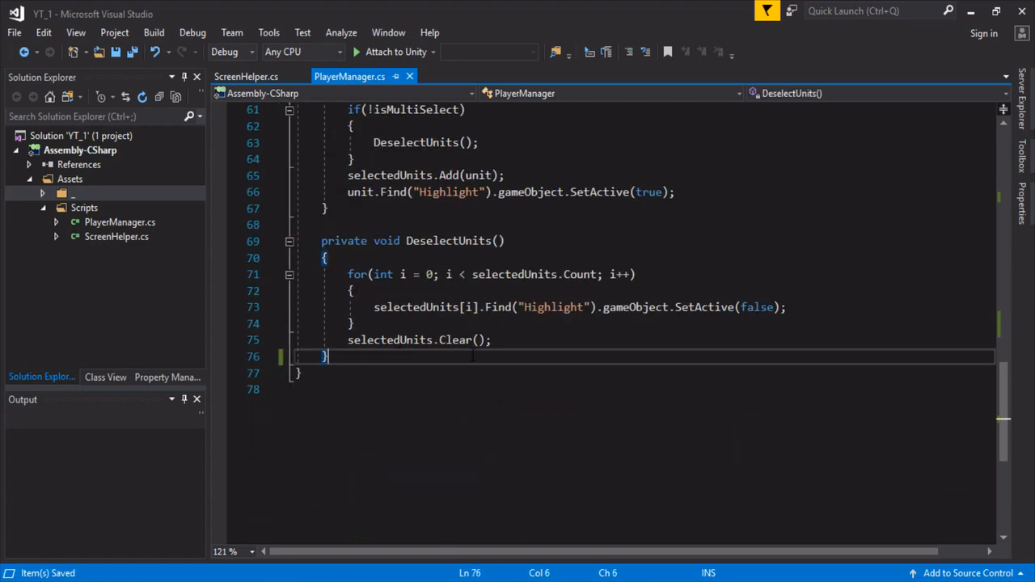
type("private")
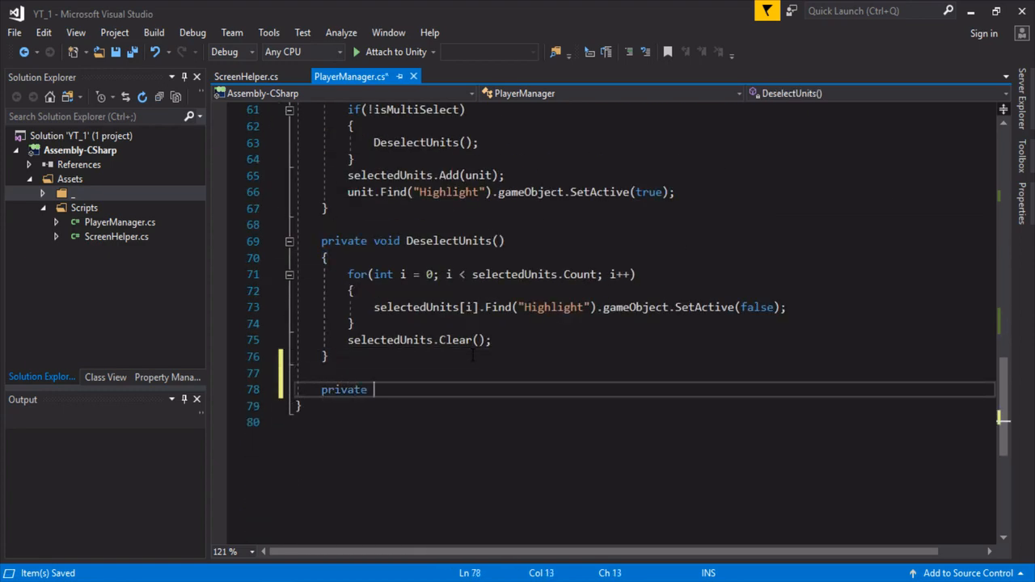
type("void Is")
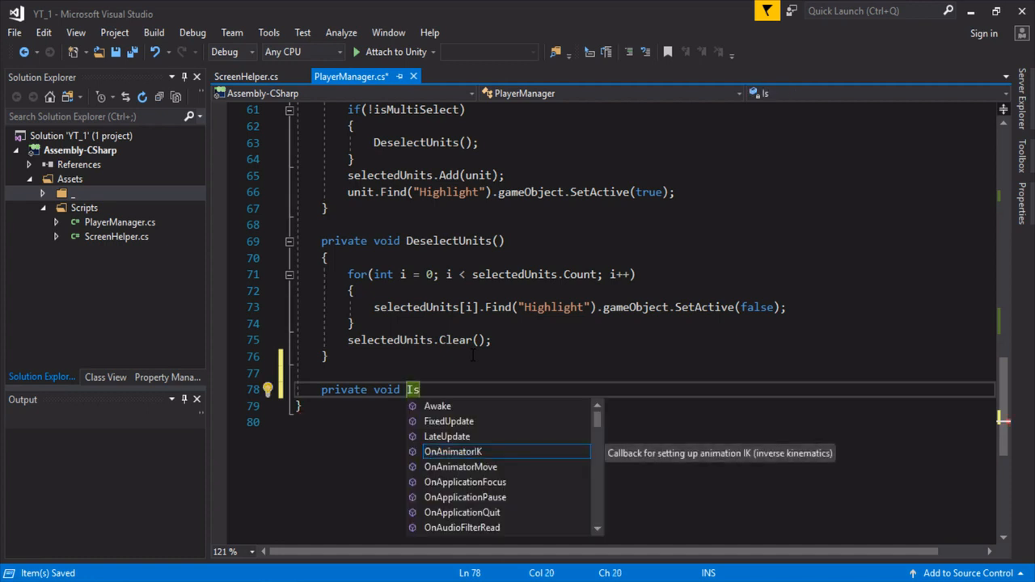
type("Wit")
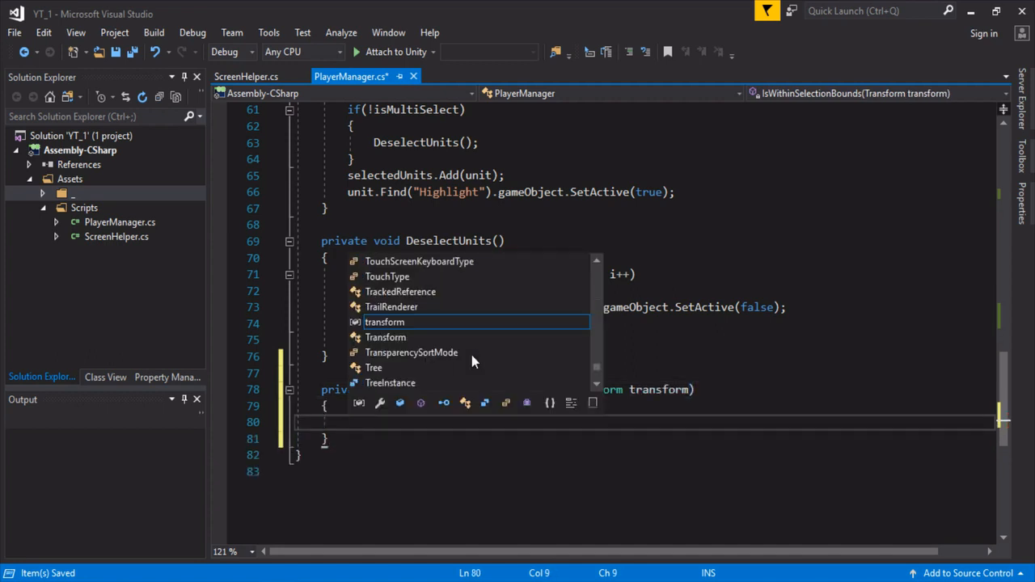
Step: Get Camera.main and the viewport bounds via ScreenHelper.GetViewportBounds from the drag start and mouse position
type("var camera = Camera.main;")
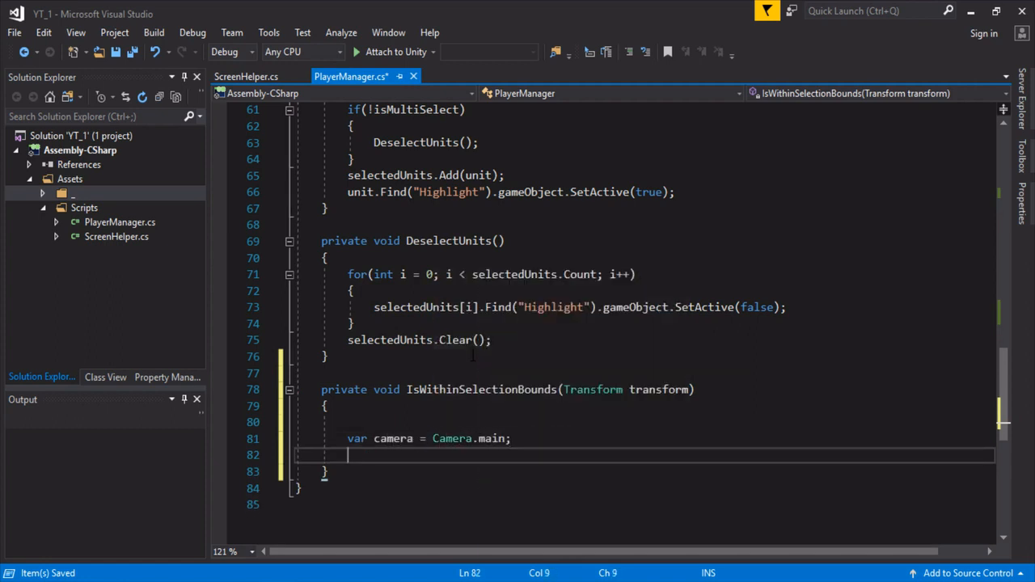
type("var vi")
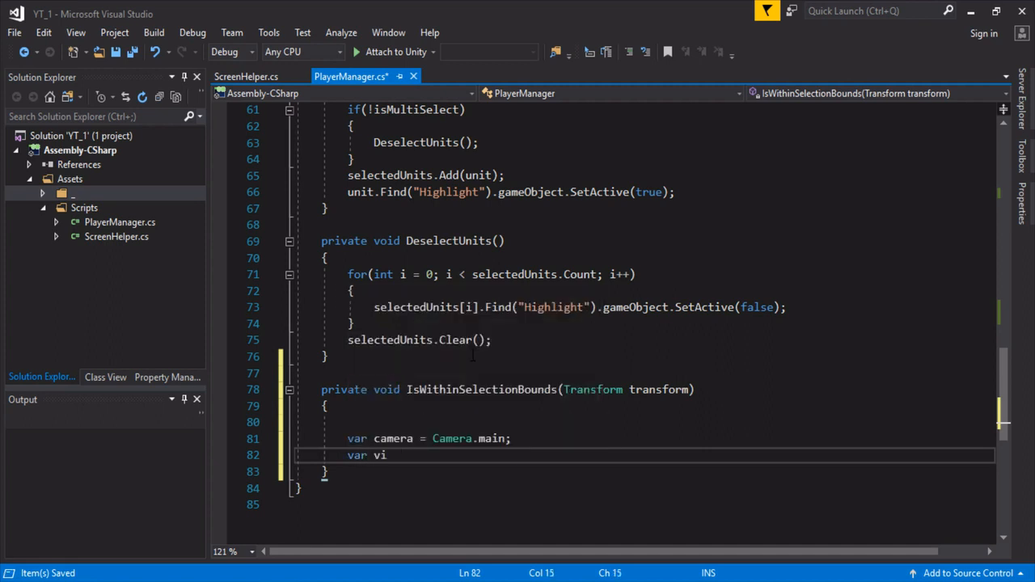
type("ewportBou")
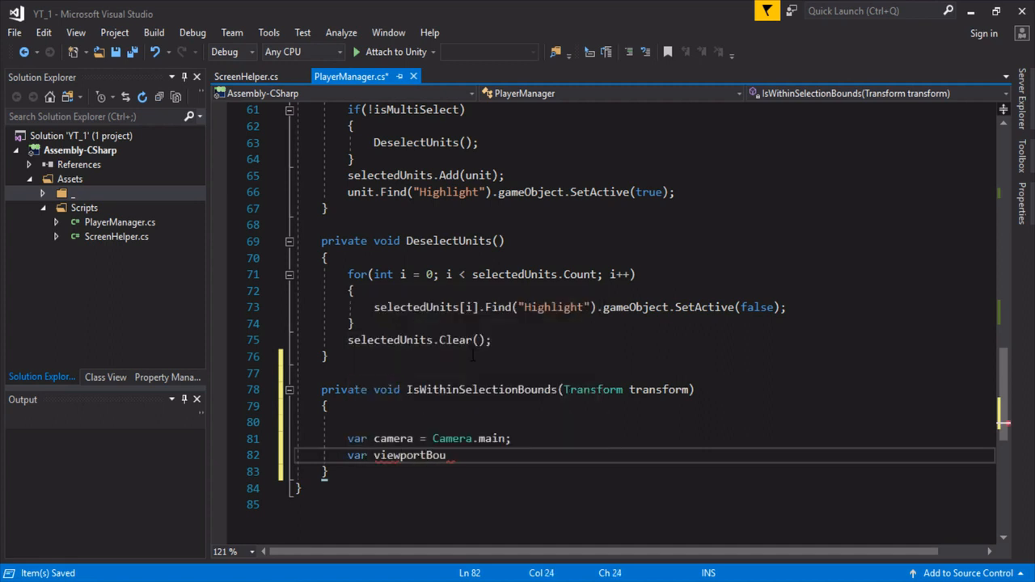
type("nds =")
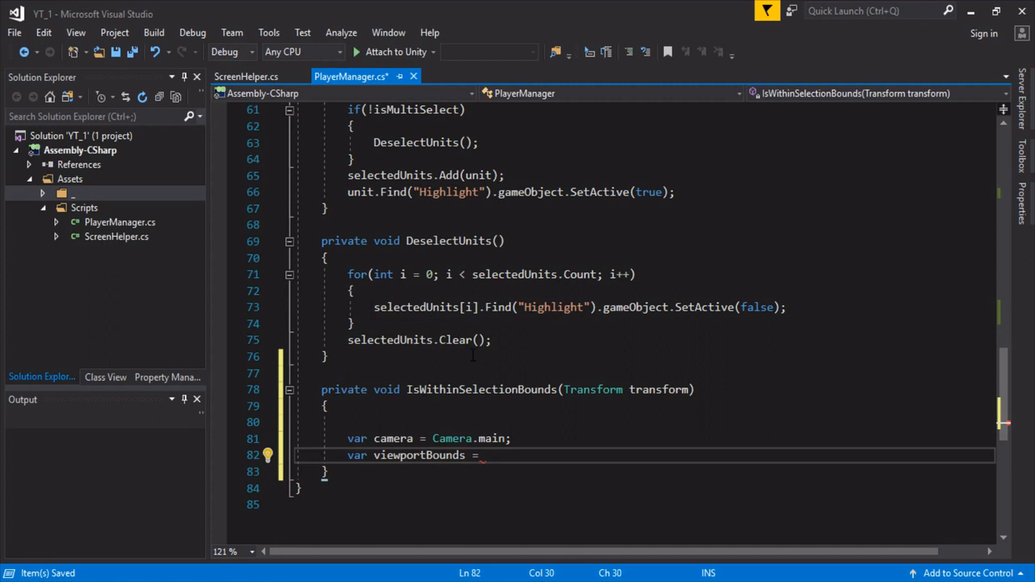
type("ScreenHelper")
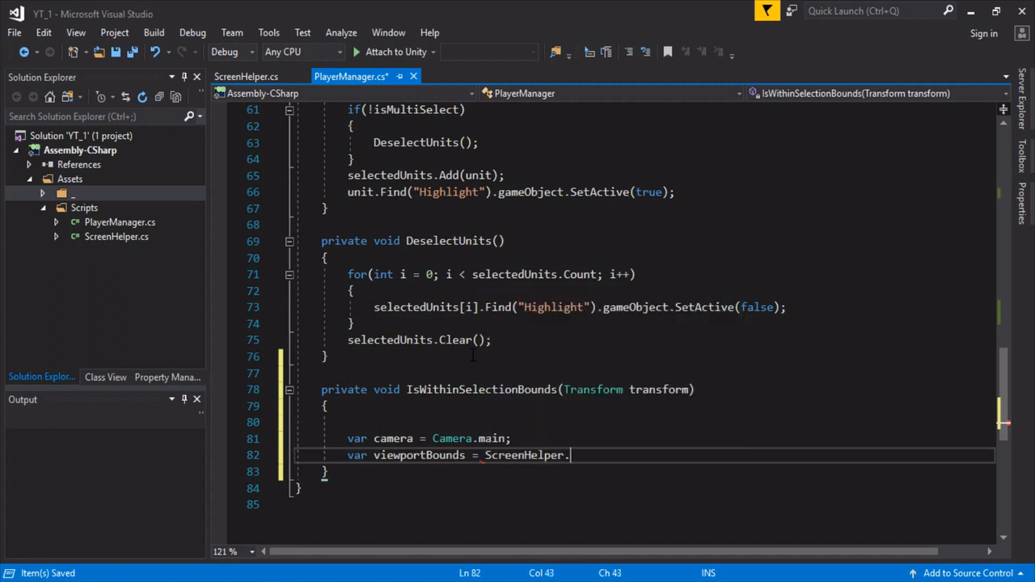
type(".")
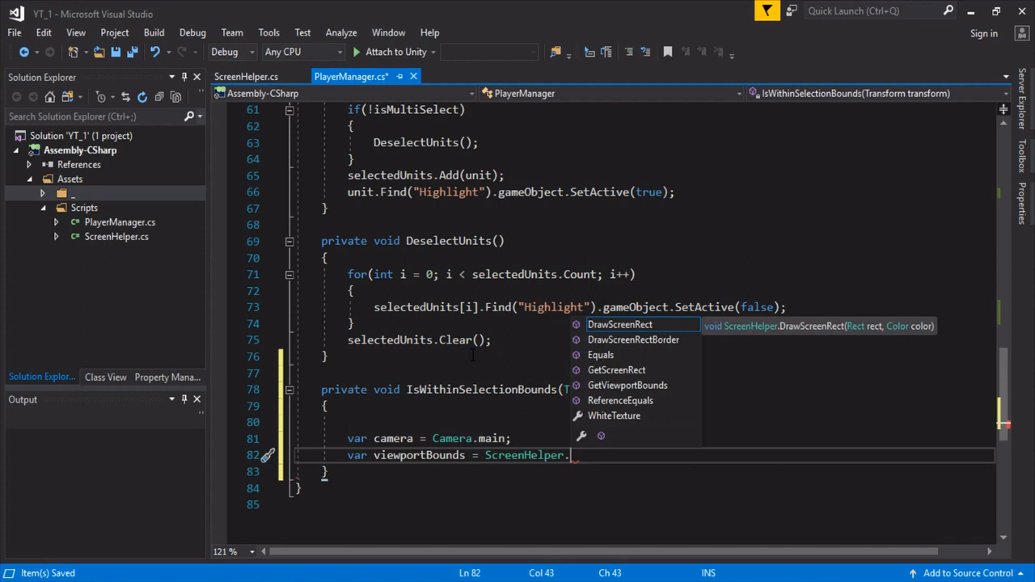
type("GetViewportBounds(")
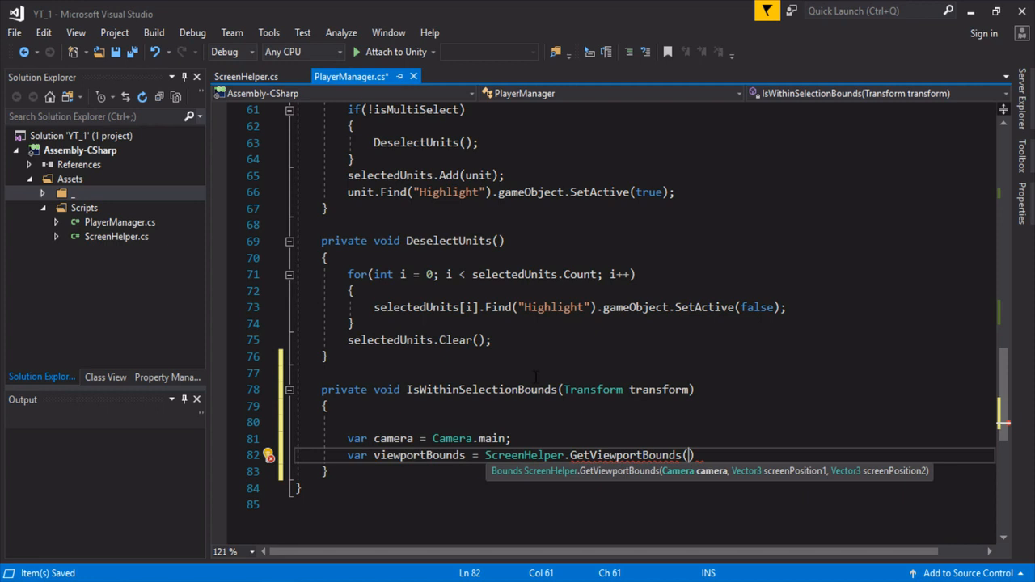
type("camera,")
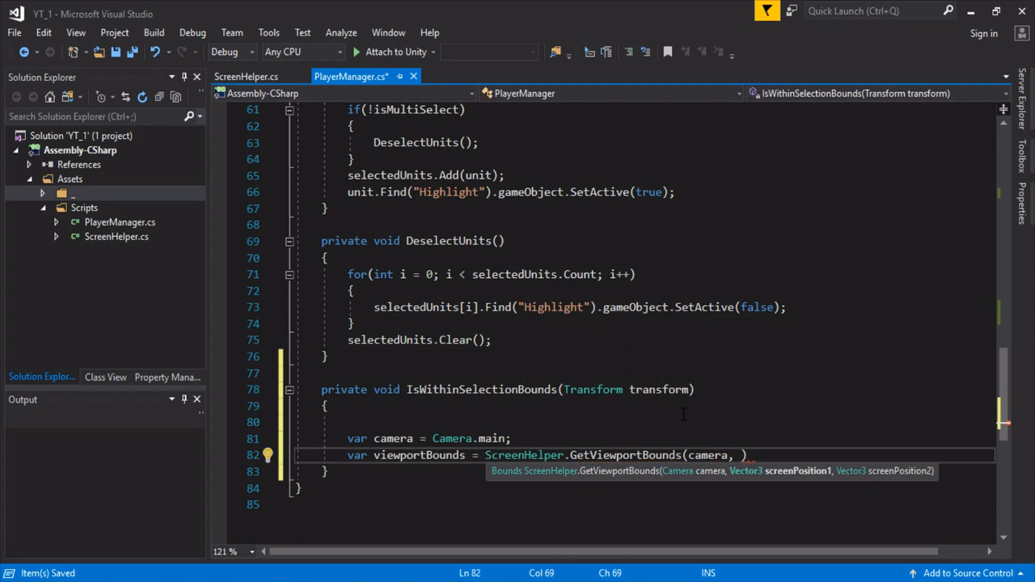
type("mousePositon,")
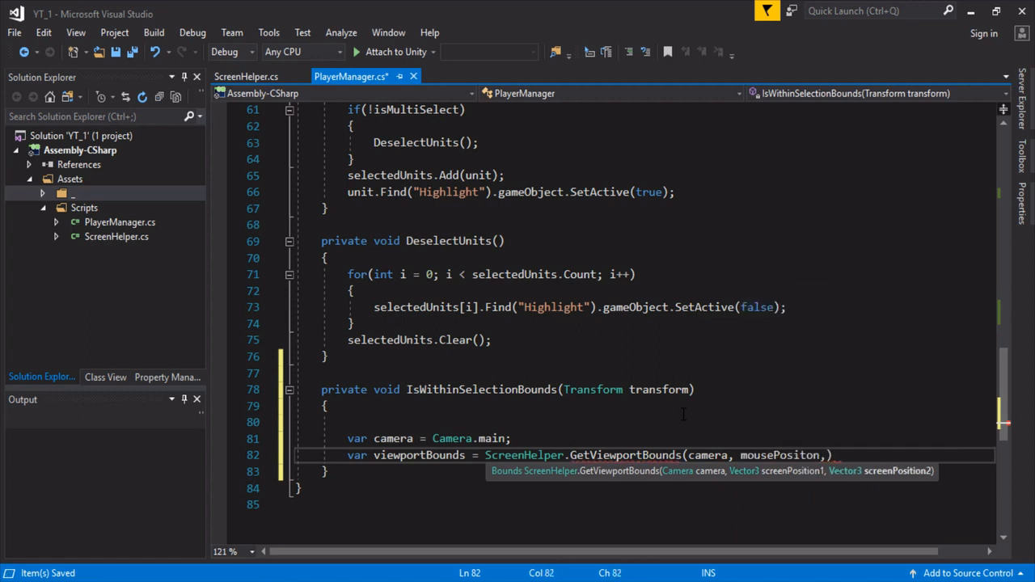
type("Input.")
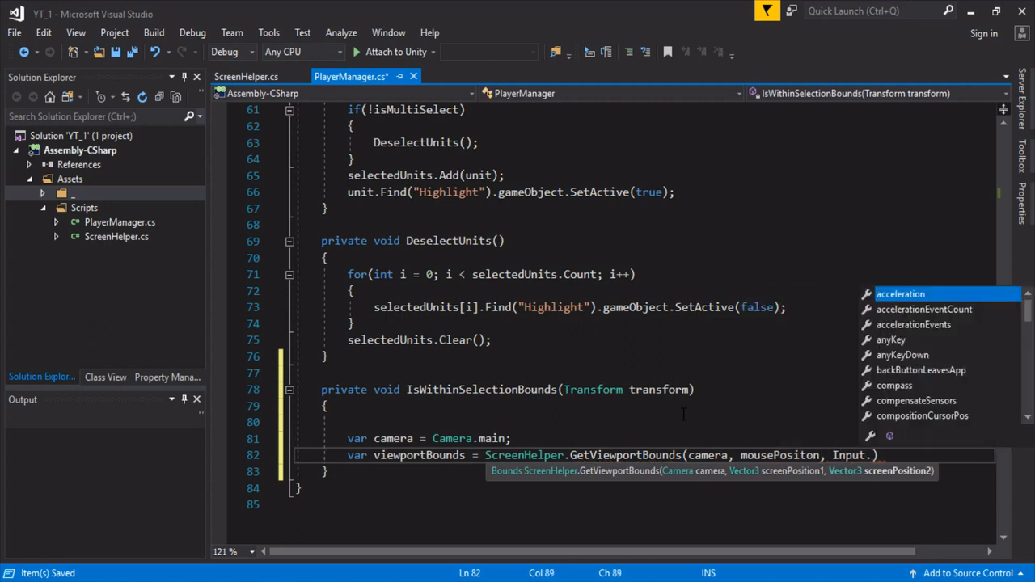
type("Get")
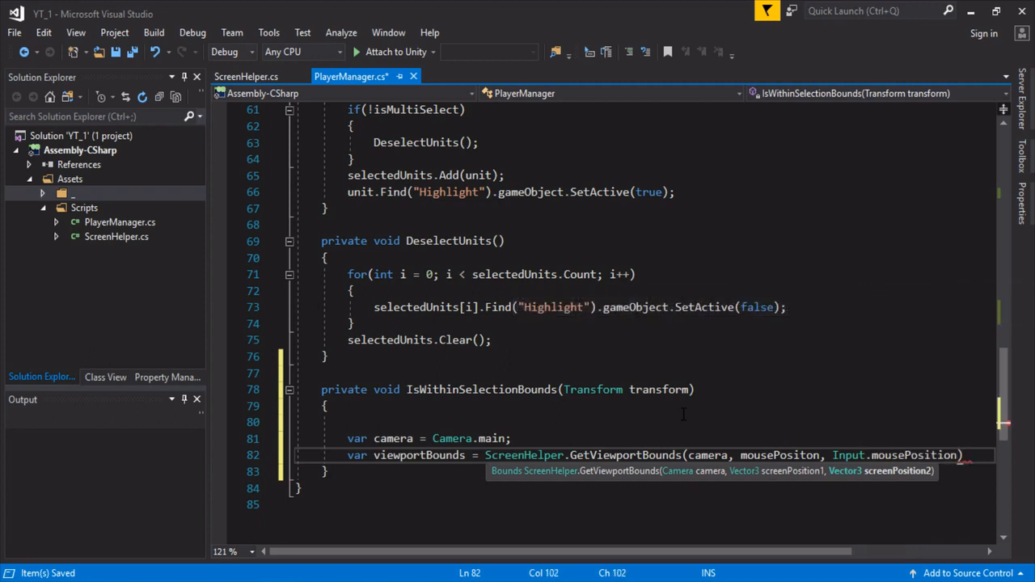
key("Return")
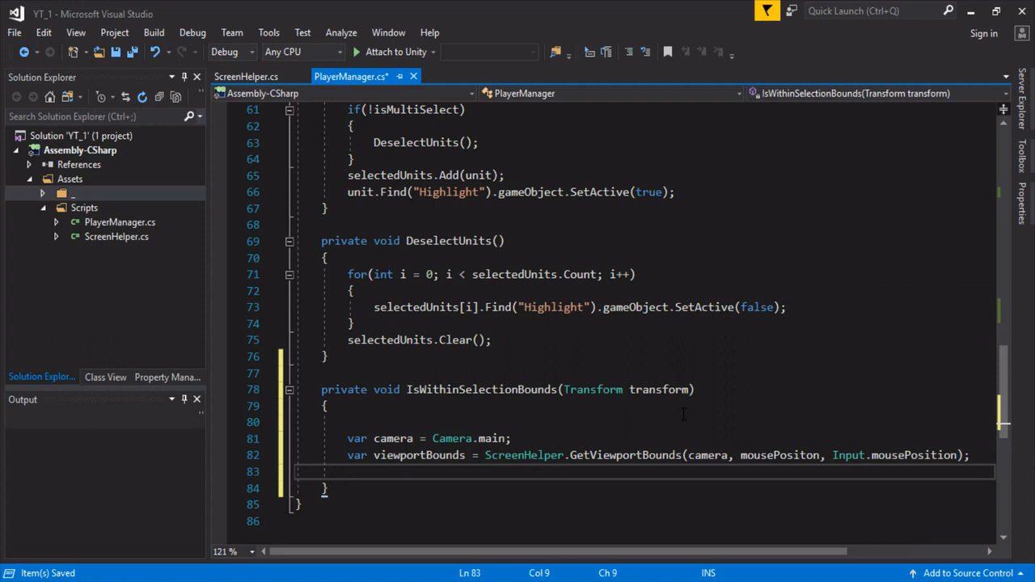
Step: Return viewportBounds.Contains(camera.WorldToViewportPoint(transform.position)) as a bool, and begin an if( check
type("return")
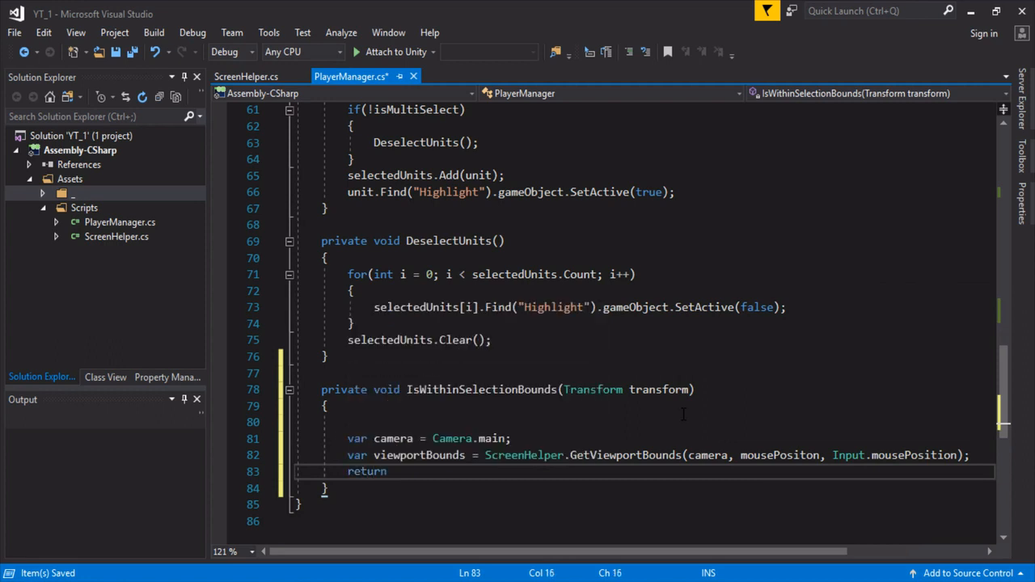
type("viewportBounds.Contains")
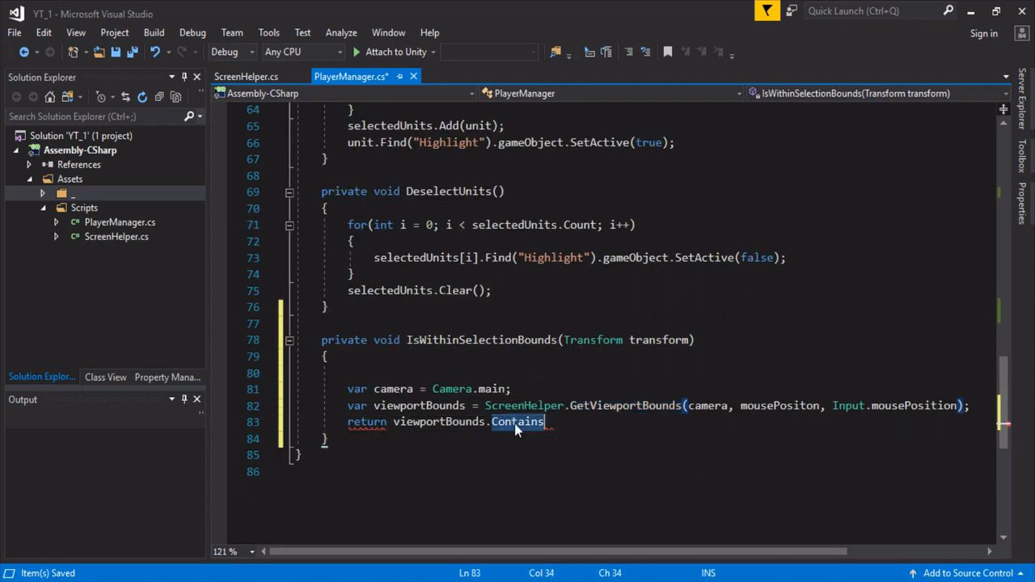
type("(")
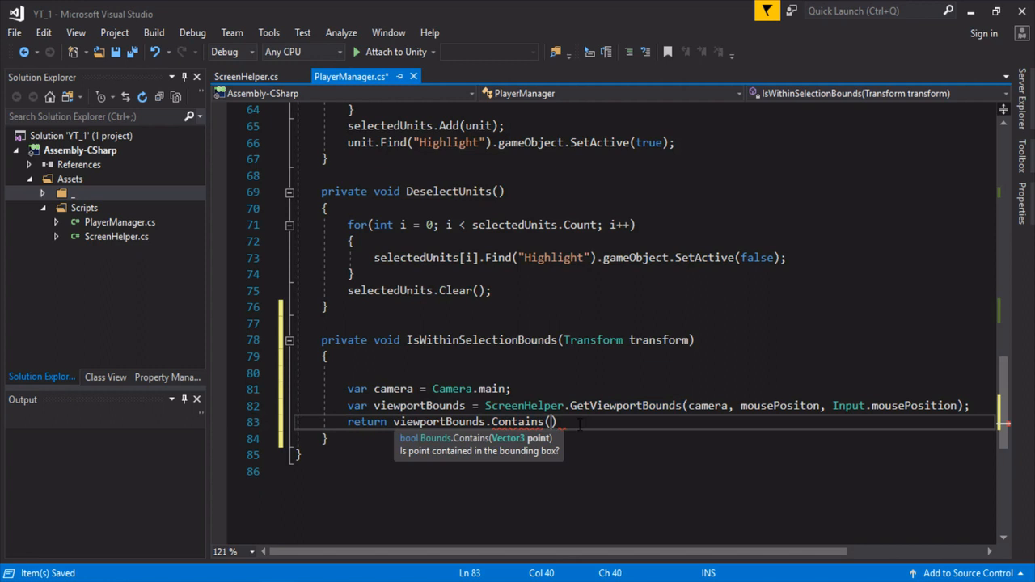
type("transform.position")
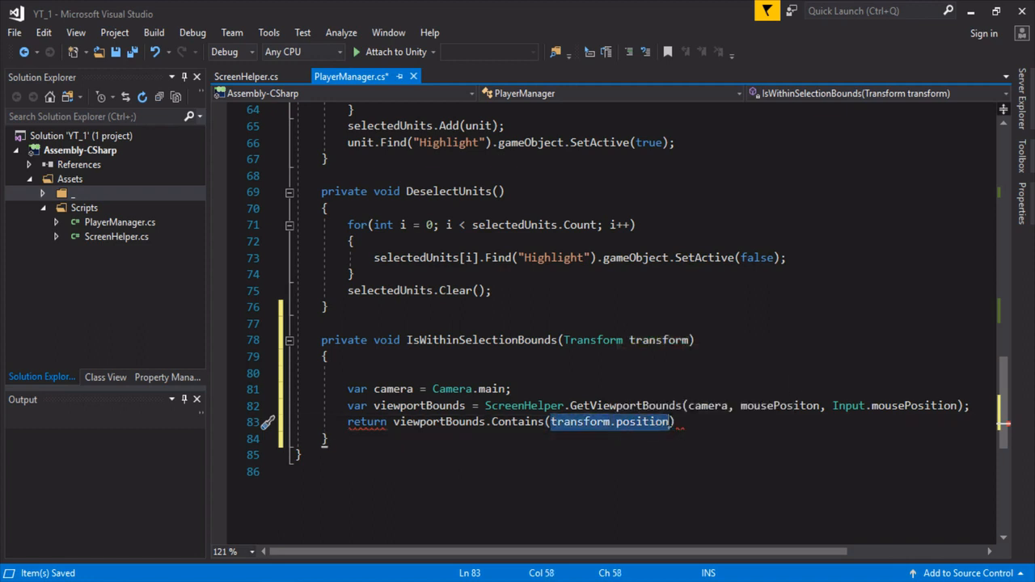
type("camera")
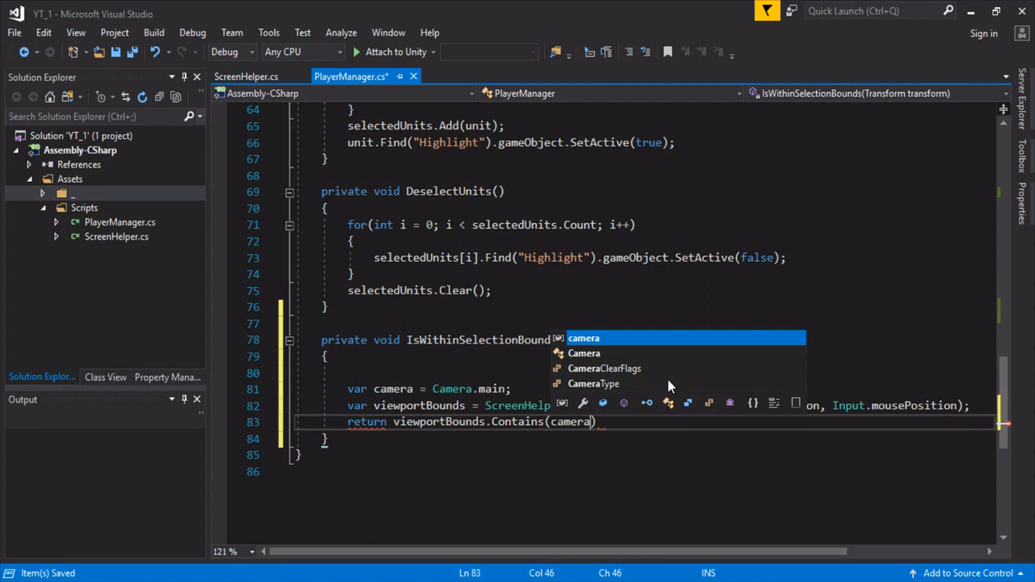
type(".WorldToViewportPoin")
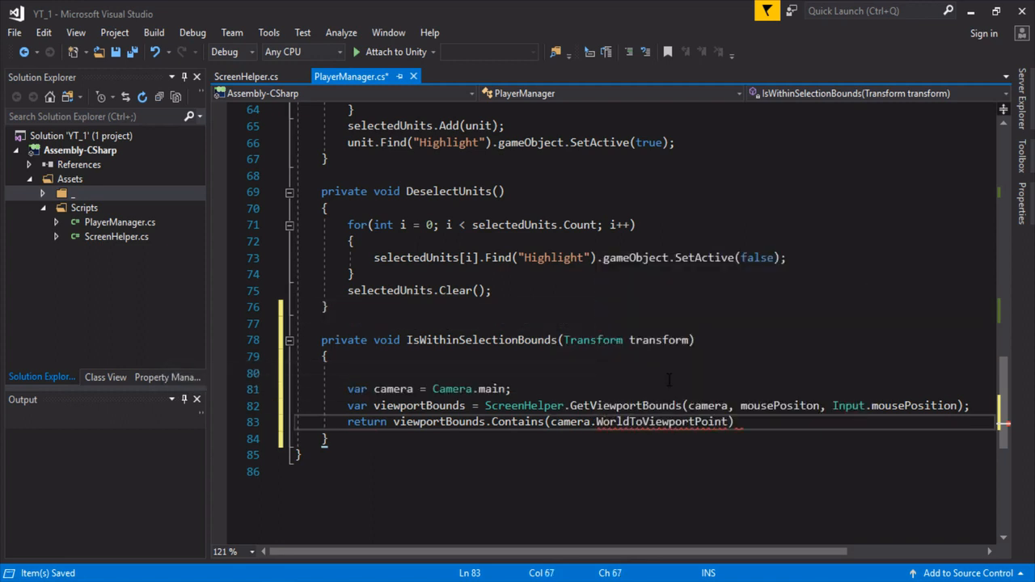
type("transform.pos")
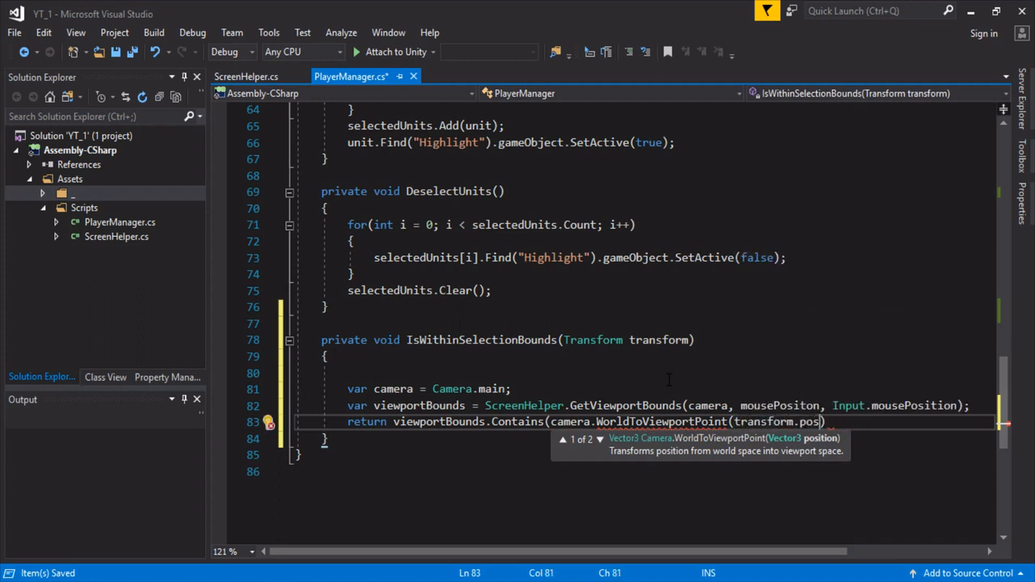
type("ition));")
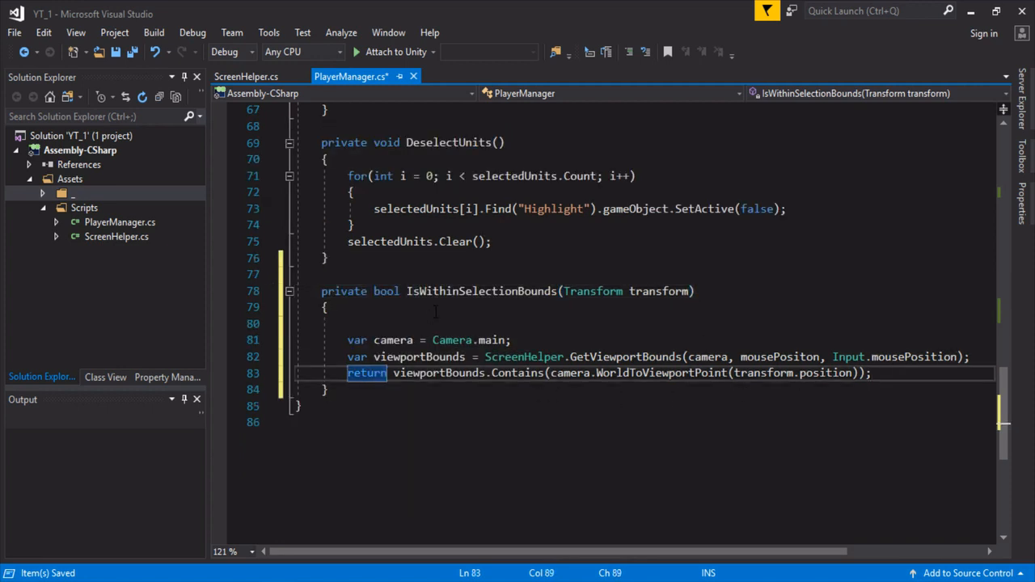
type("if()")
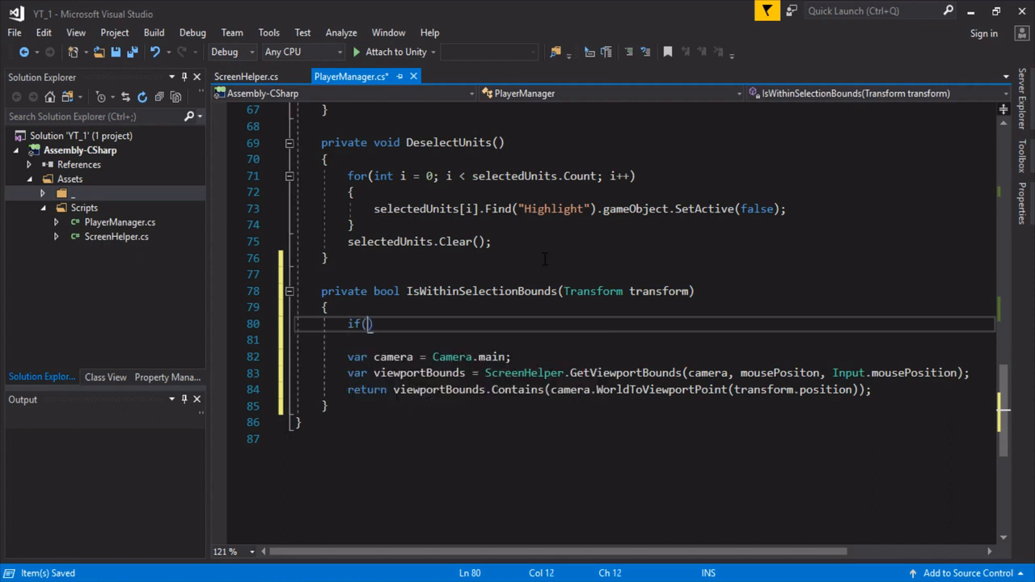
type("!isDragging")
left_click(644, 340)
type("{")
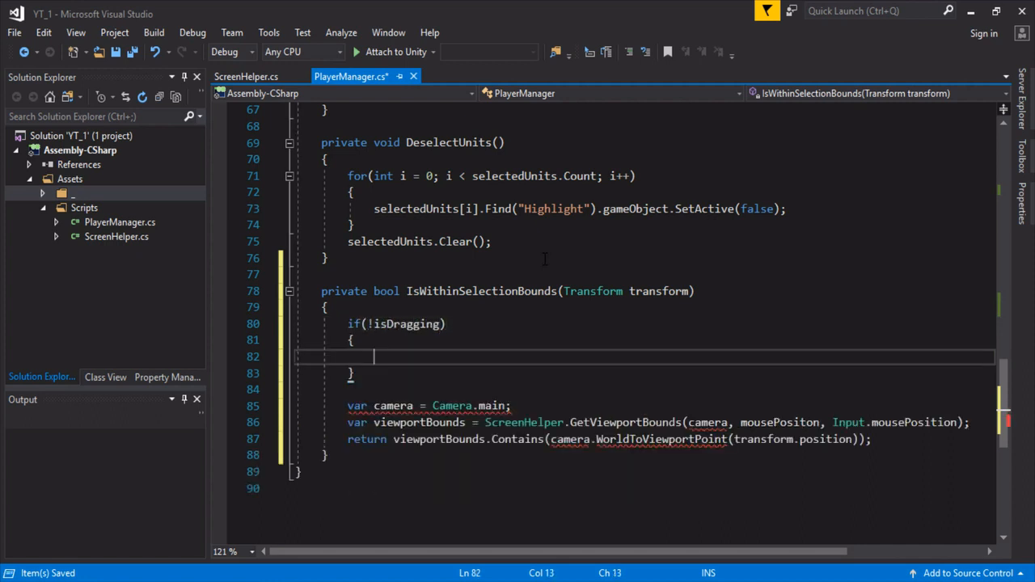
type("return false;")
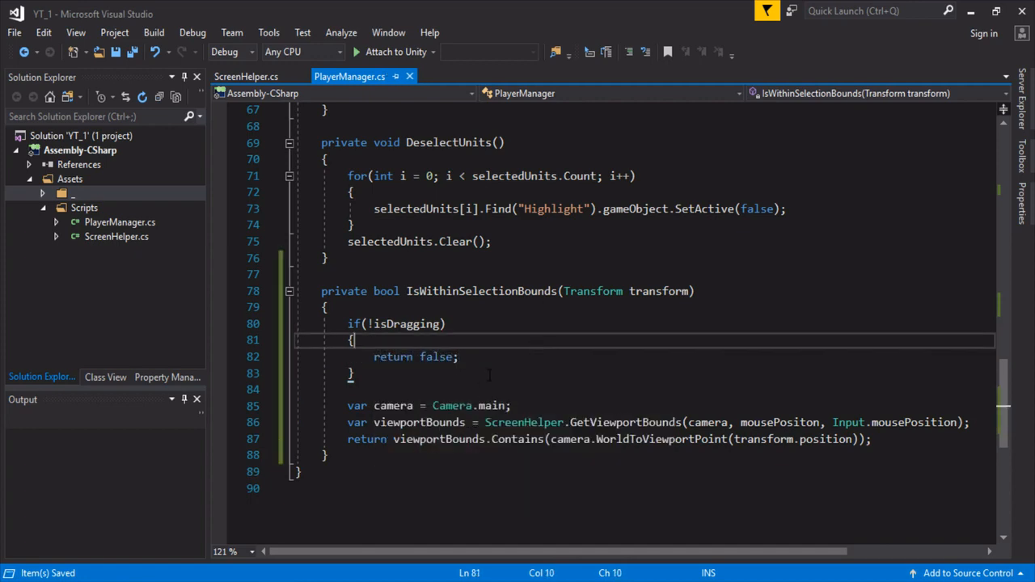
scroll("up", 3)
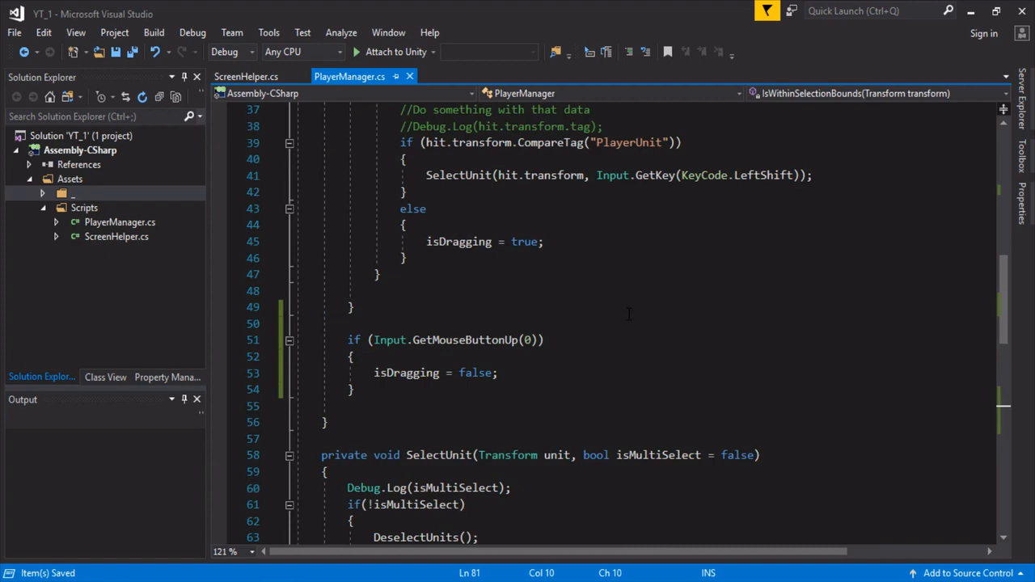
Step: Add a foreach over FindObjectsOfType<BoxCollider>() inside the mouse-release block
left_click(499, 373)
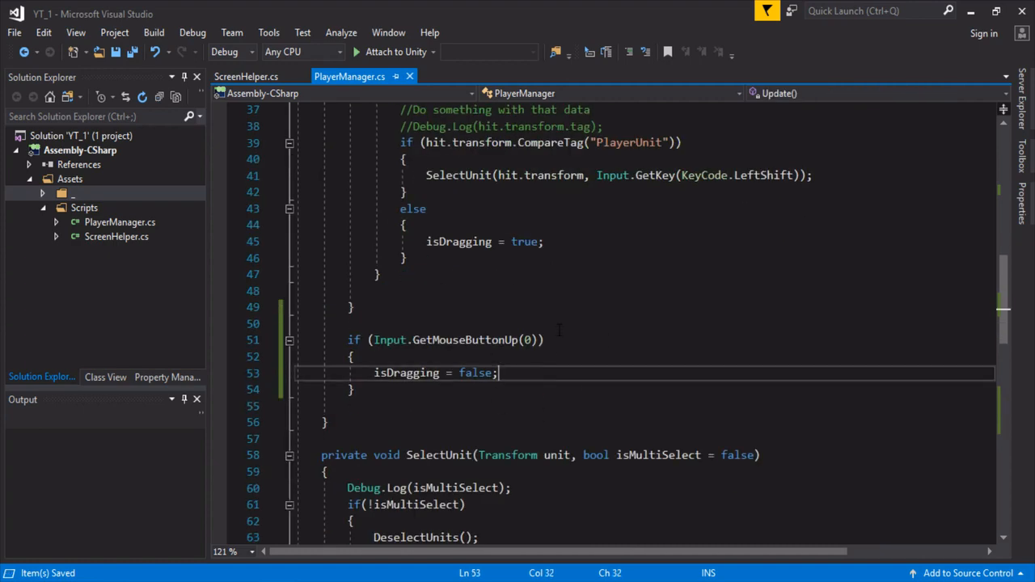
scroll("down", 3)
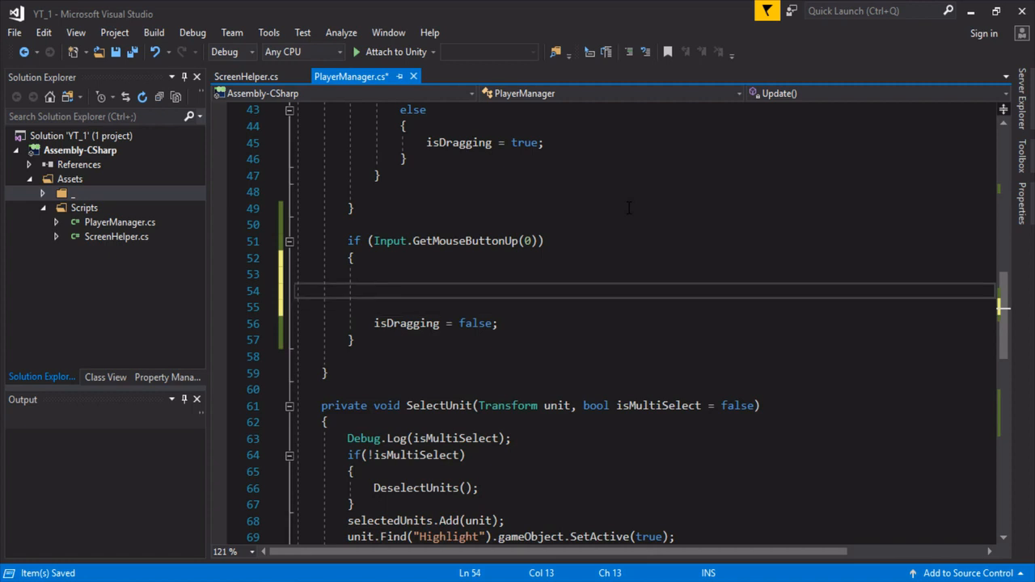
mouse_move(400, 289)
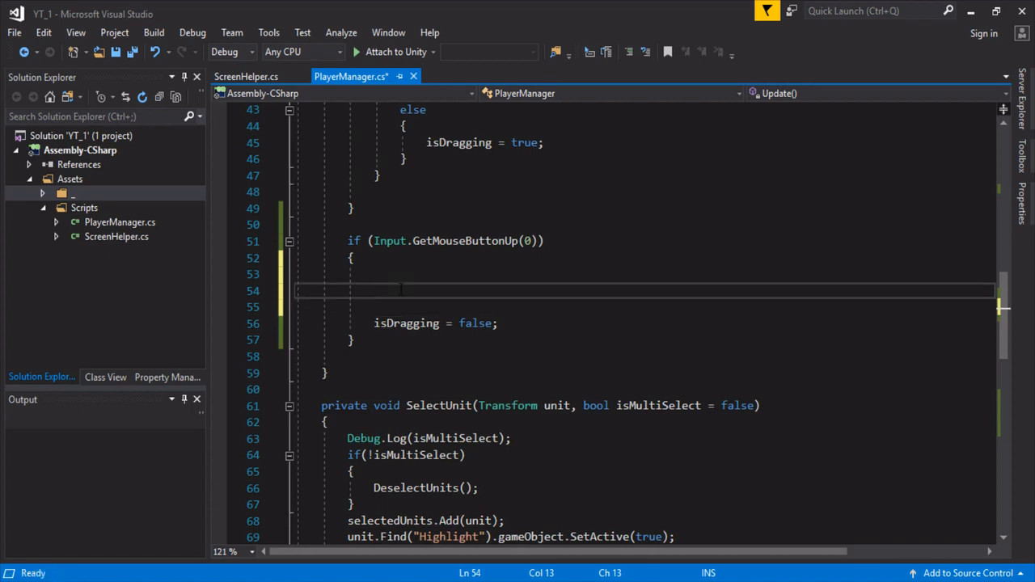
type("foreach(var")
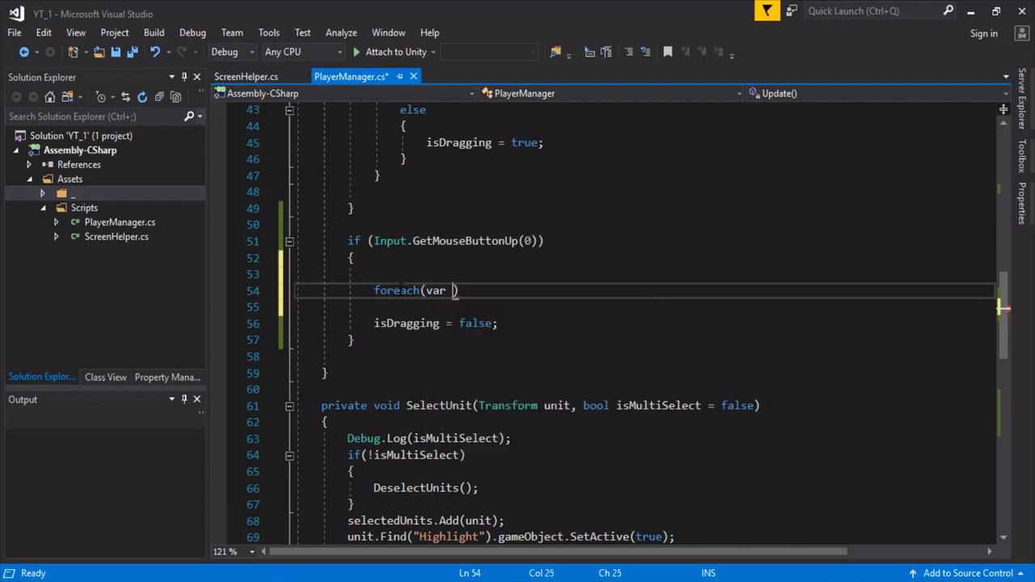
type("selectableObject")
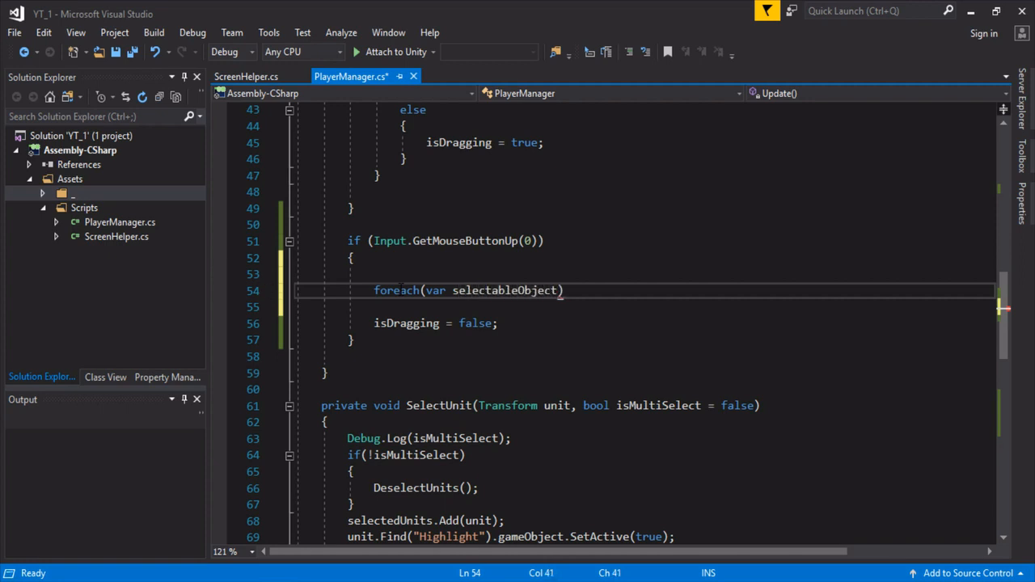
type("in FindObjectsOfType")
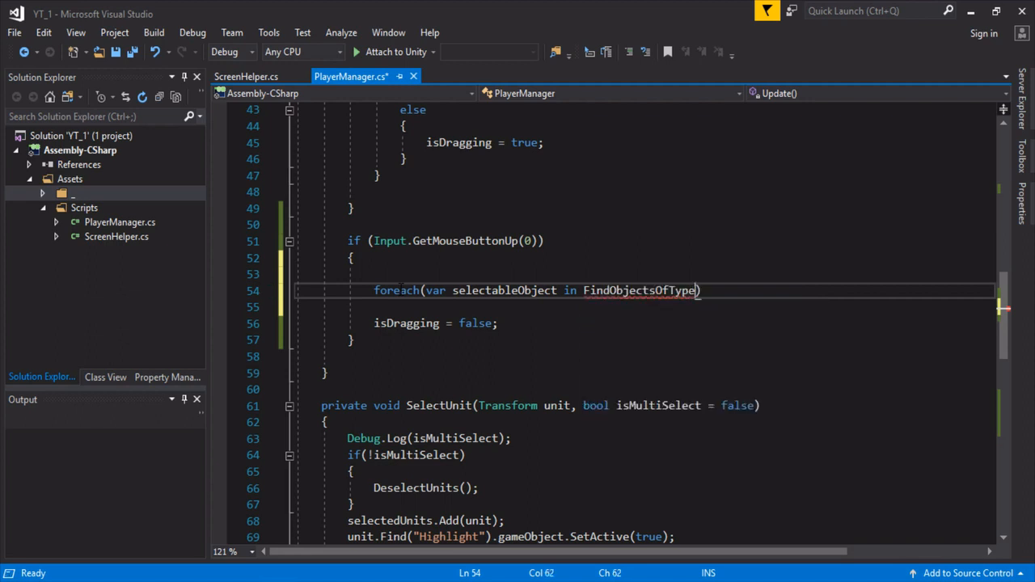
type("<BoxCollider>")
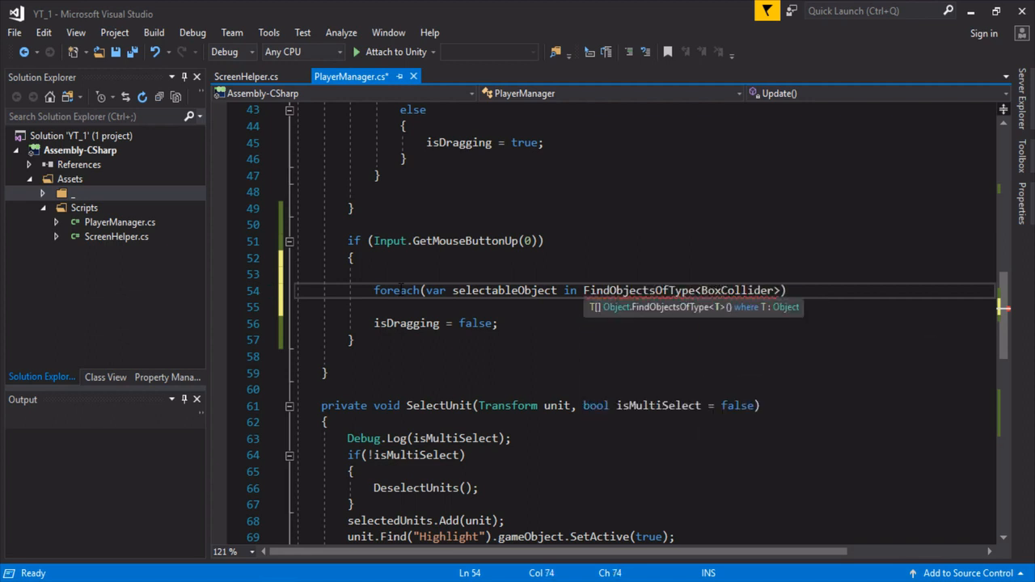
type("()")
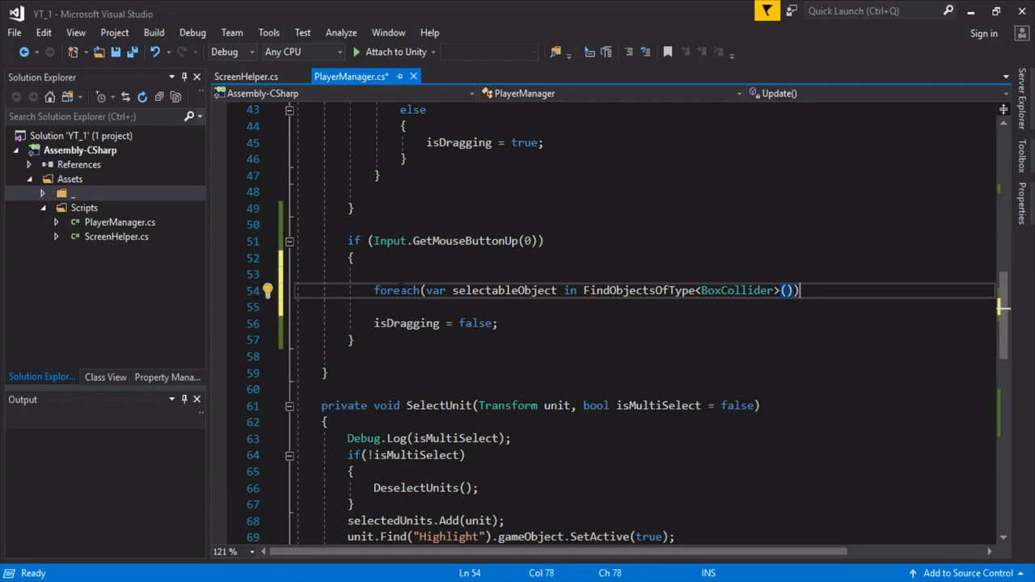
key("Enter")
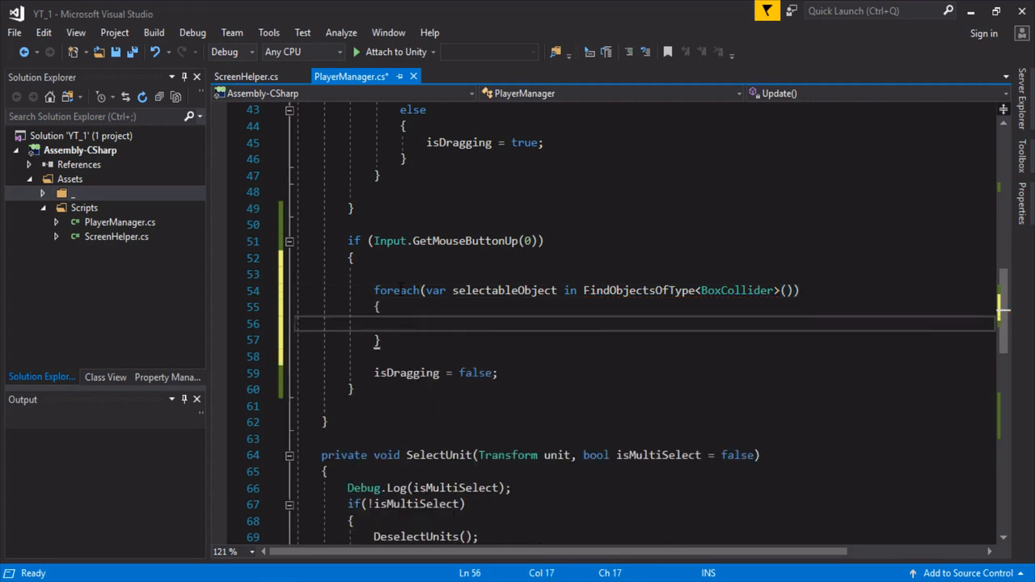
Step: Call SelectUnit(selectableObject.transform, true) when IsWithinSelectionBounds(selectableObject.transform) holds
type("i")
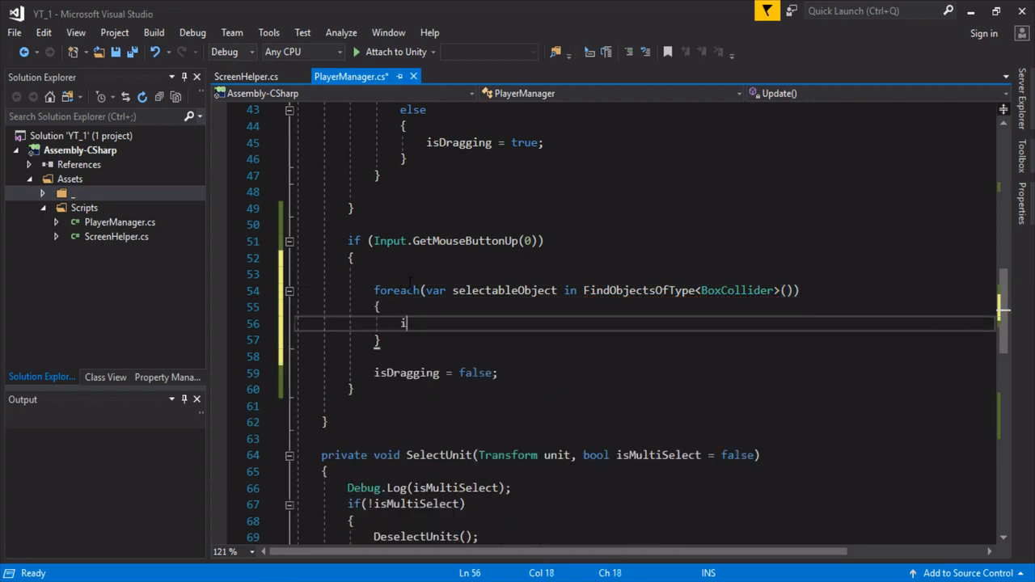
type("f(IS")
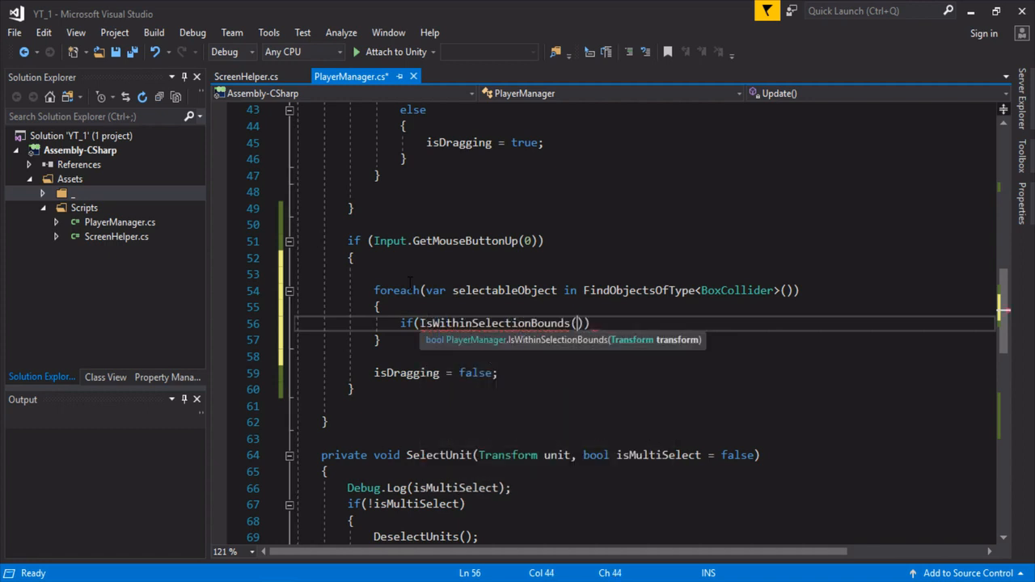
type("selectableObject.transform")
type("{")
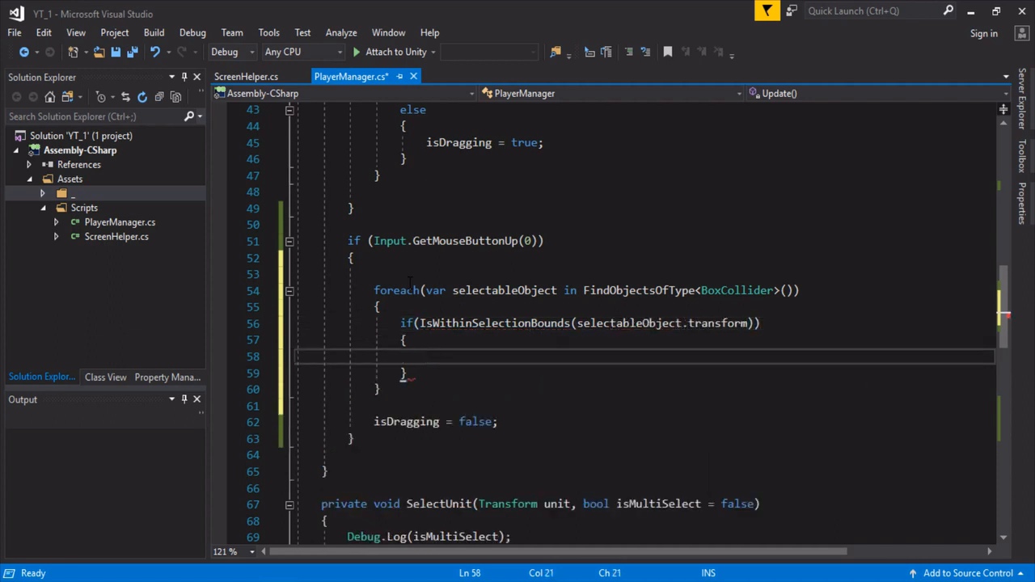
type("SelectUnit(")
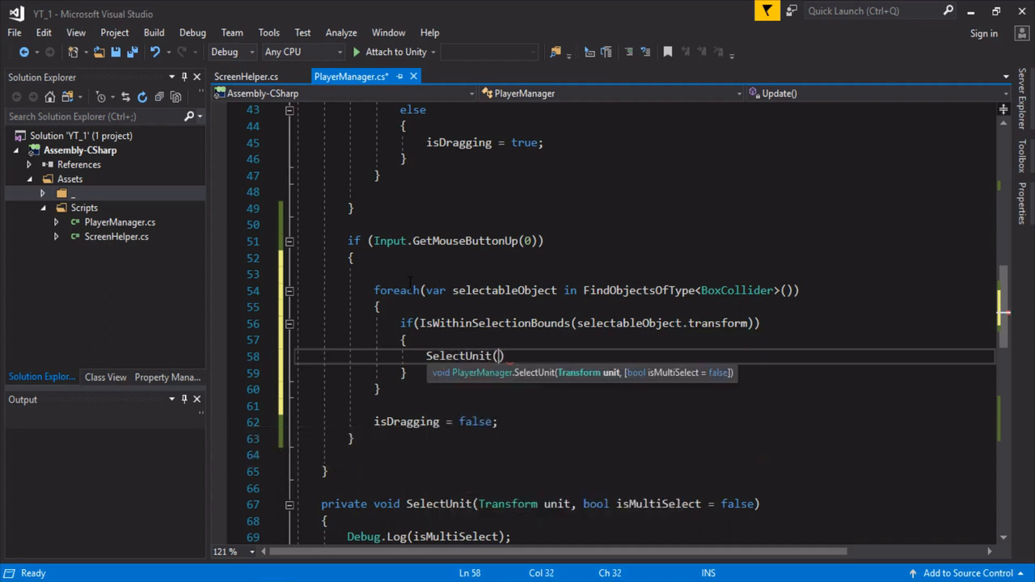
type("selectableObject.transform")
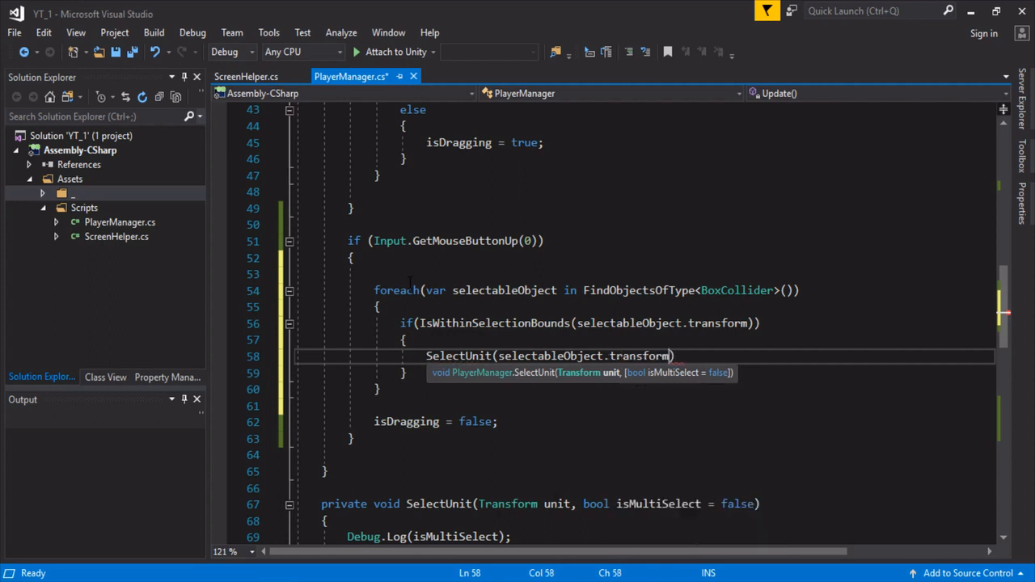
type(",")
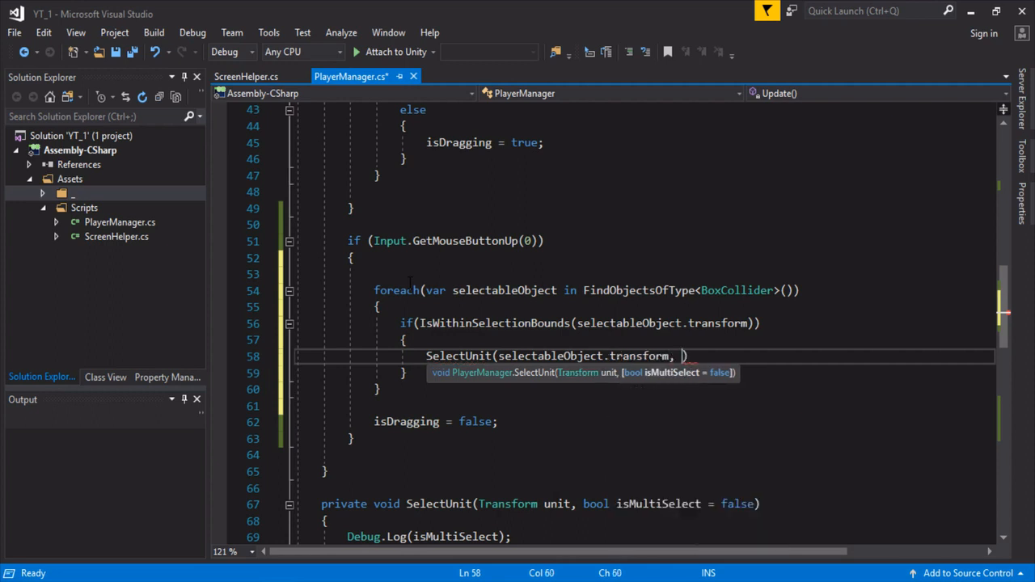
type("true")
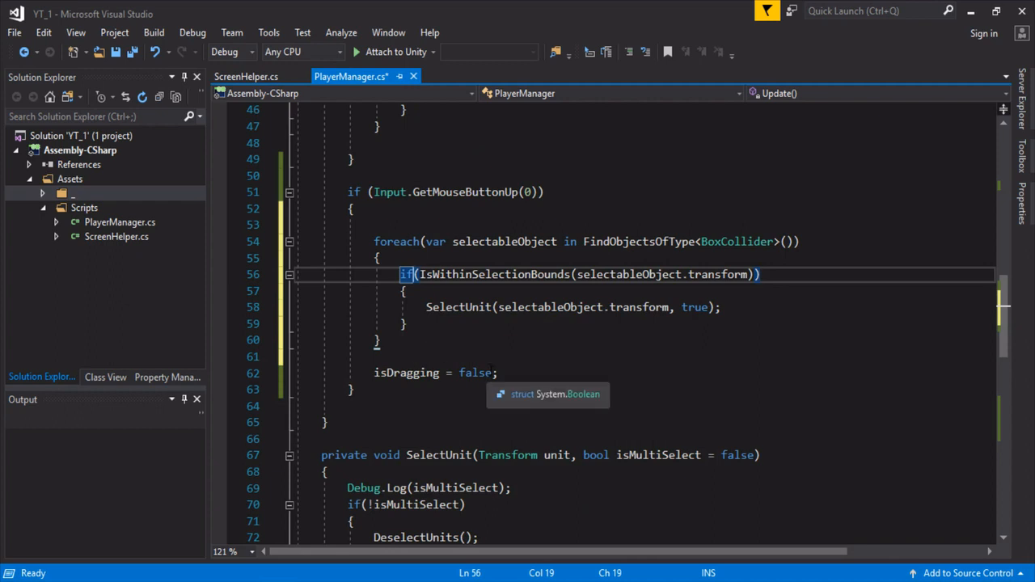
left_click(378, 340)
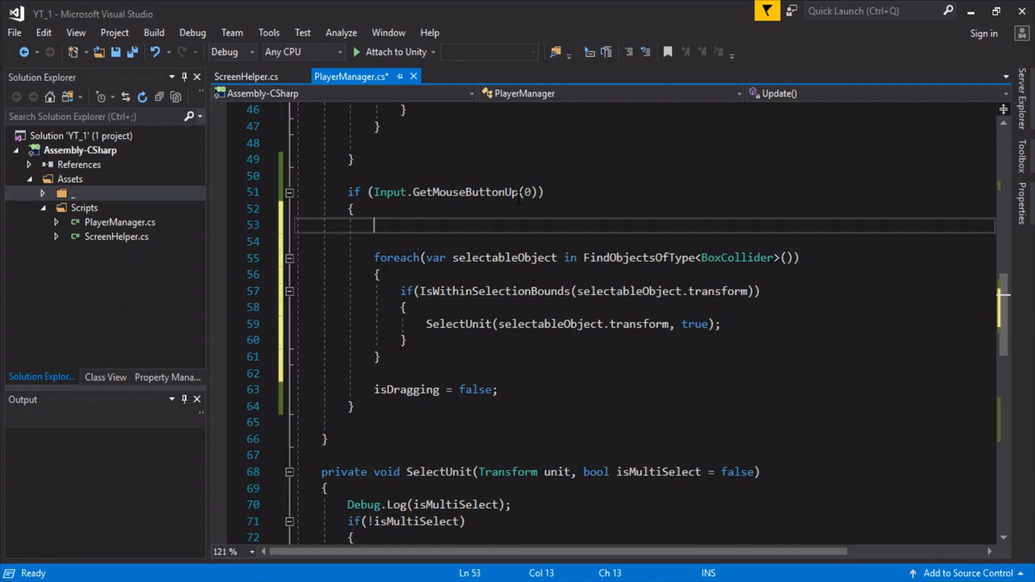
Step: Call DeselectUnits() at the start of the mouse-release block, save, and return to Unity
type("DeselectUnits")
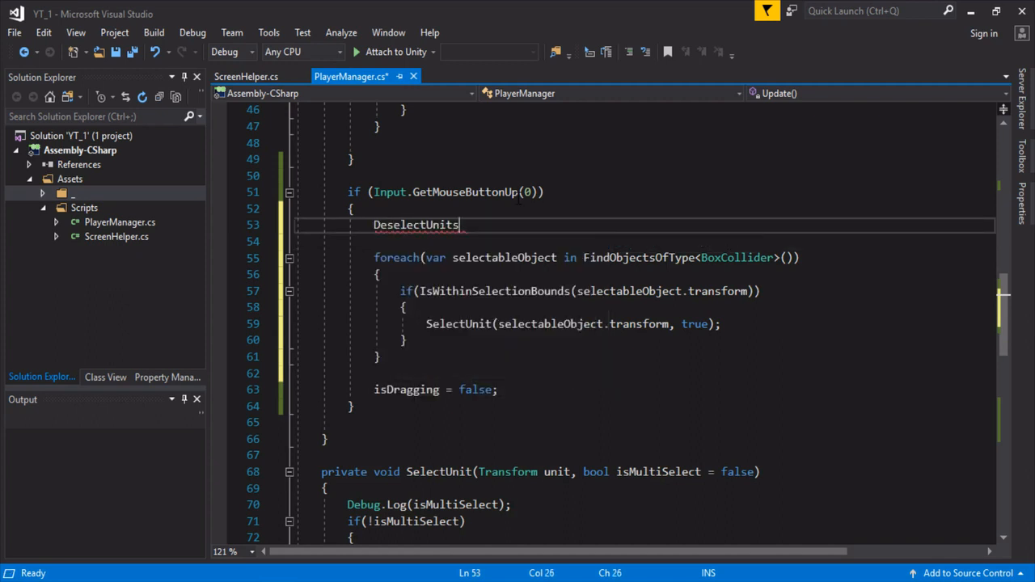
type("();")
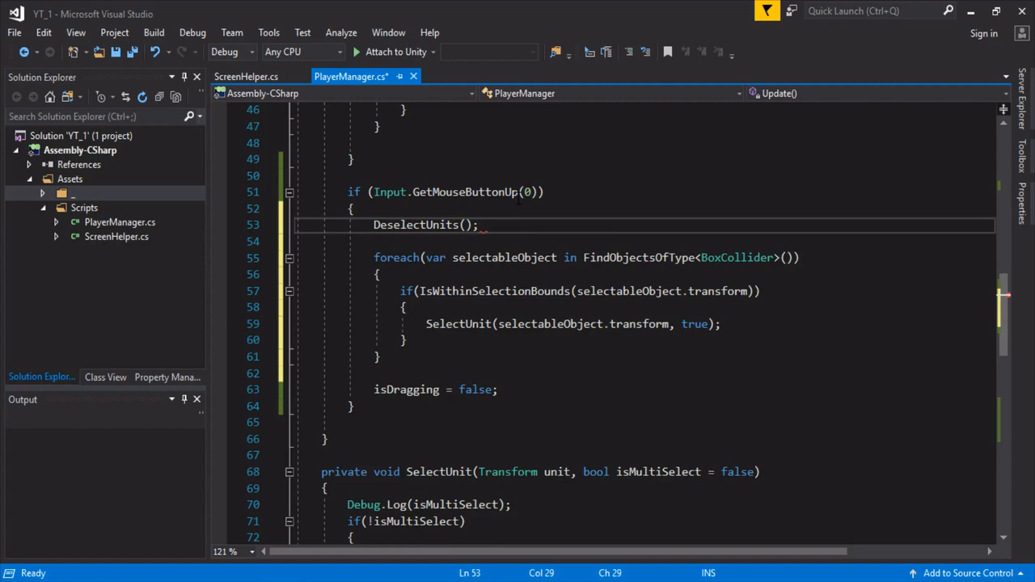
key("ctrl+s")
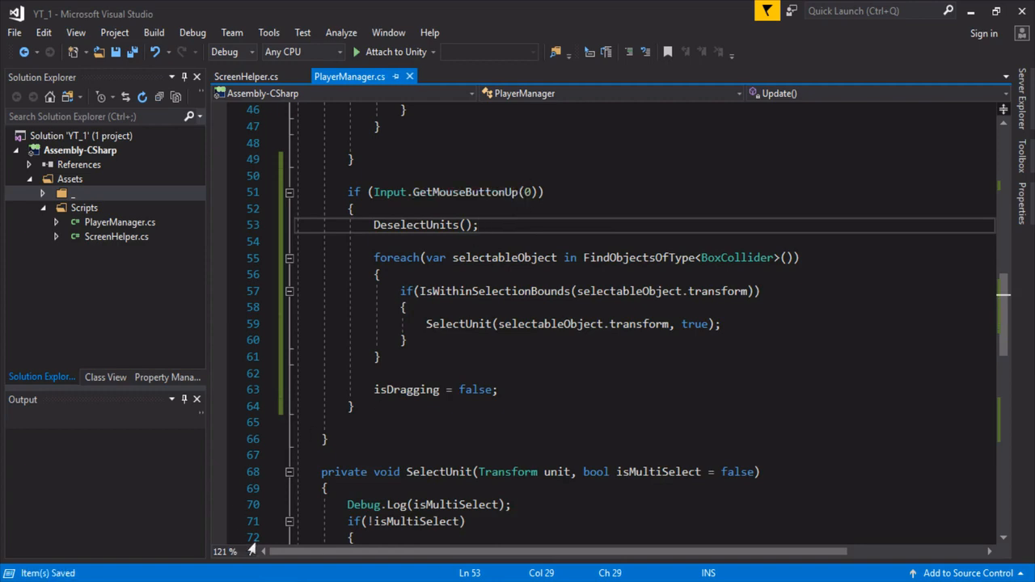
left_click(488, 46)
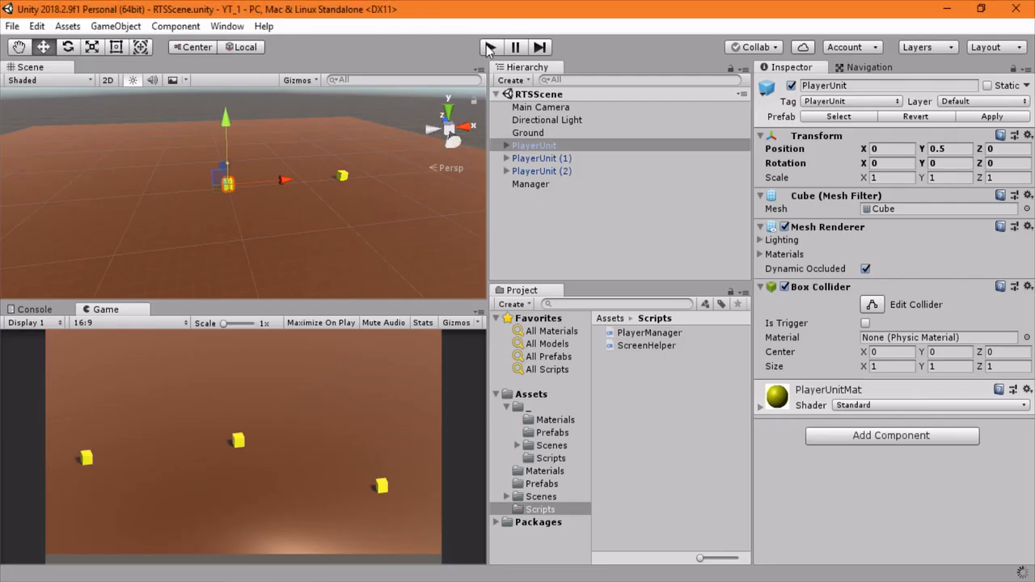
Step: Run the scene in Play mode and drag a selection box over the units to confirm they highlight
left_click(489, 47)
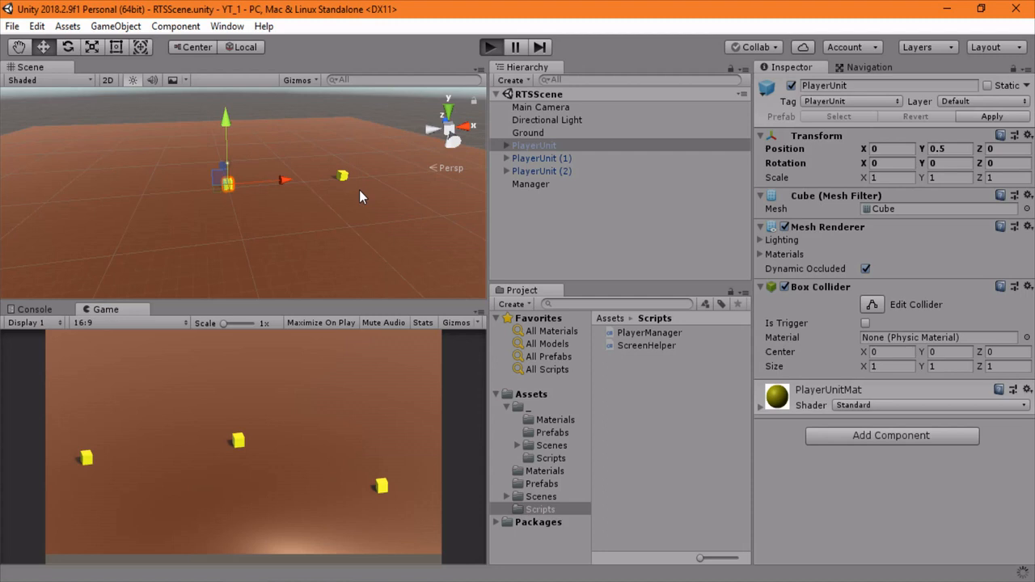
mouse_move(314, 346)
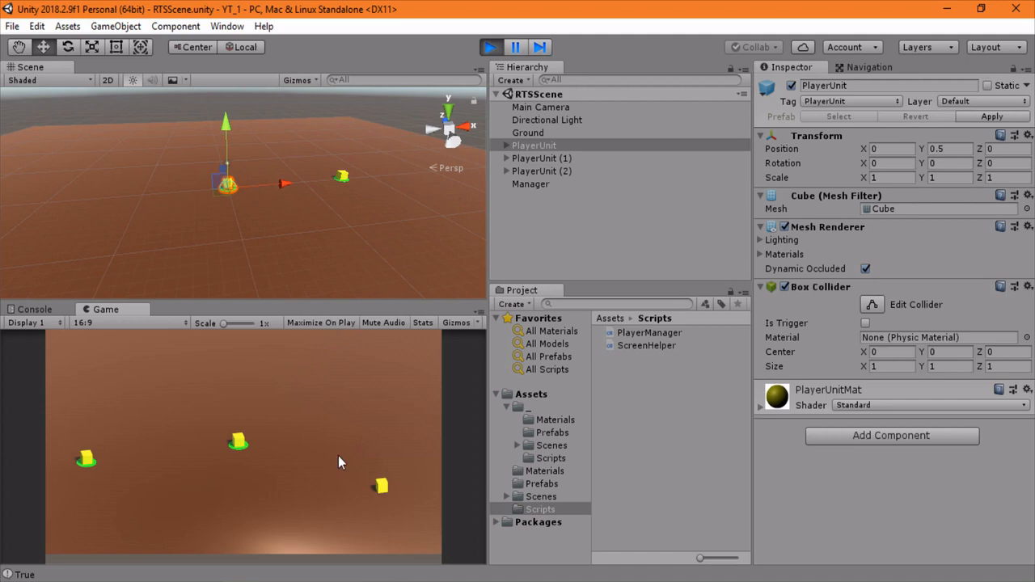
mouse_move(163, 393)
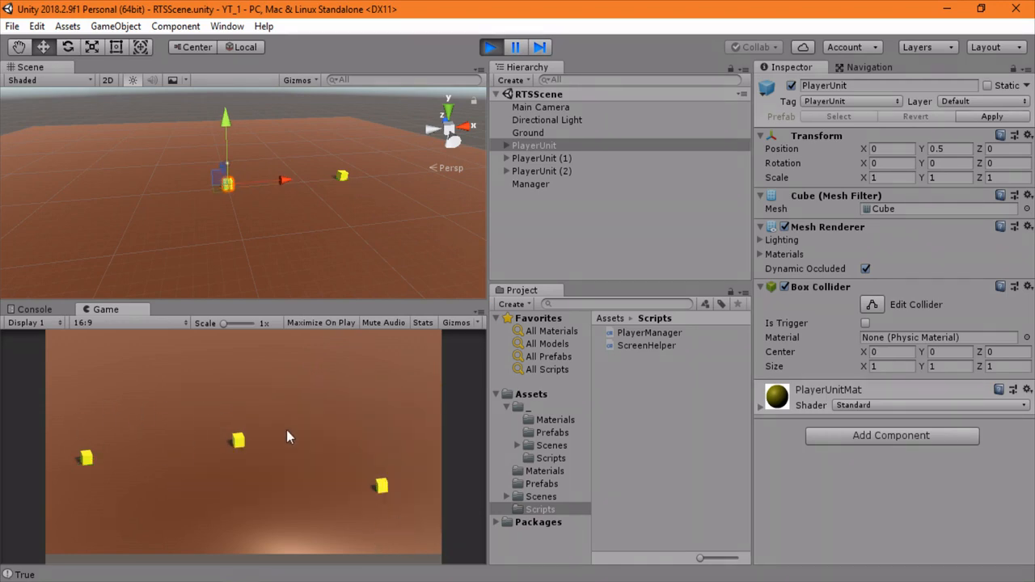
mouse_move(207, 418)
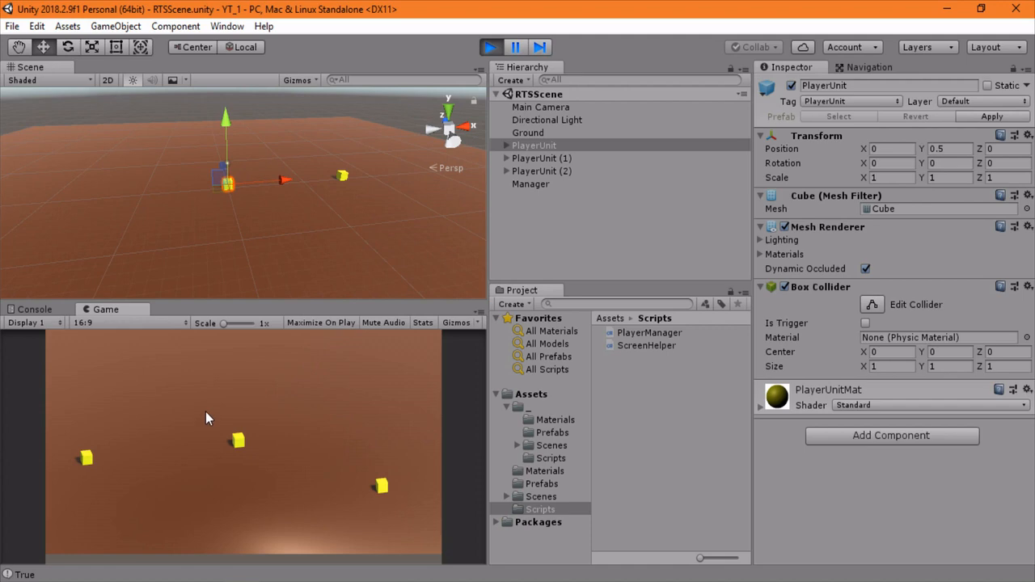
mouse_move(278, 427)
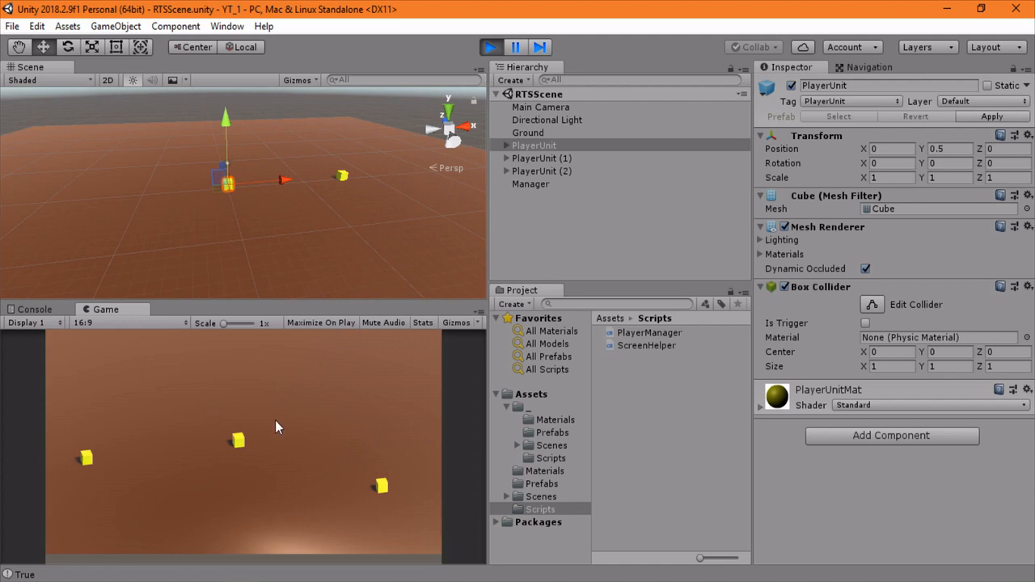
mouse_move(374, 454)
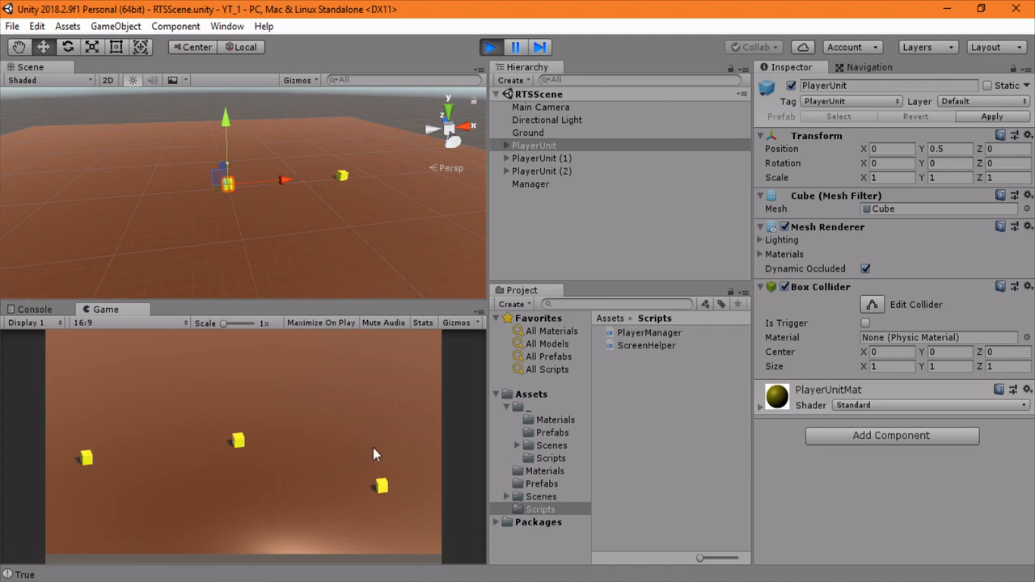
mouse_move(300, 510)
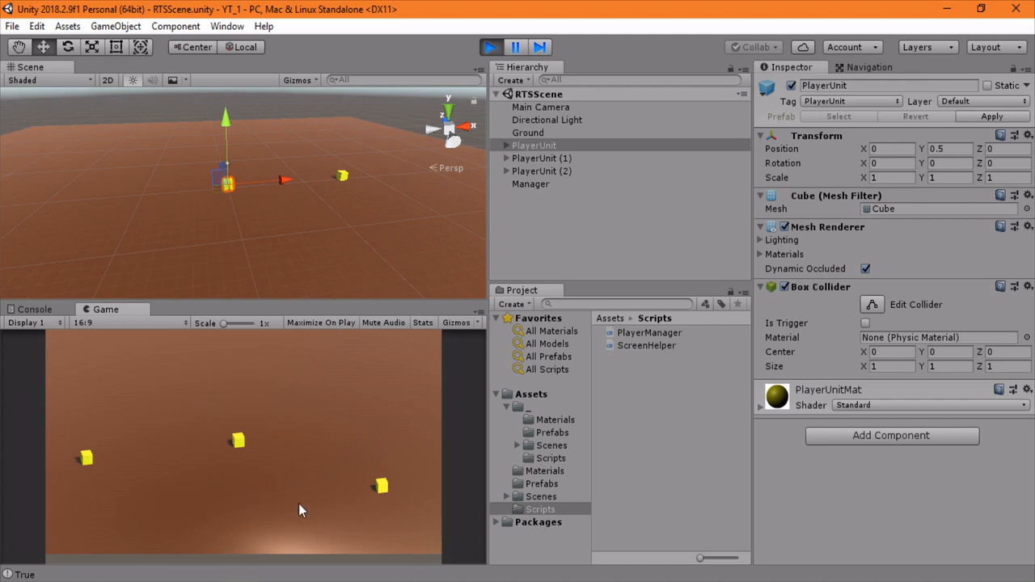